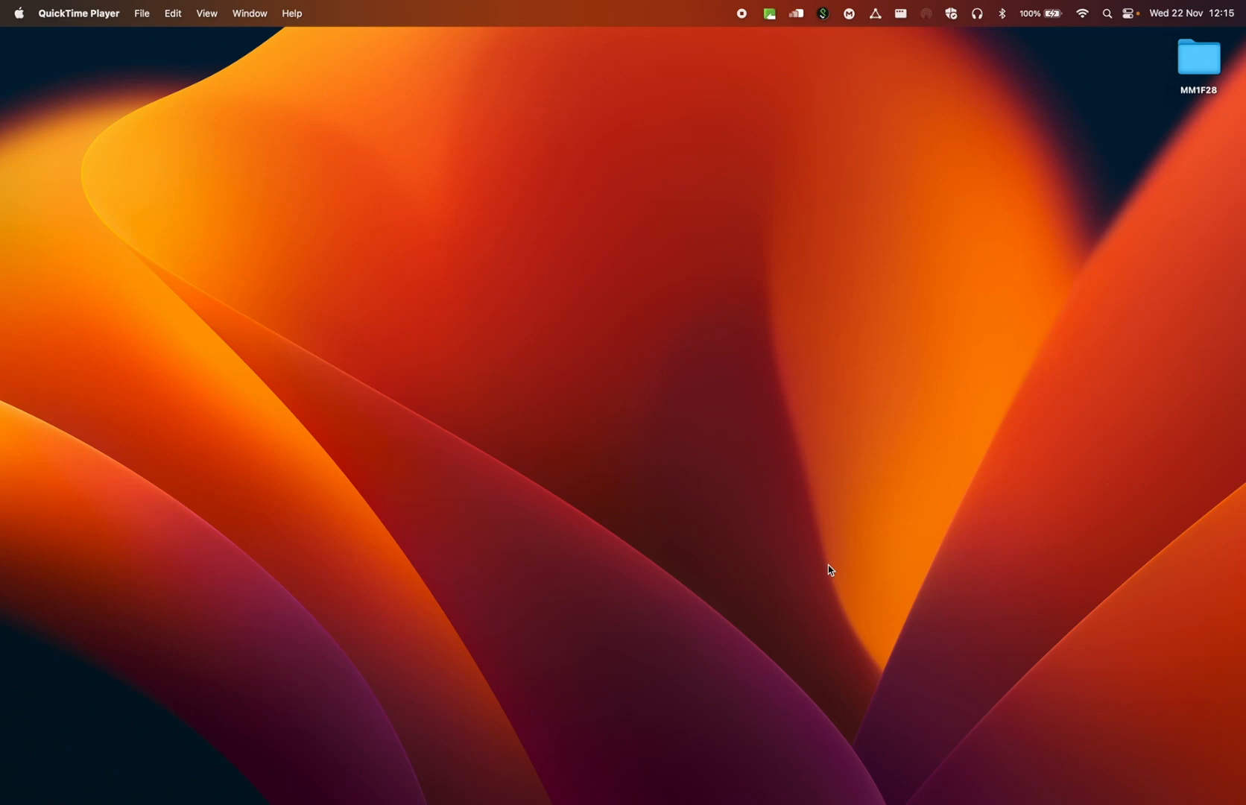
mouse_move(633, 772)
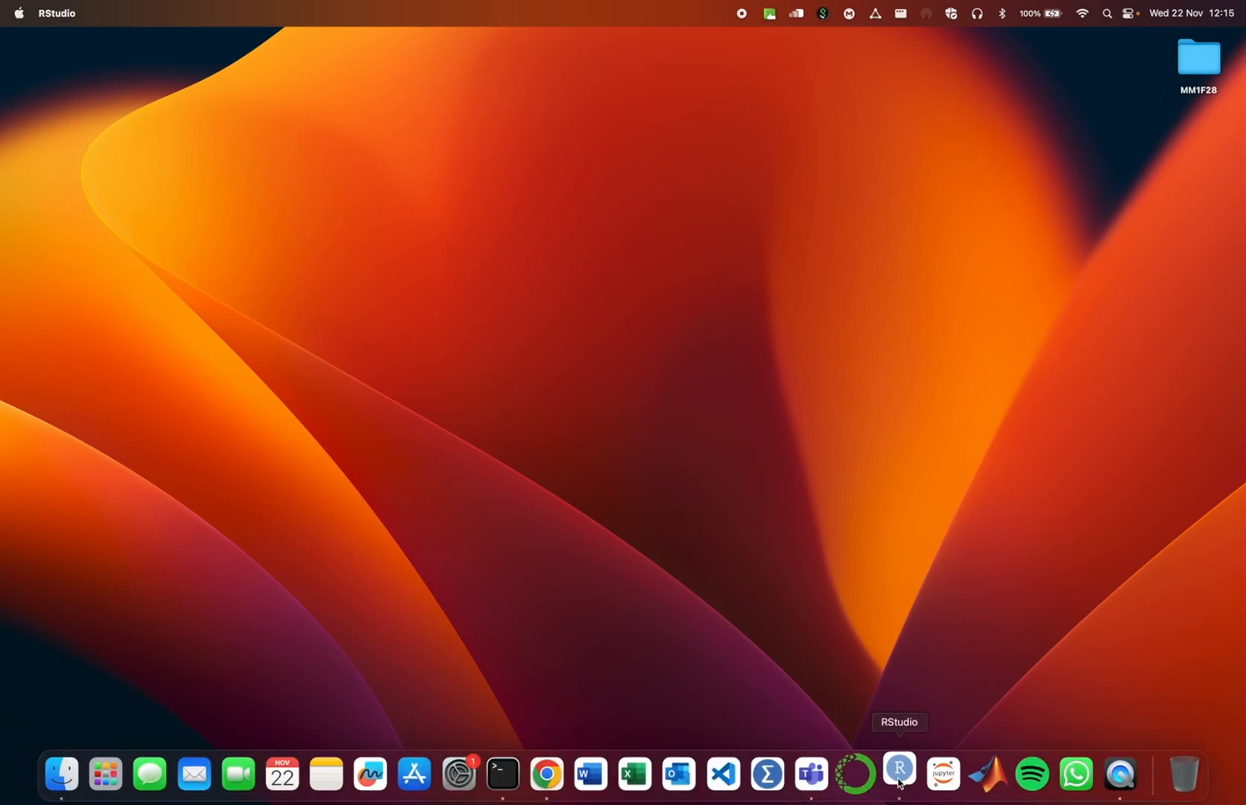
Launch RStudio from the Dock and wait for a fresh R session in the console
click(897, 773)
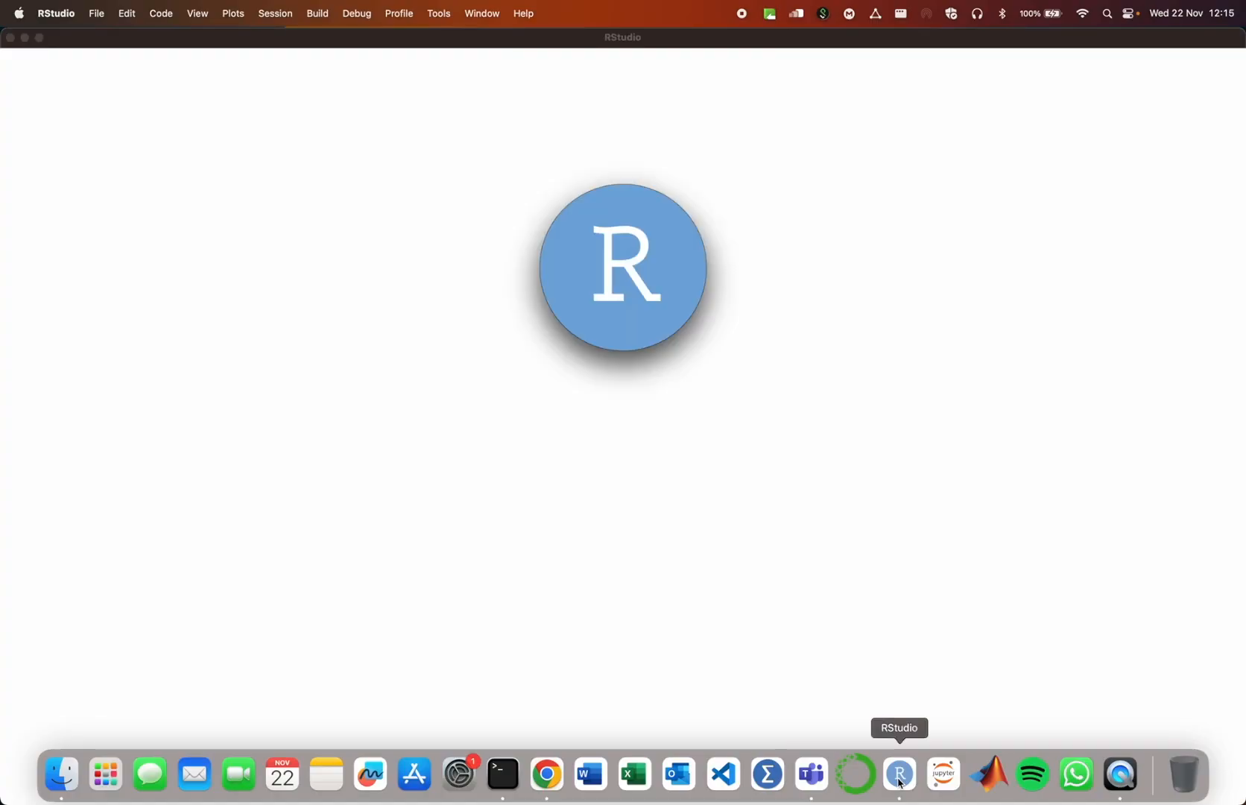
click(899, 774)
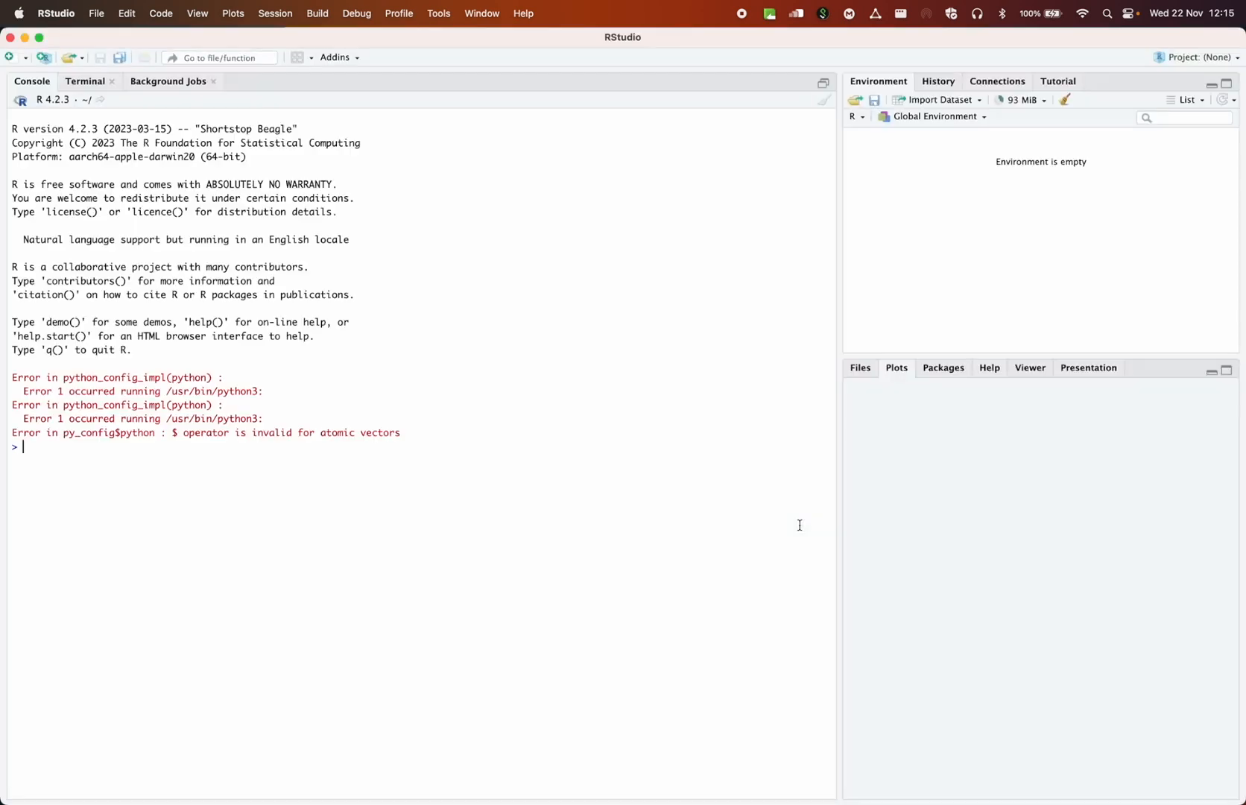
Clear the console and scroll through the Home folder listing in the Files pane
click(896, 366)
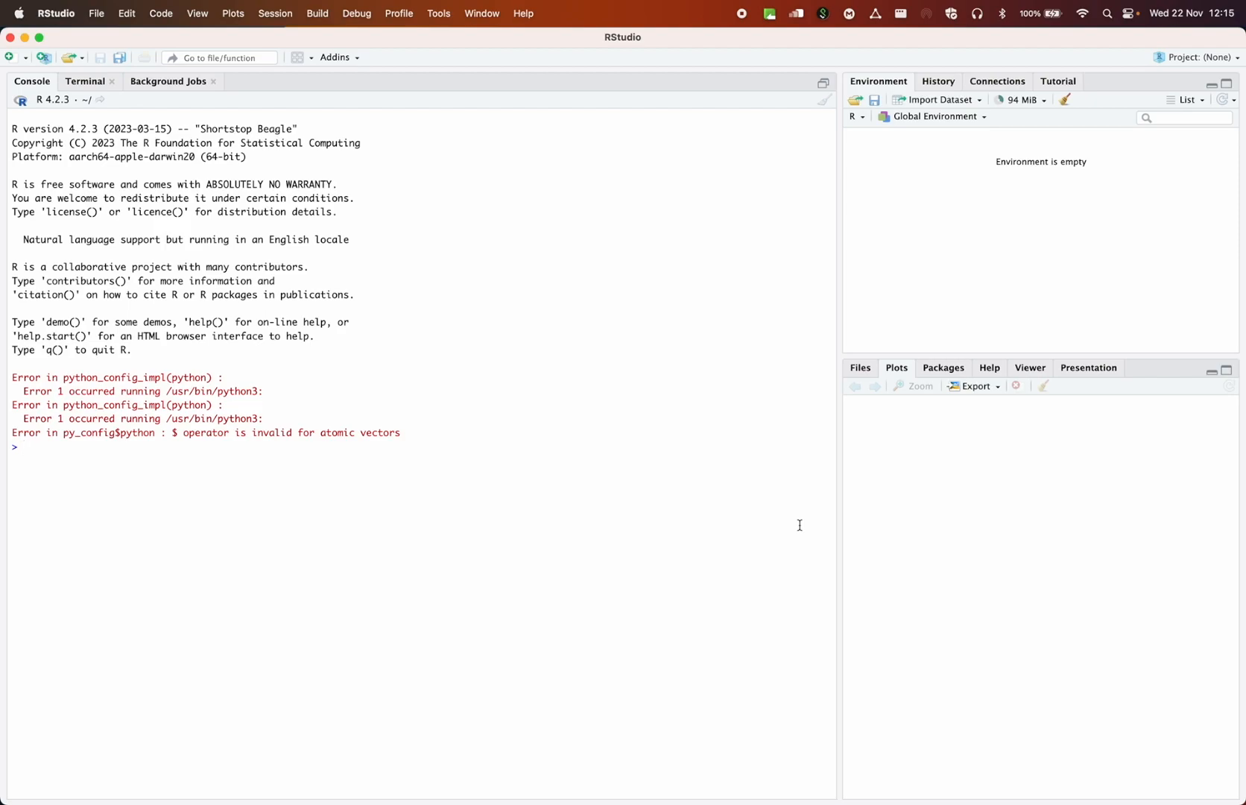
mouse_move(295, 444)
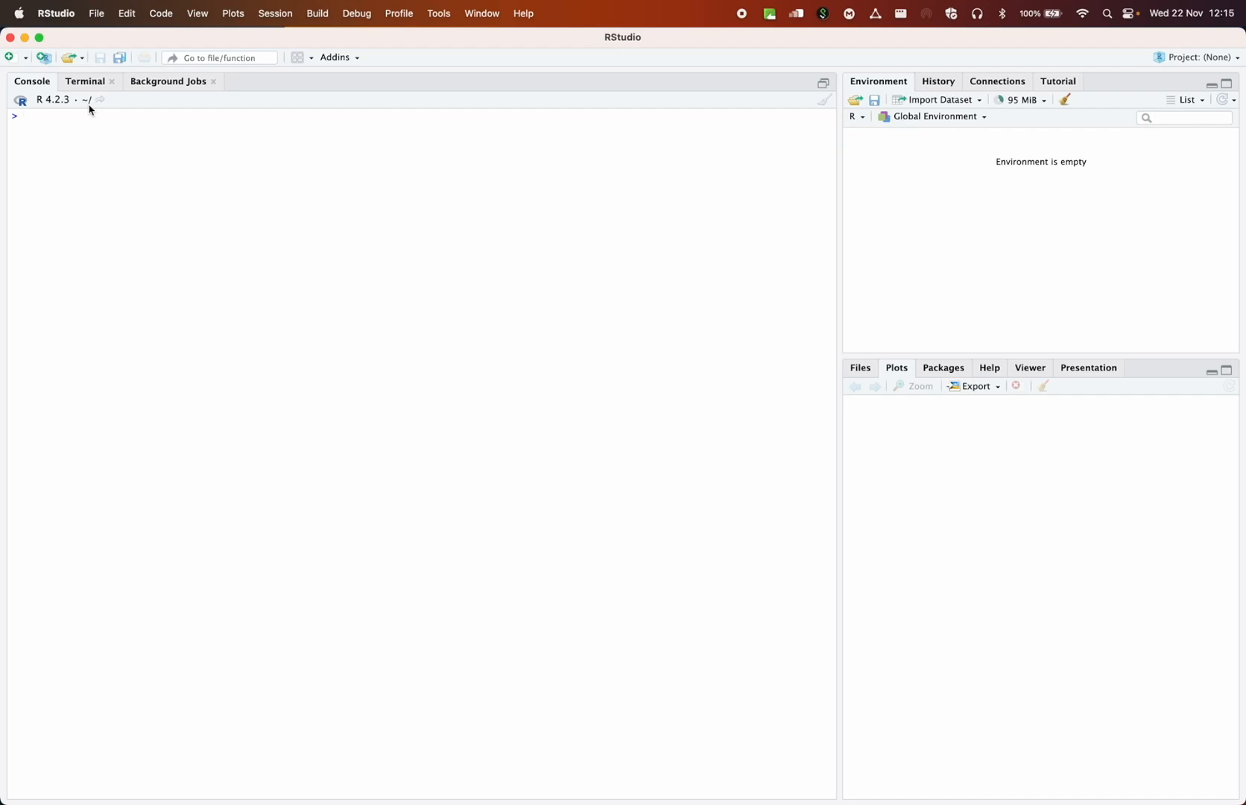
mouse_move(784, 318)
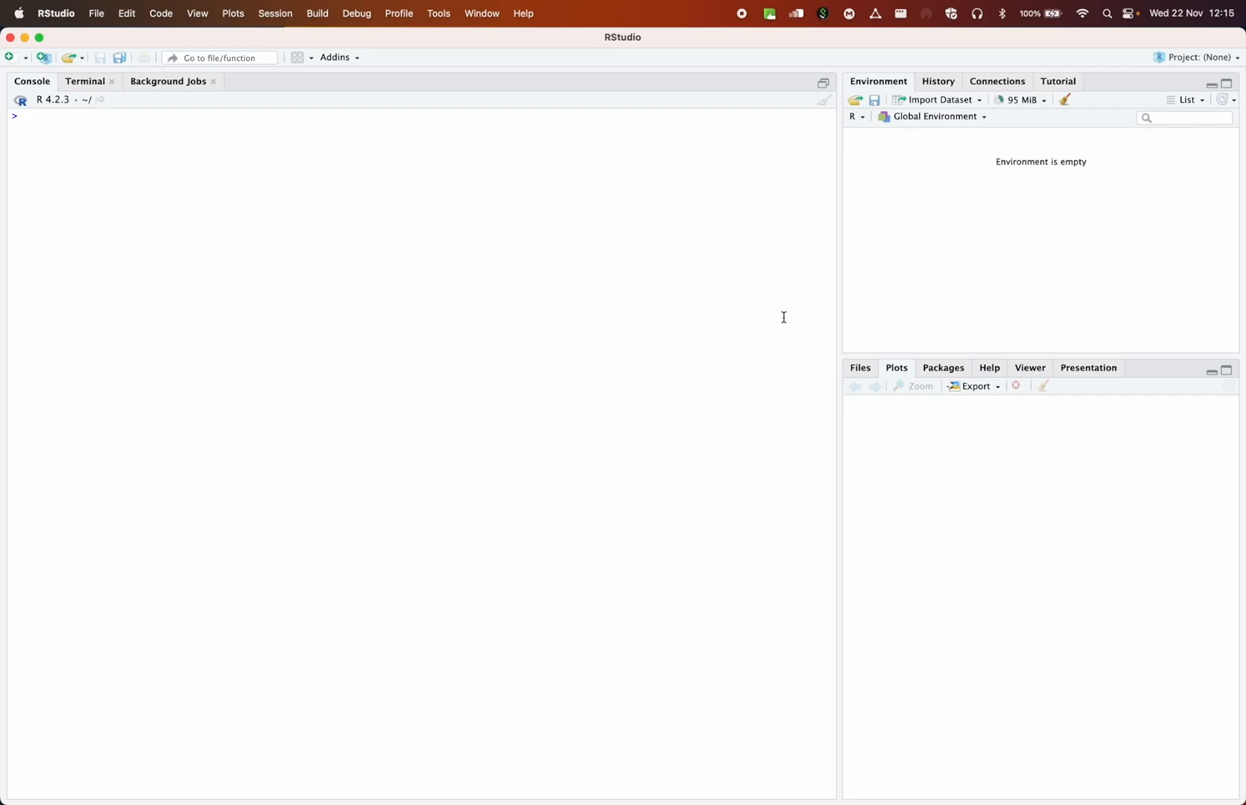
click(858, 366)
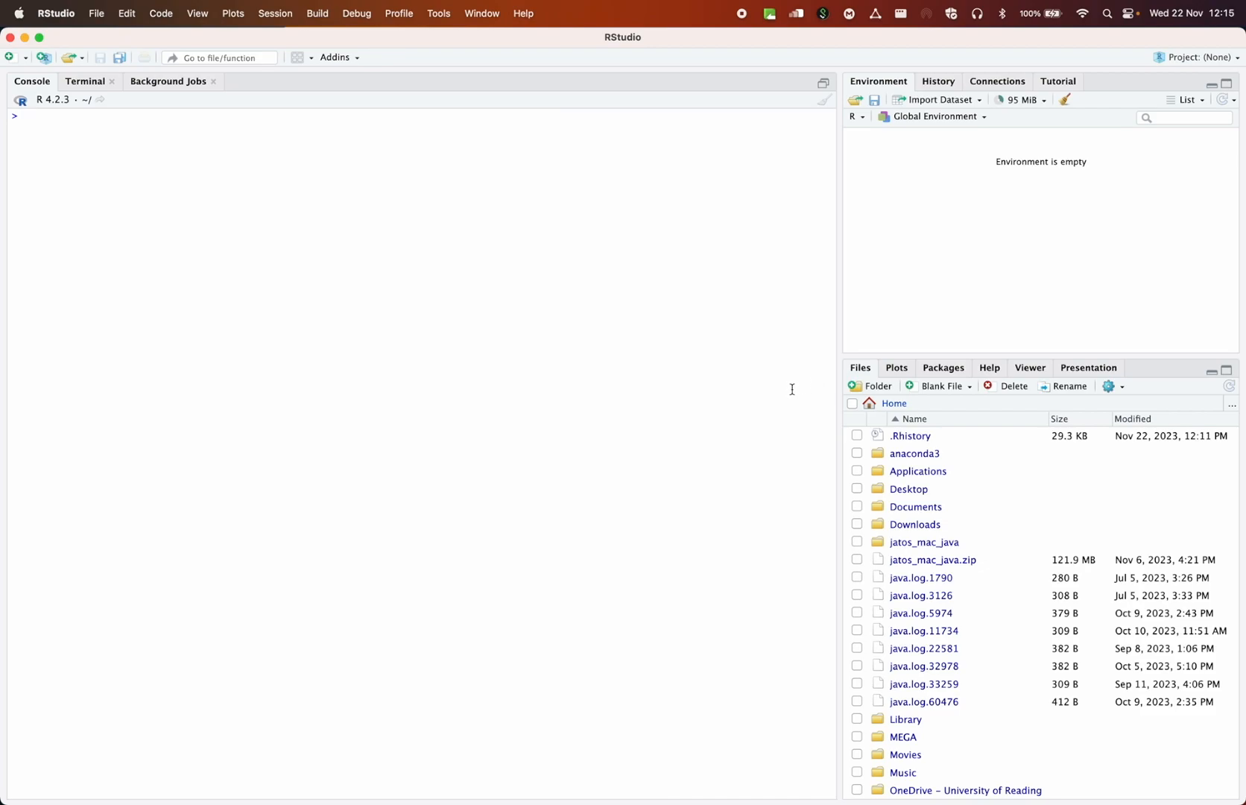
scroll(down, 3)
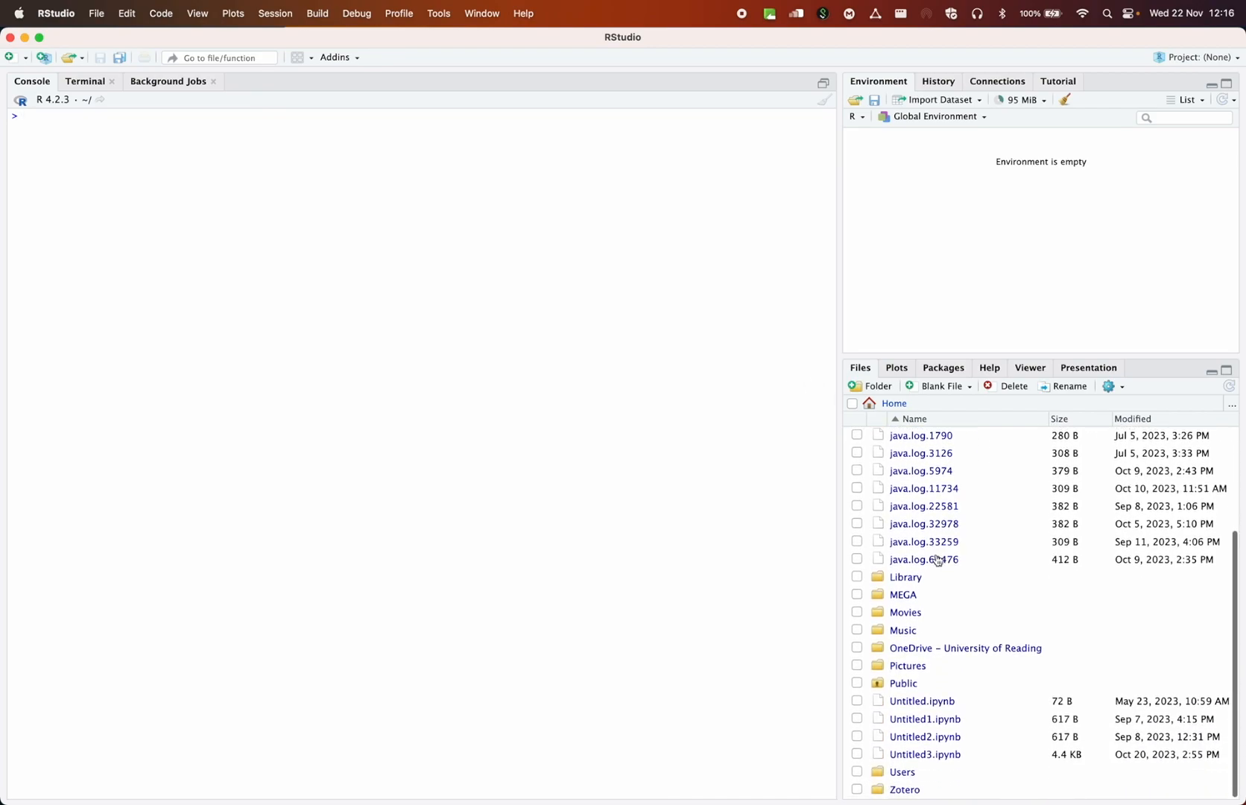
scroll(up, 3)
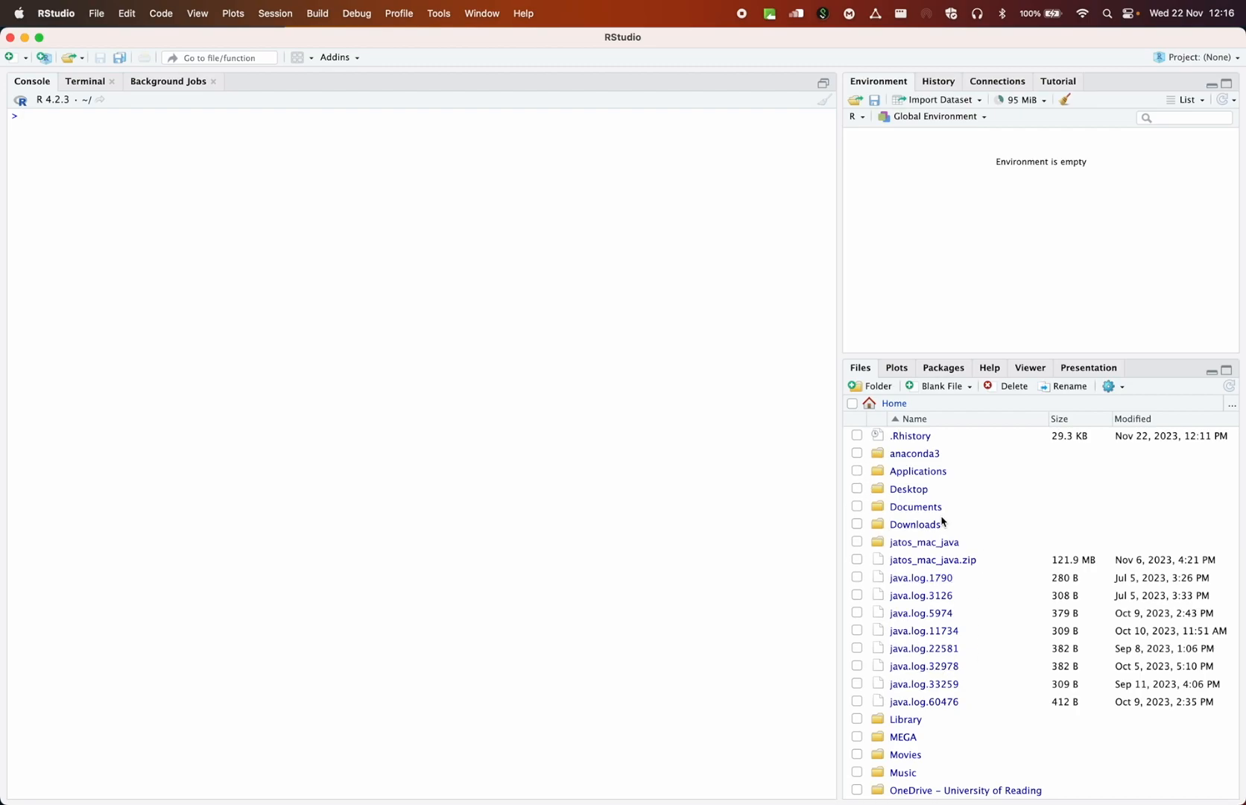
mouse_move(967, 570)
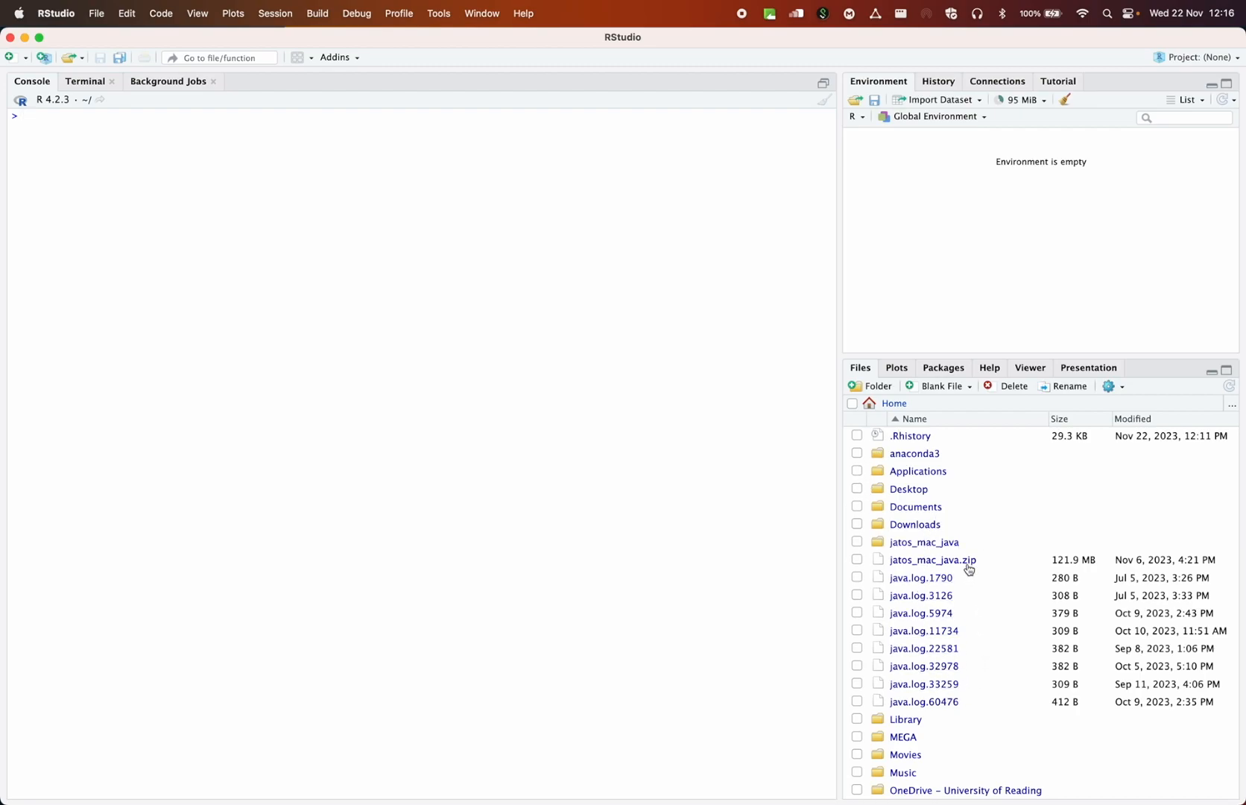
mouse_move(556, 324)
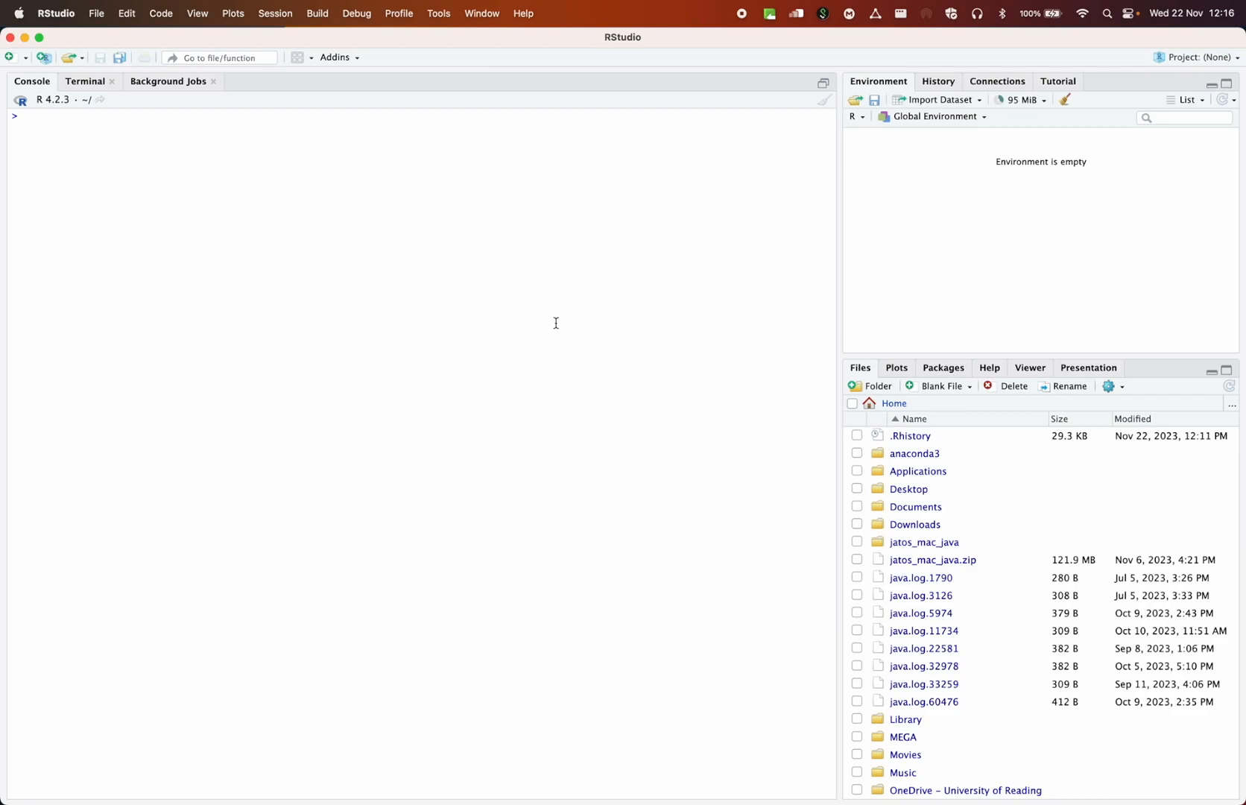
mouse_move(677, 331)
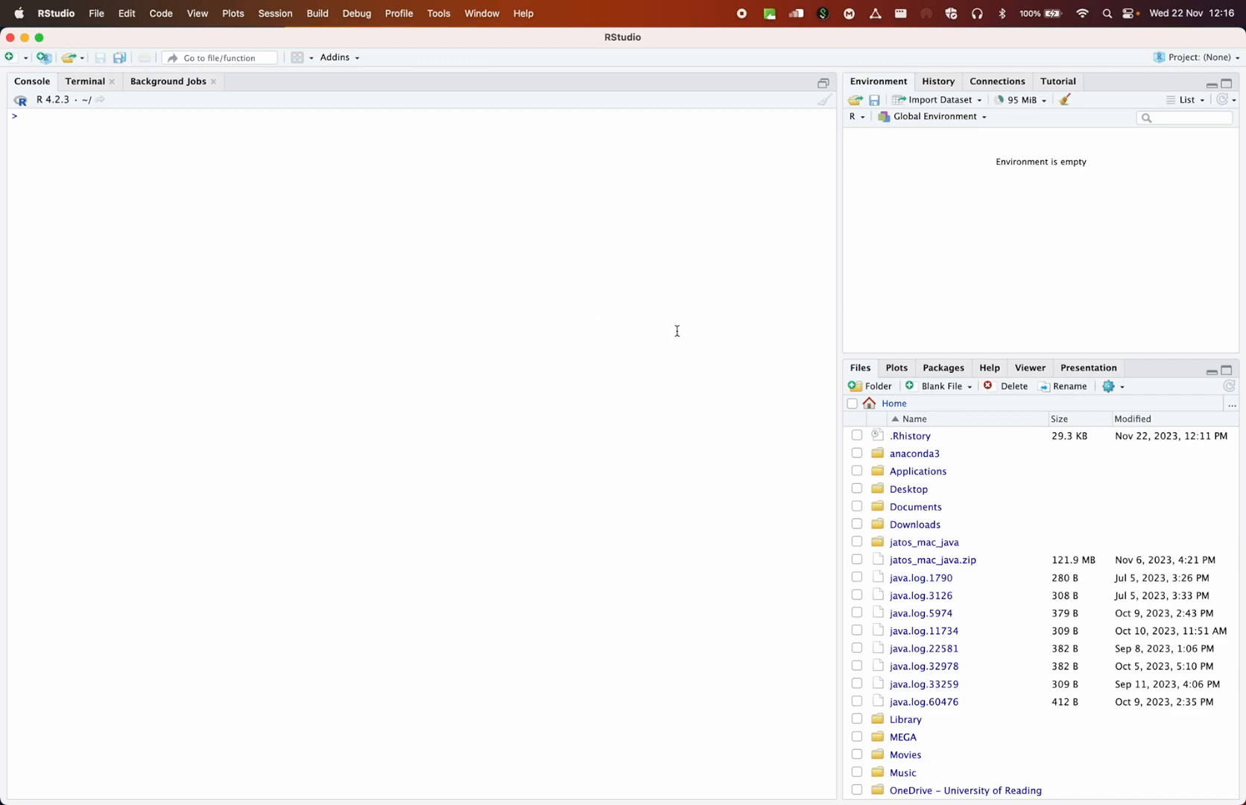
mouse_move(965, 608)
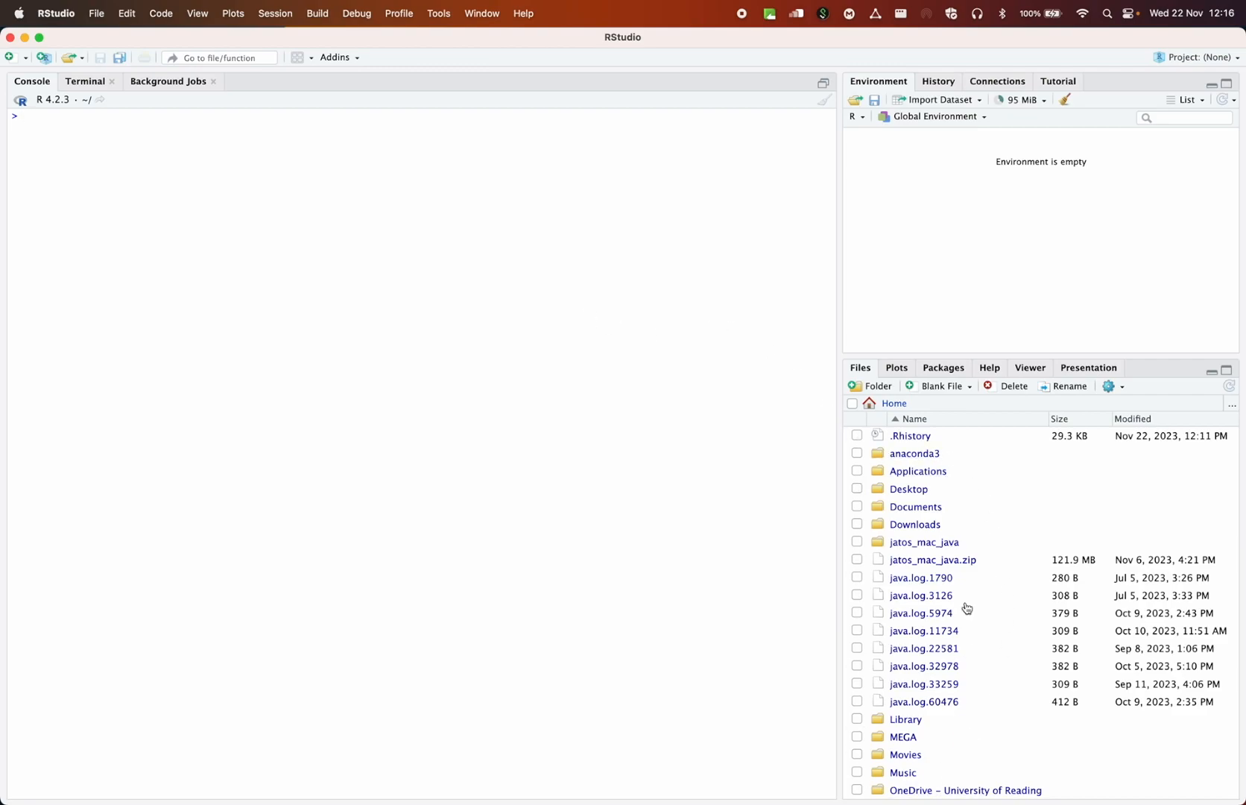
mouse_move(814, 532)
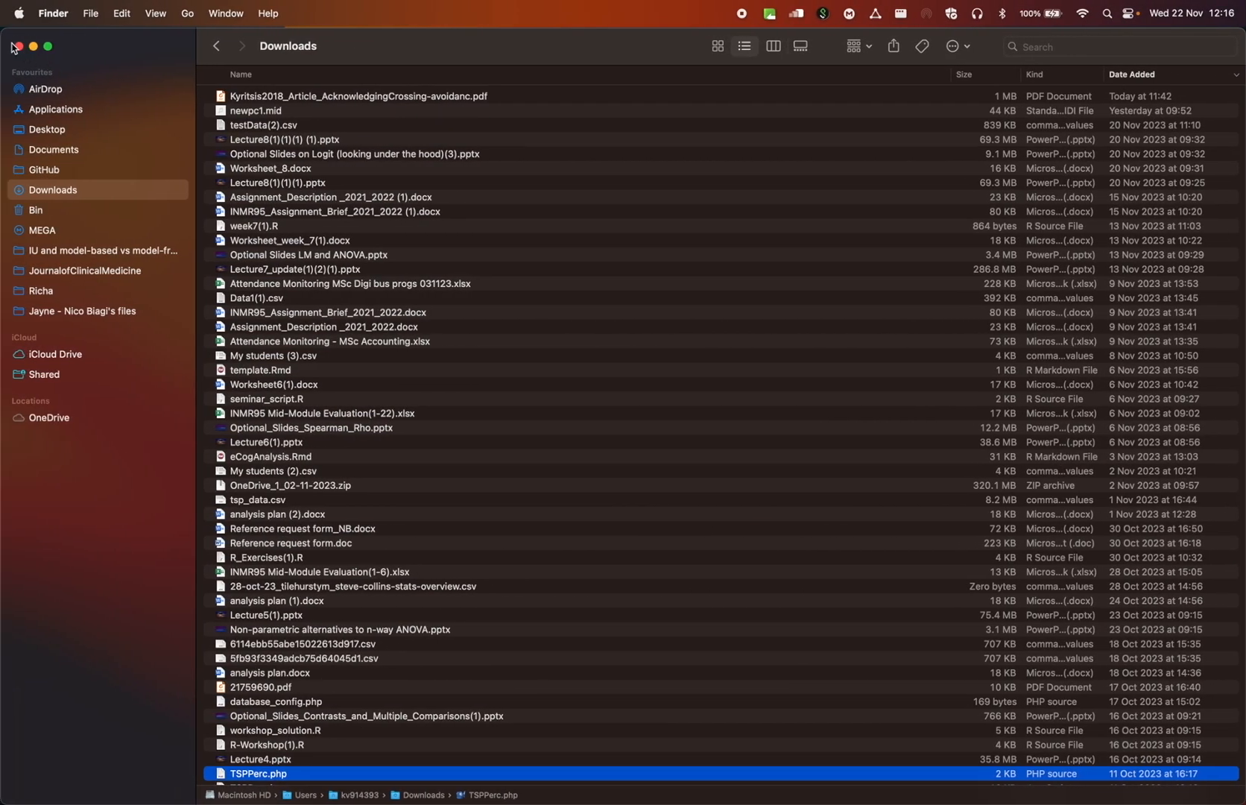
click(12, 46)
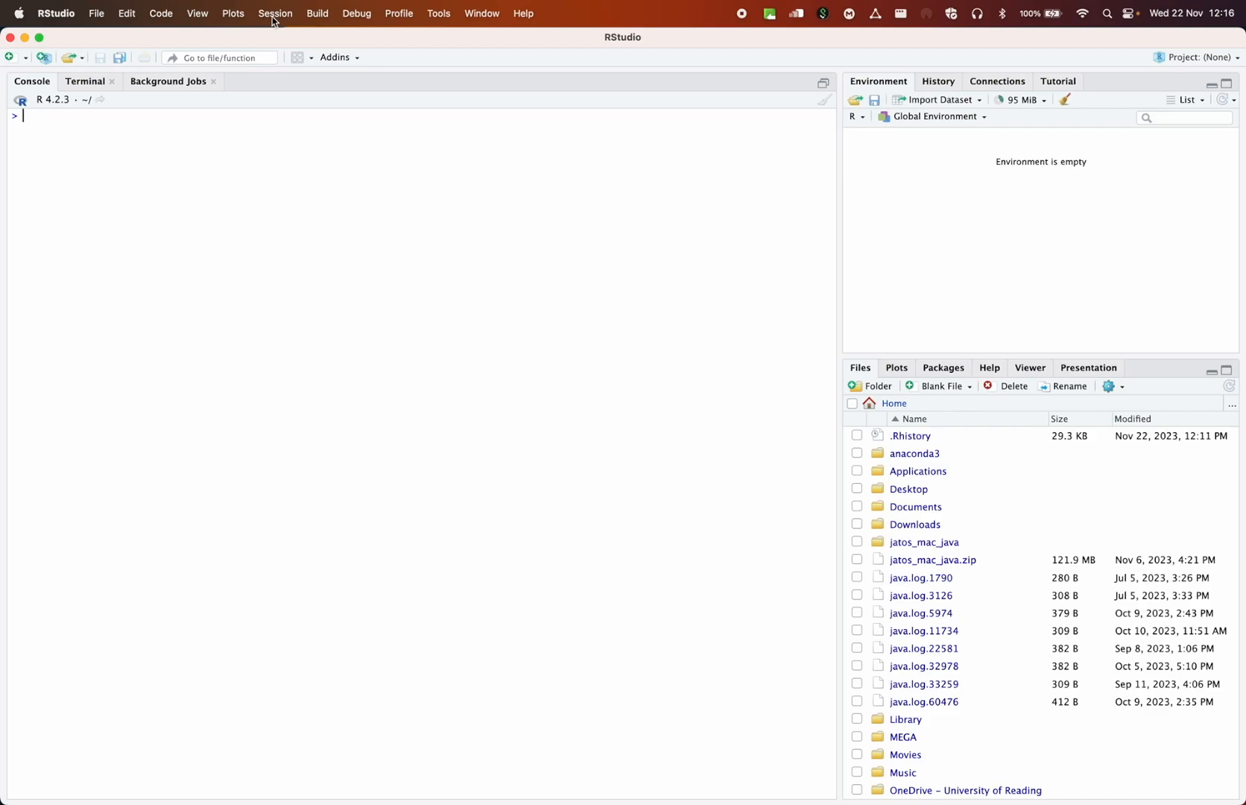
Set the working directory to Desktop/MM1F28 via Session, then check the empty folder in Finder
click(274, 14)
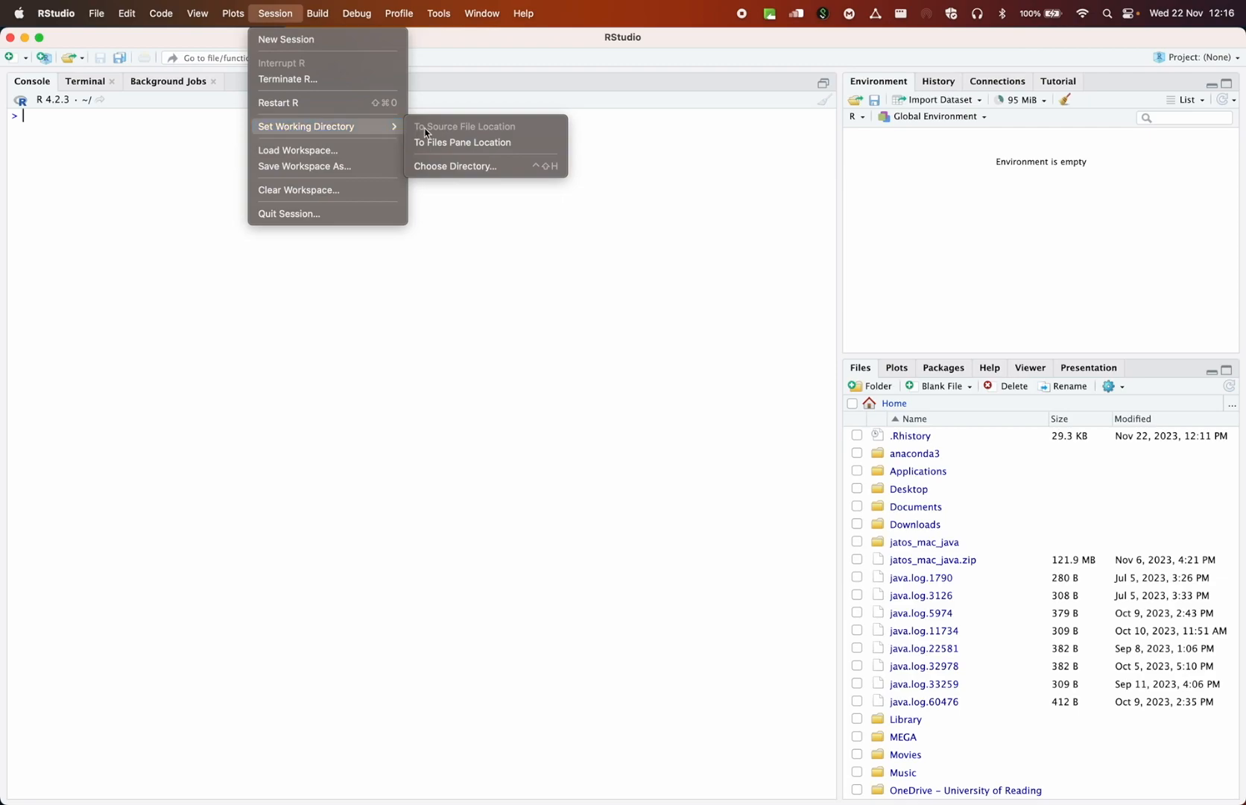
mouse_move(484, 166)
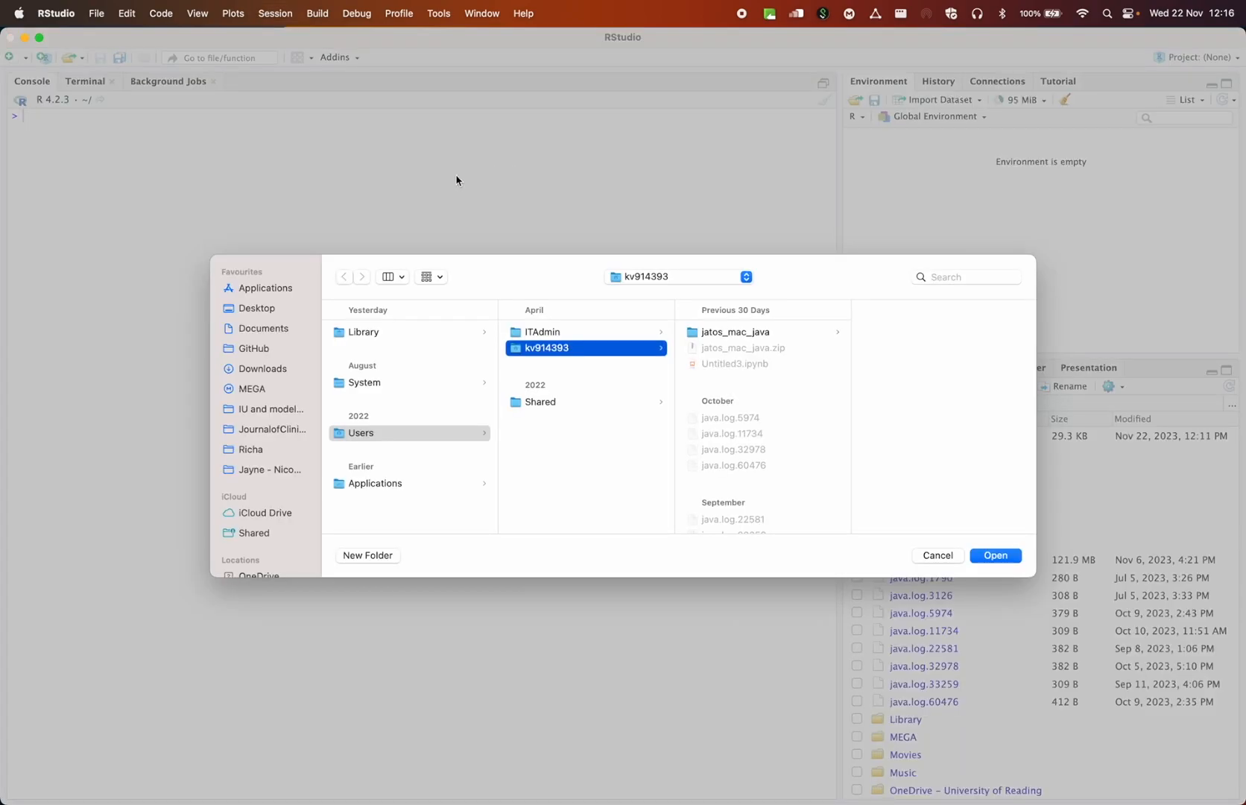
click(257, 307)
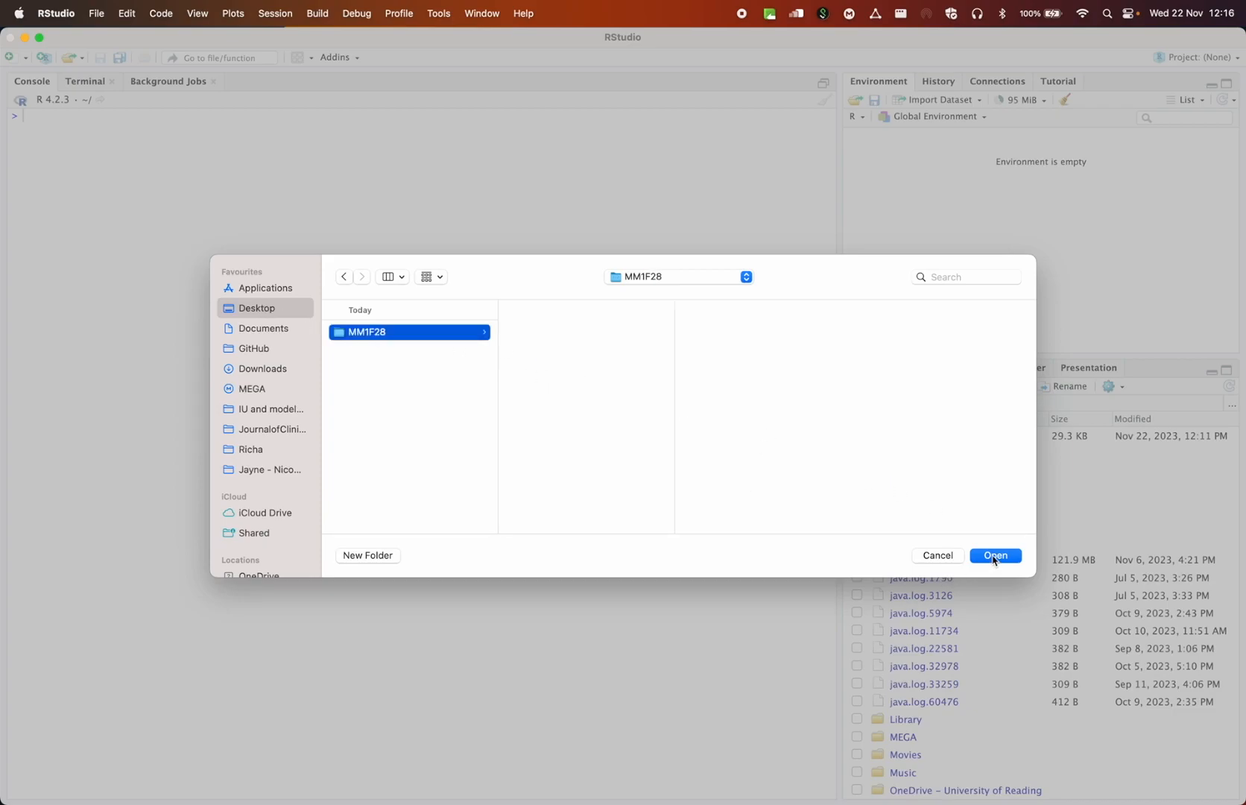
click(994, 555)
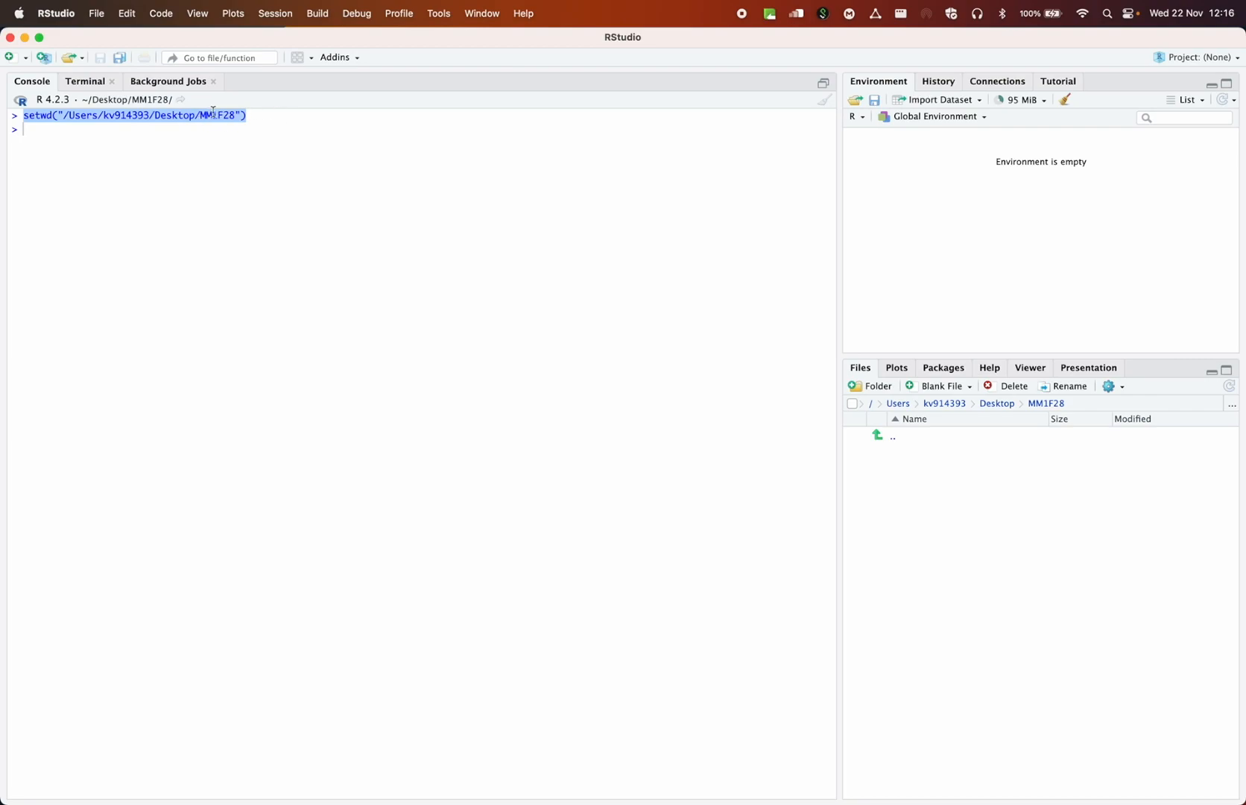
mouse_move(234, 98)
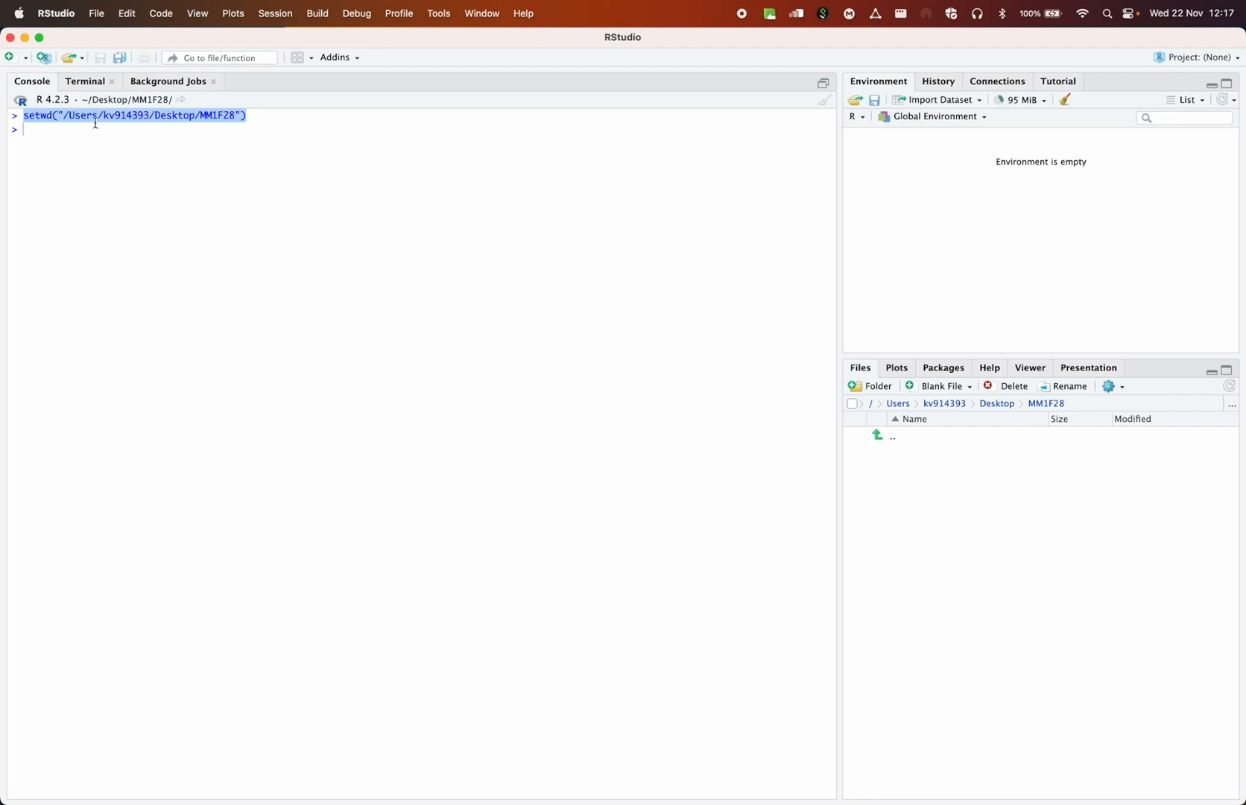
mouse_move(259, 124)
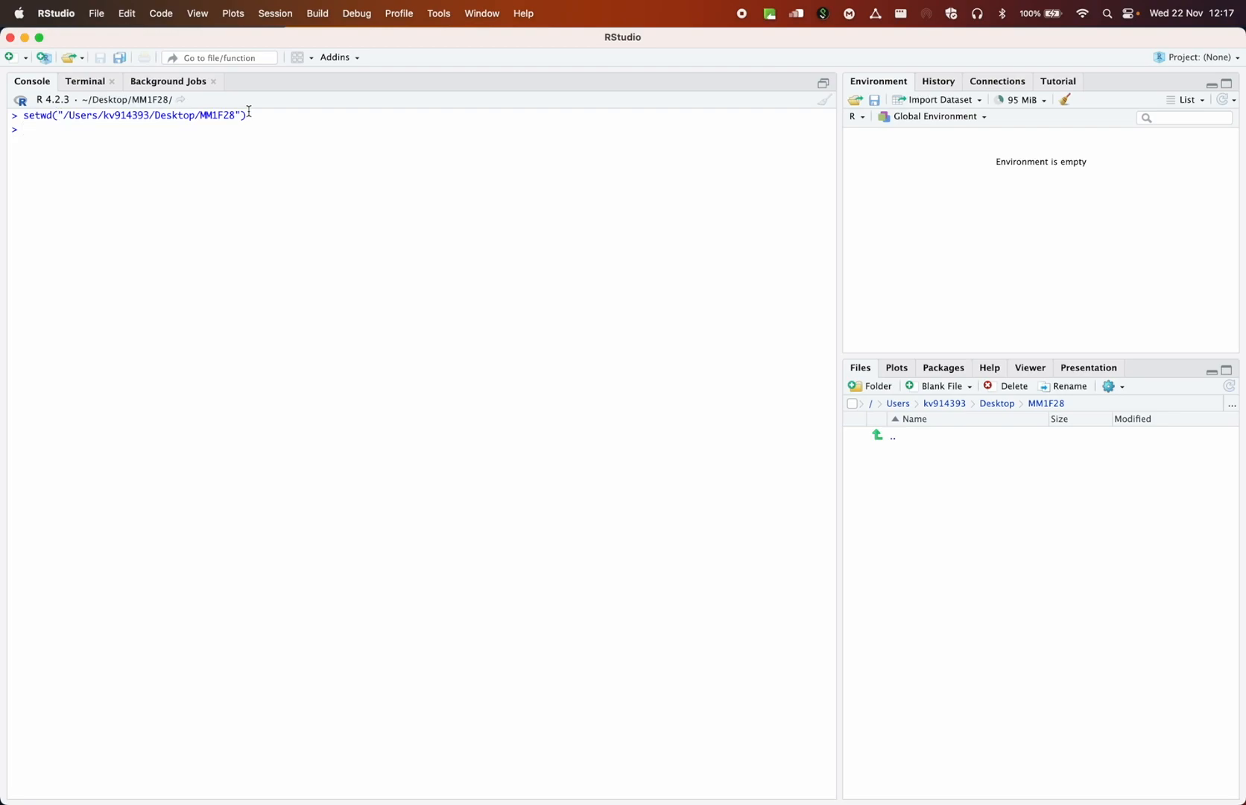
mouse_move(954, 453)
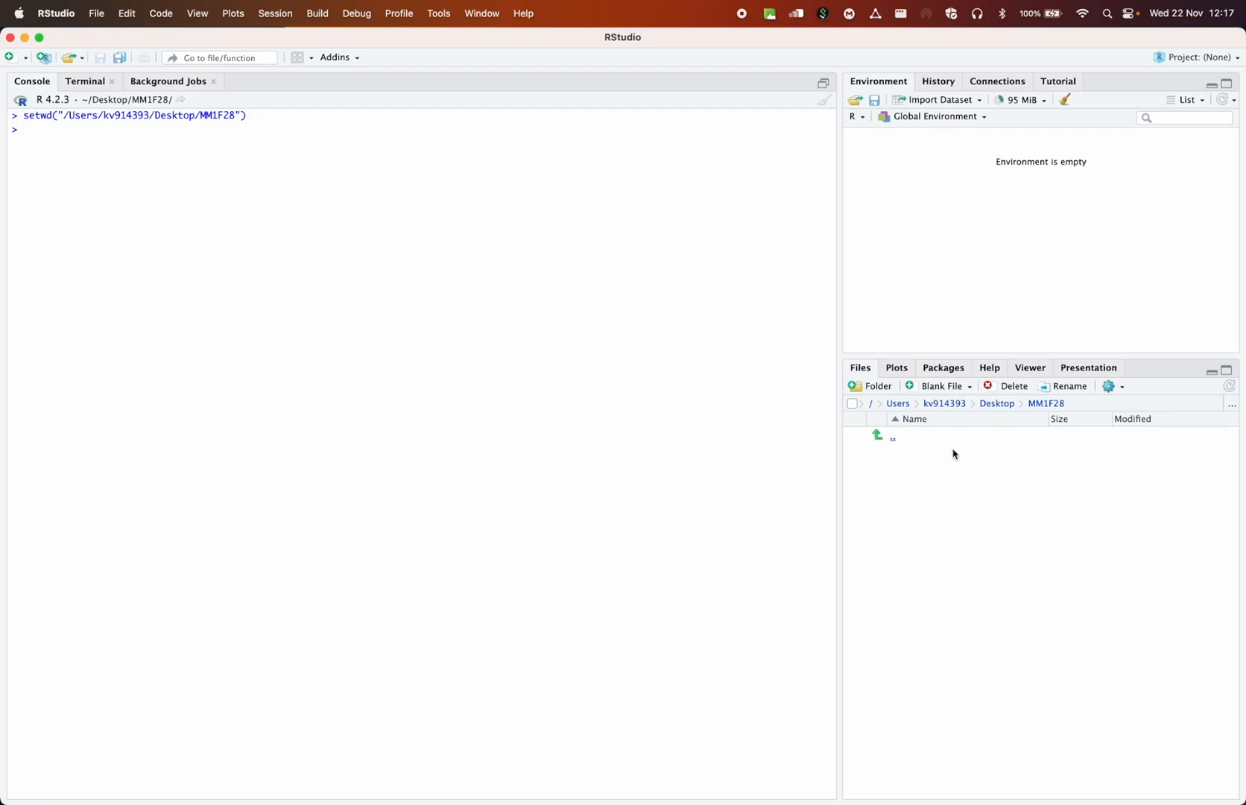
mouse_move(924, 460)
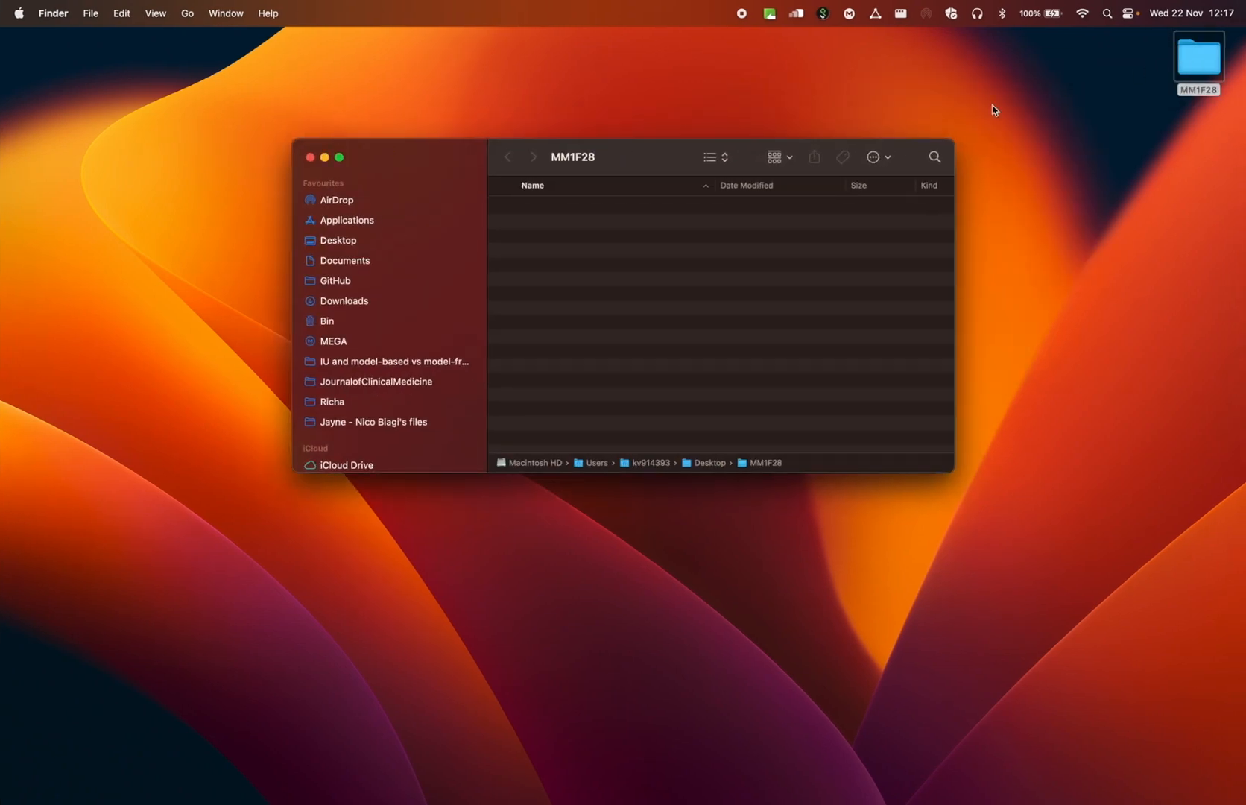
click(340, 158)
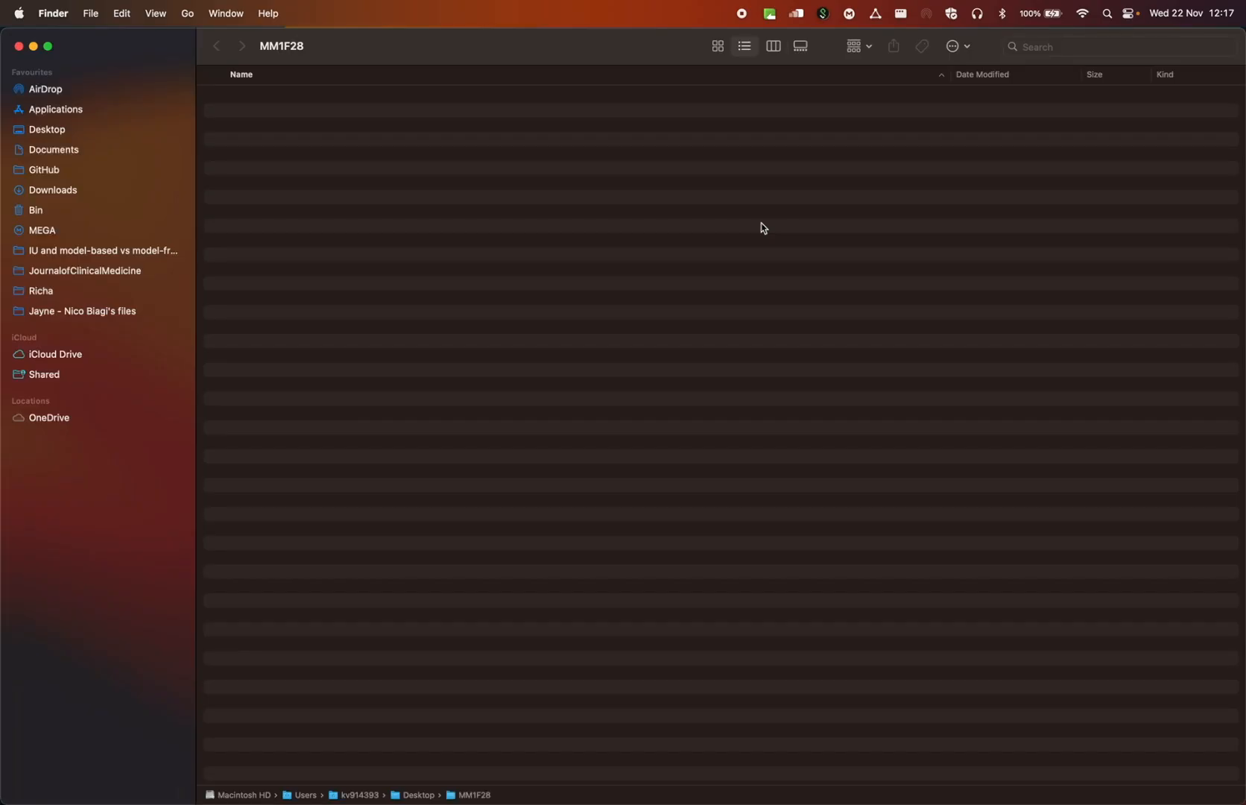
mouse_move(20, 46)
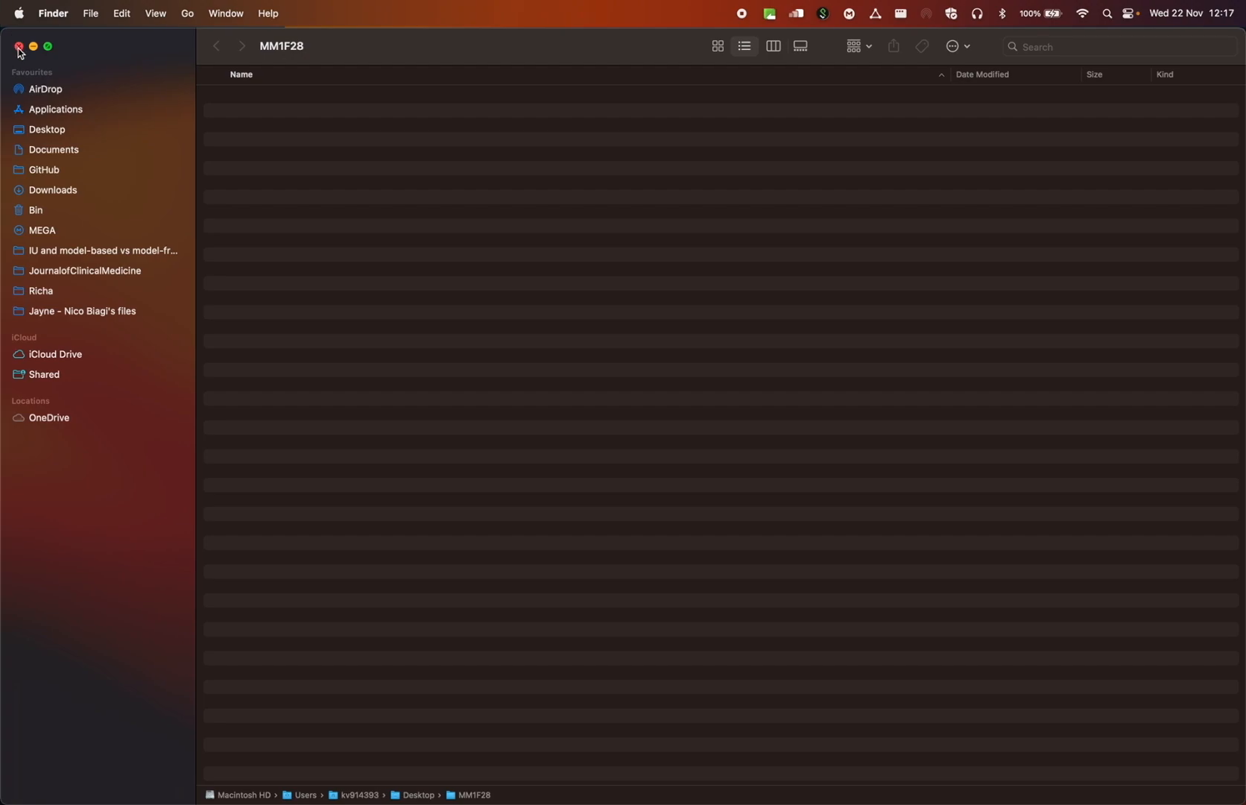
click(18, 46)
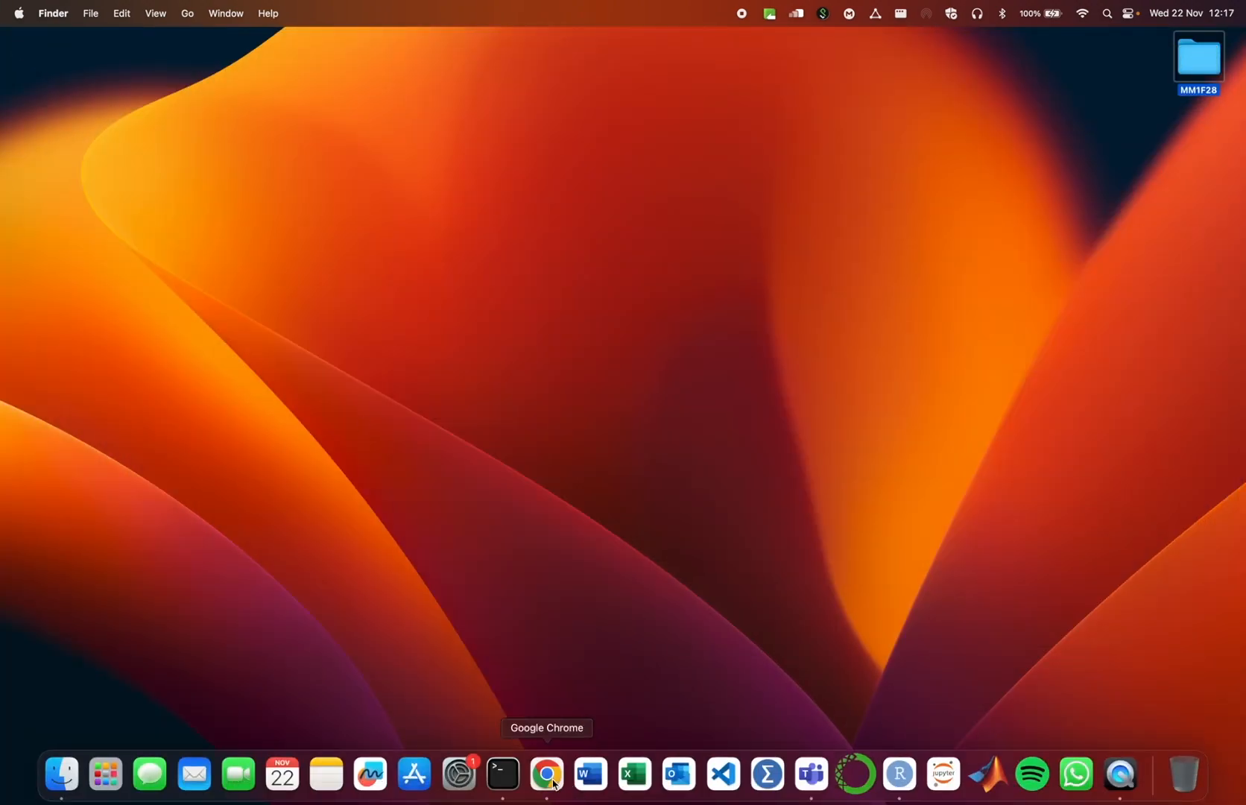
In the browser, open the Business in Practice: Data analytics course from the course list
click(545, 774)
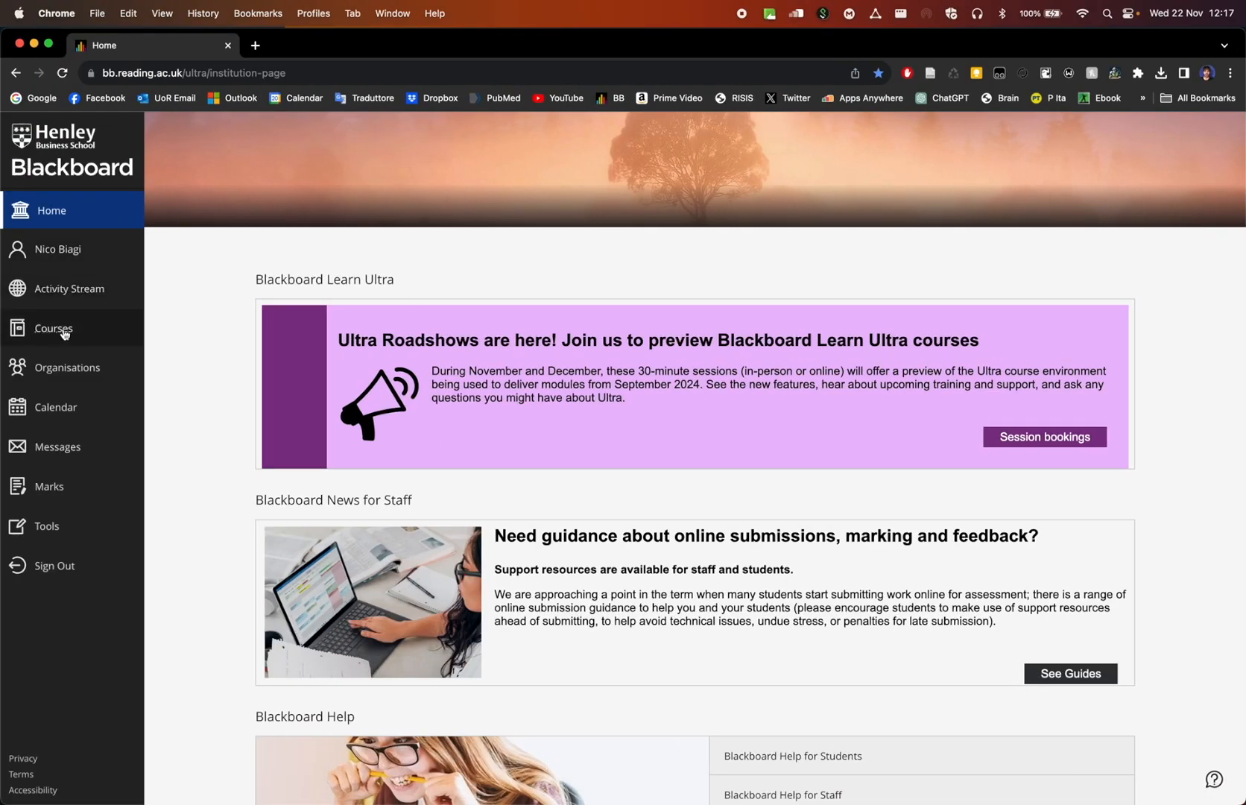
click(53, 328)
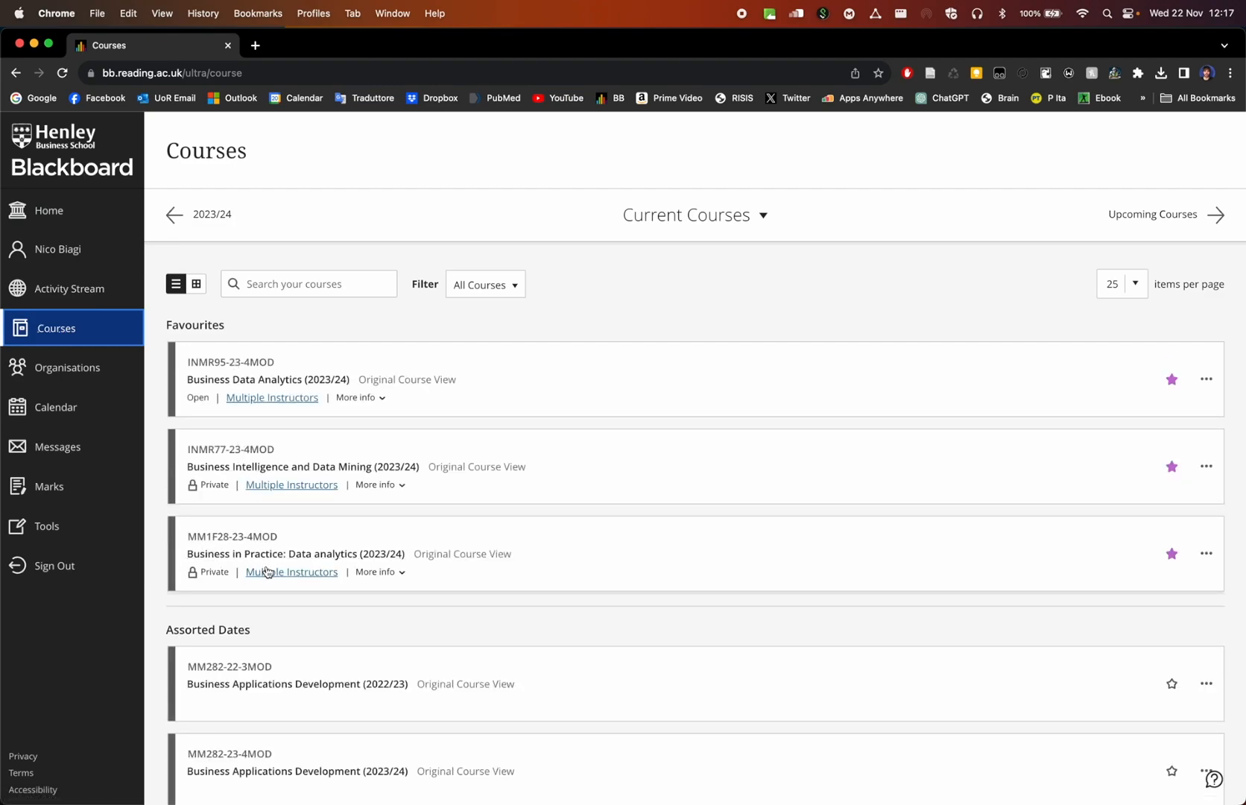
click(295, 554)
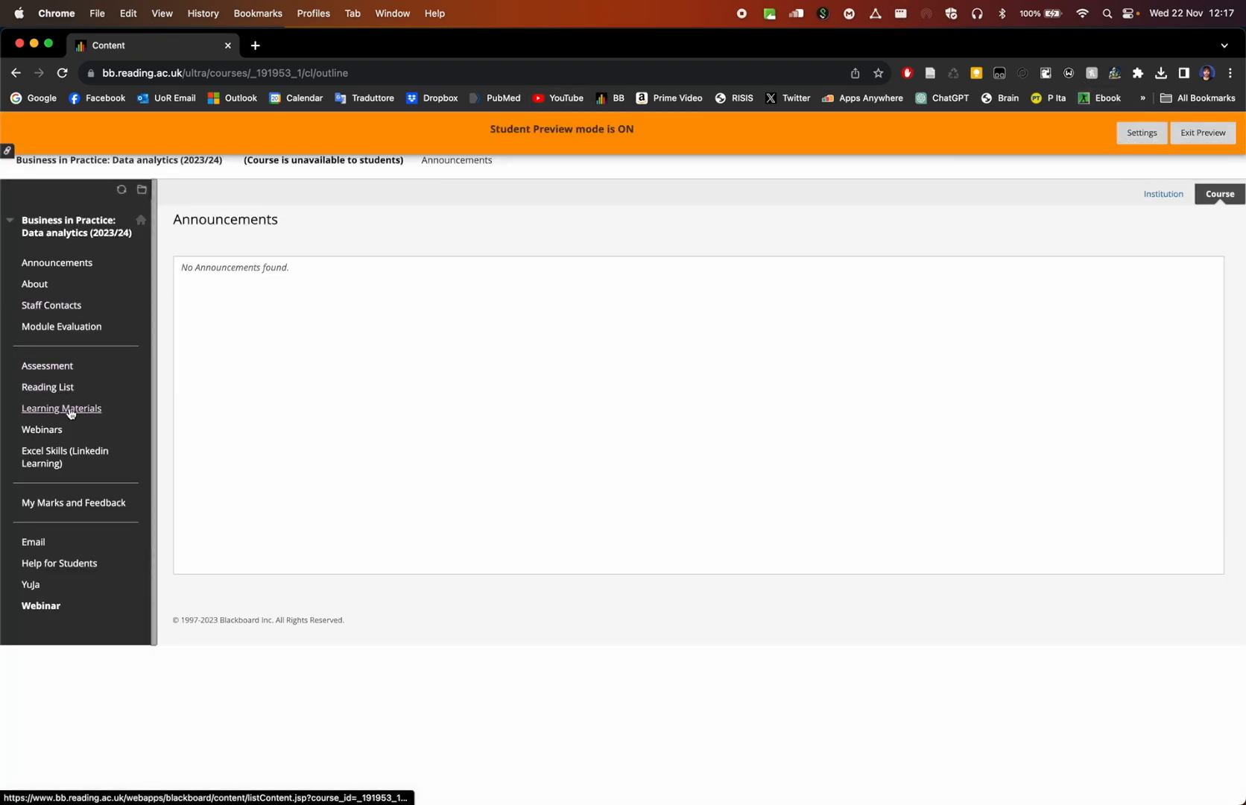
Open Session 1's Workshop folder and try the Roger CSV attachment
click(61, 407)
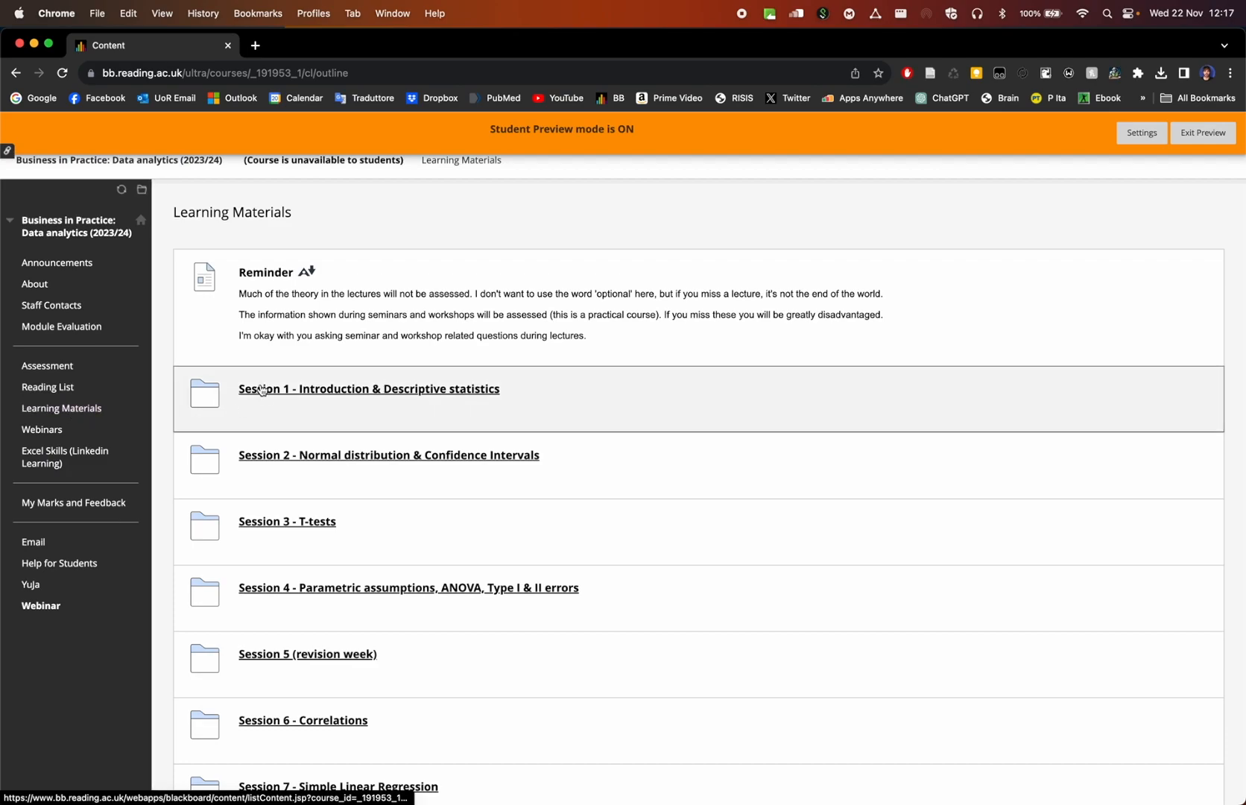
click(368, 389)
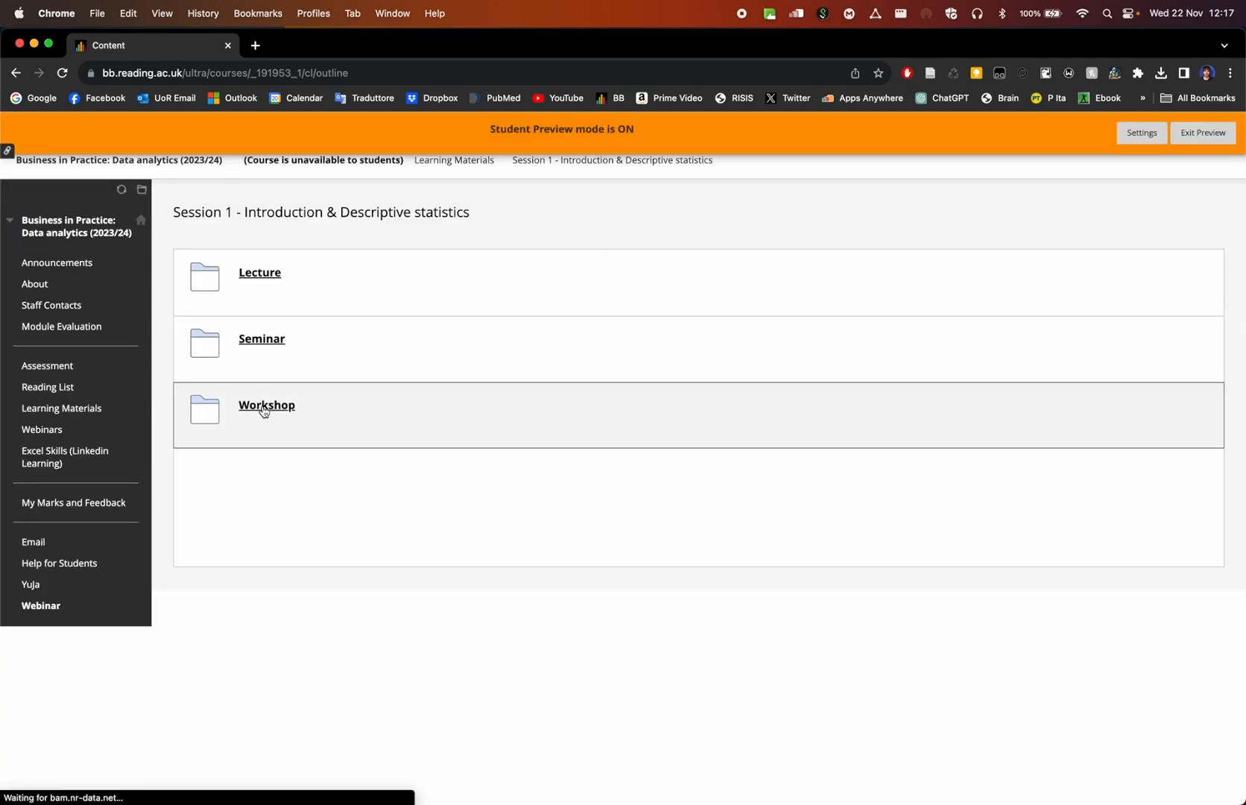
click(265, 405)
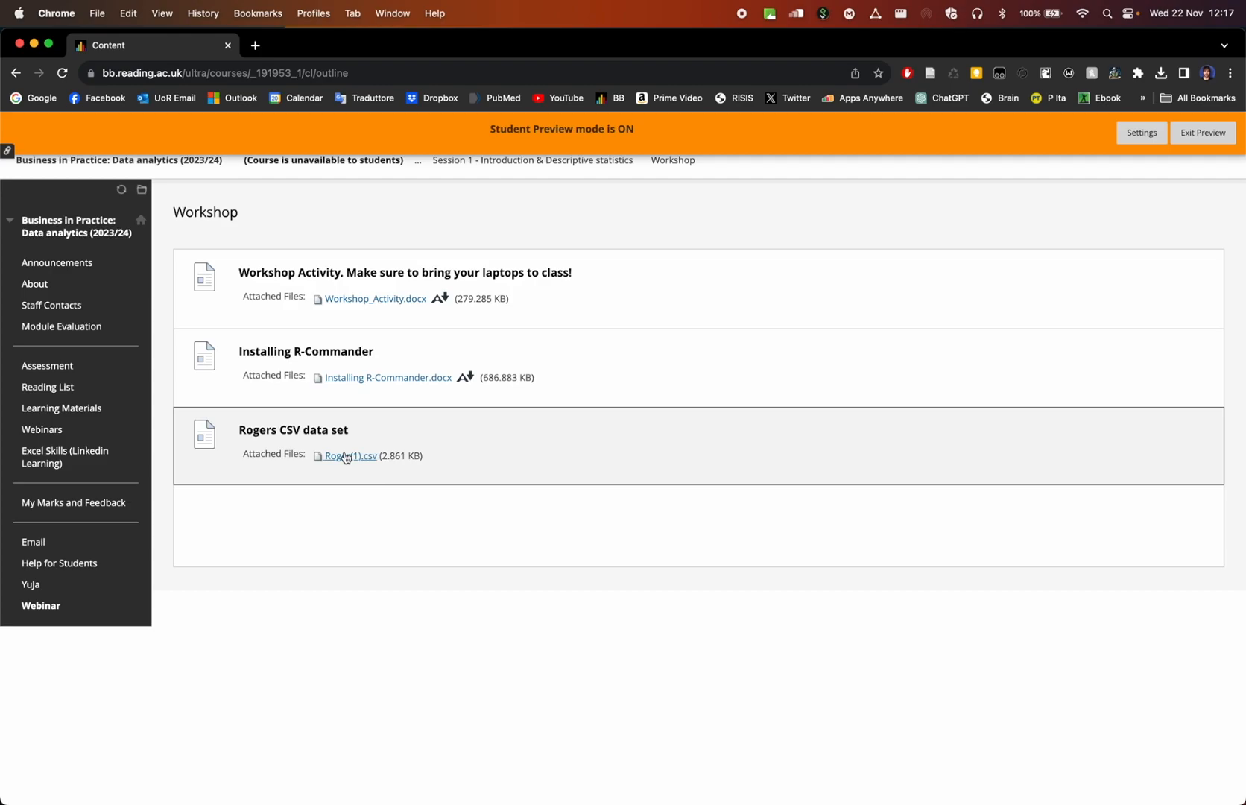
mouse_move(365, 463)
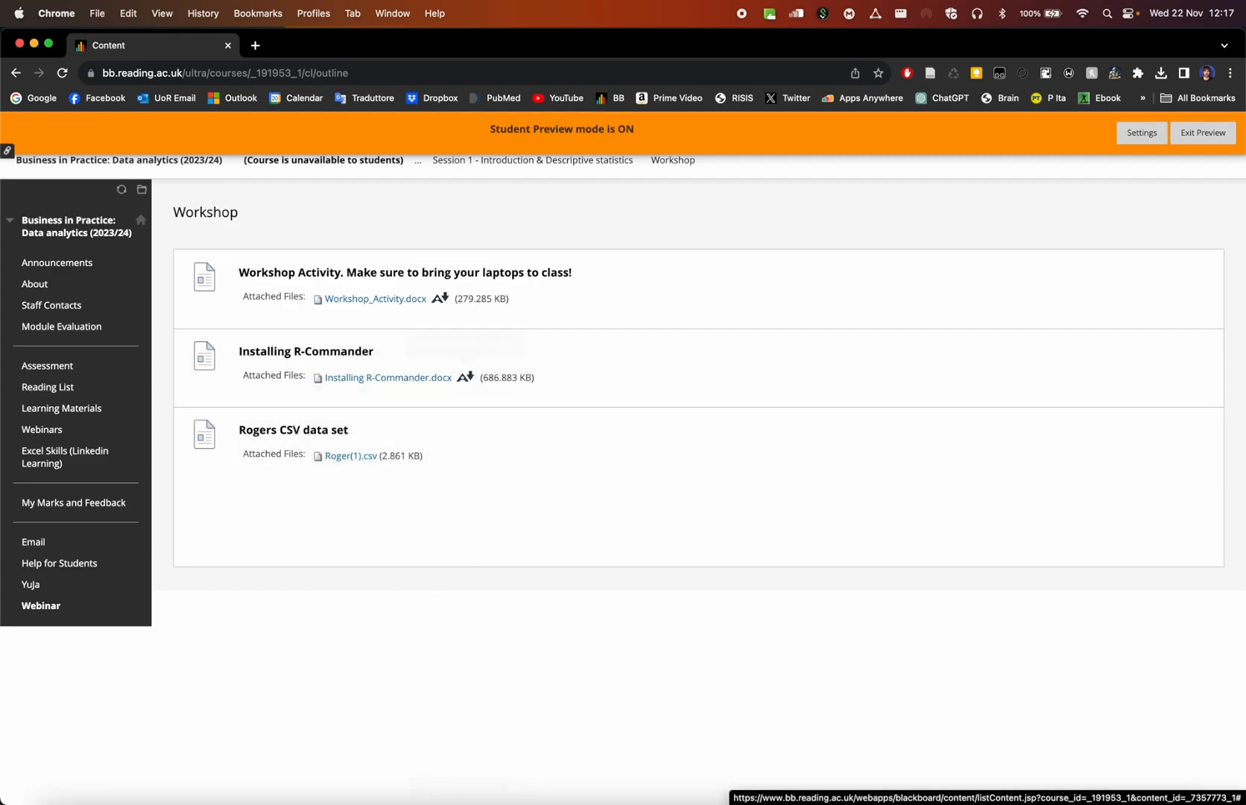
mouse_move(544, 585)
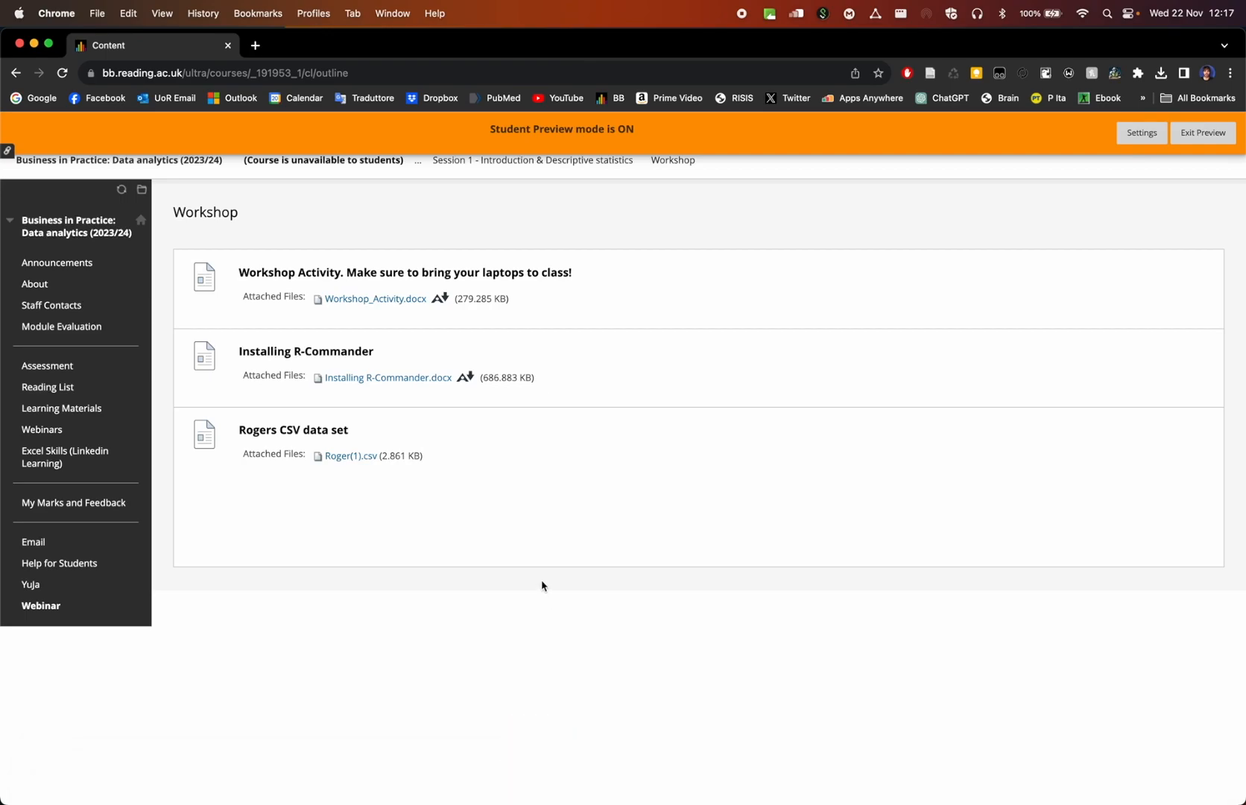
mouse_move(348, 454)
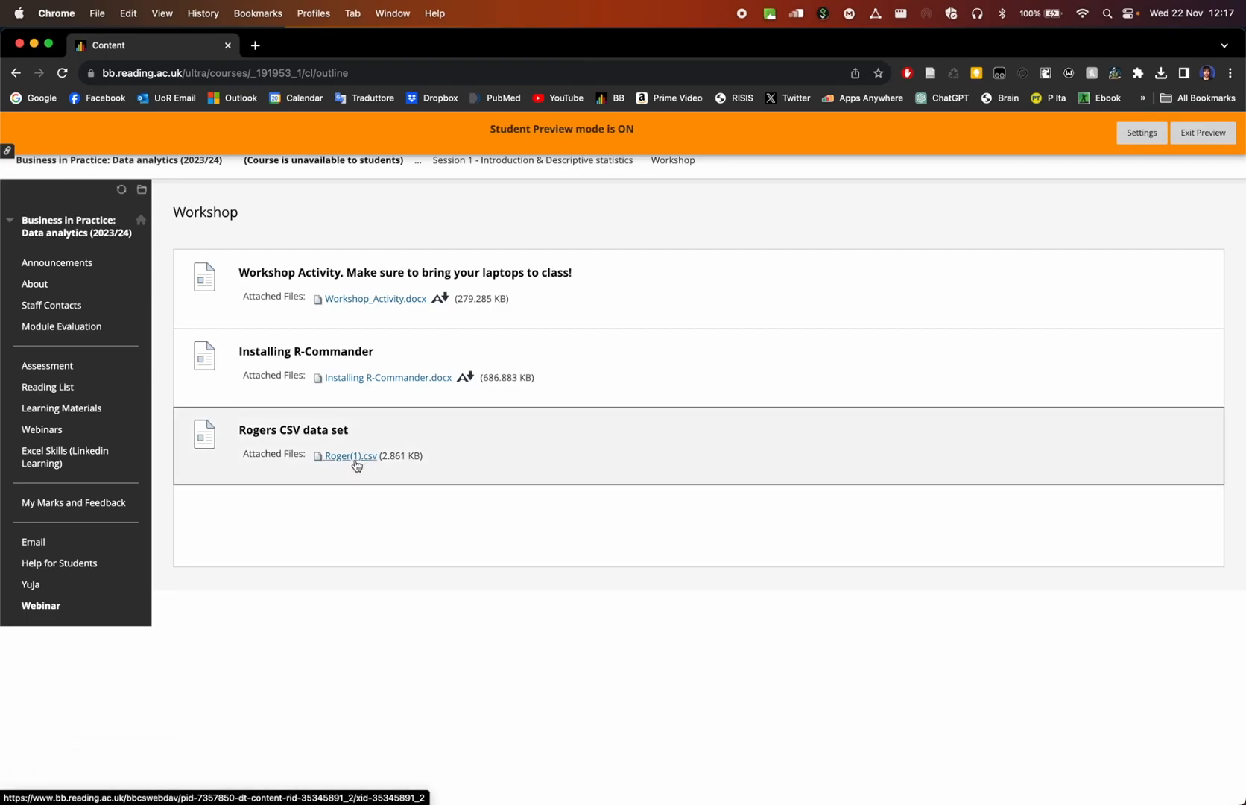
Save the Roger(1).csv link into the MM1F28 folder on the Desktop via Save Link As
right_click(344, 454)
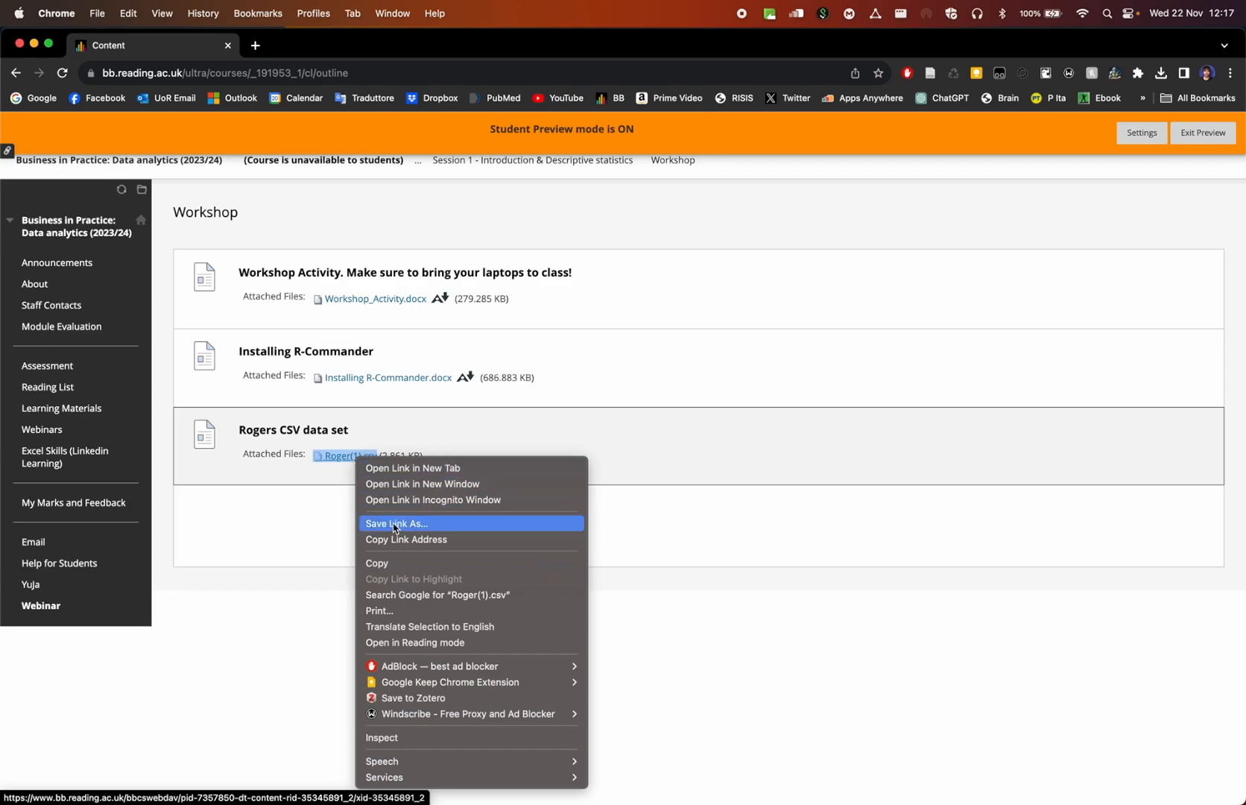
click(395, 523)
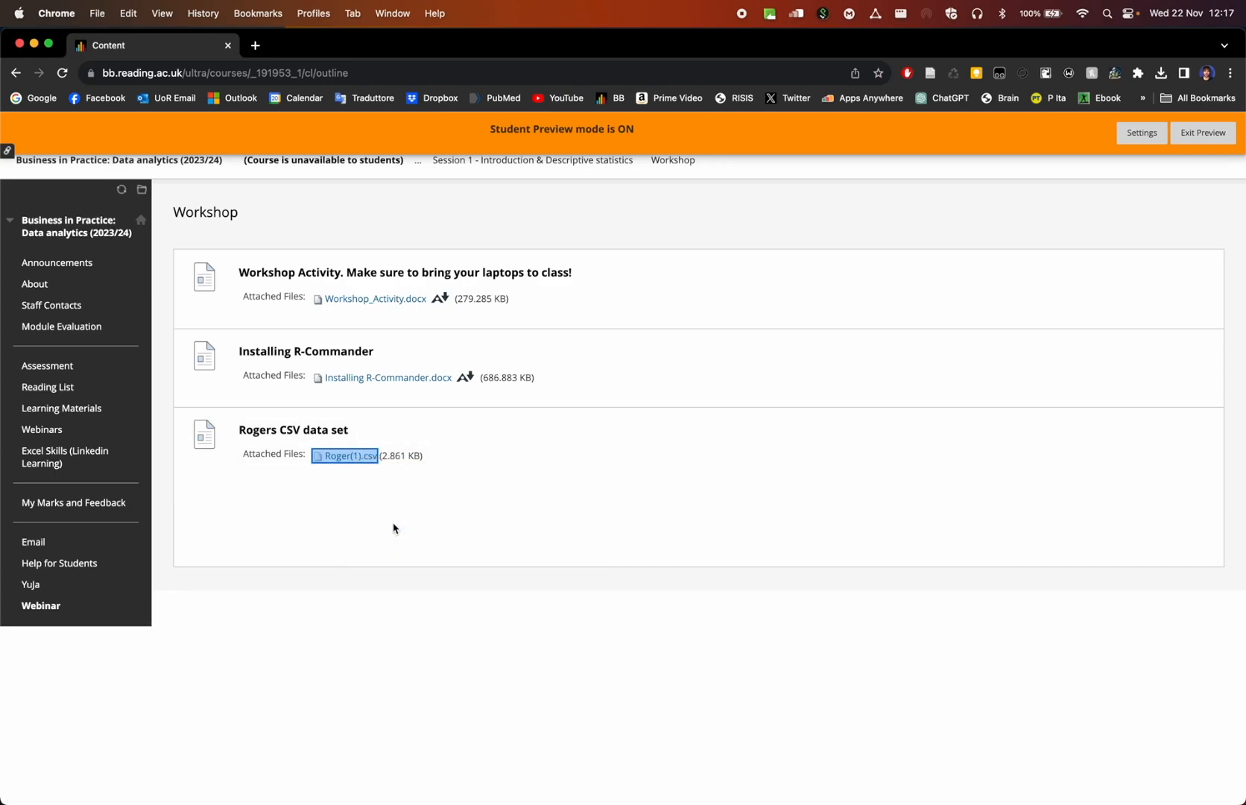
click(346, 454)
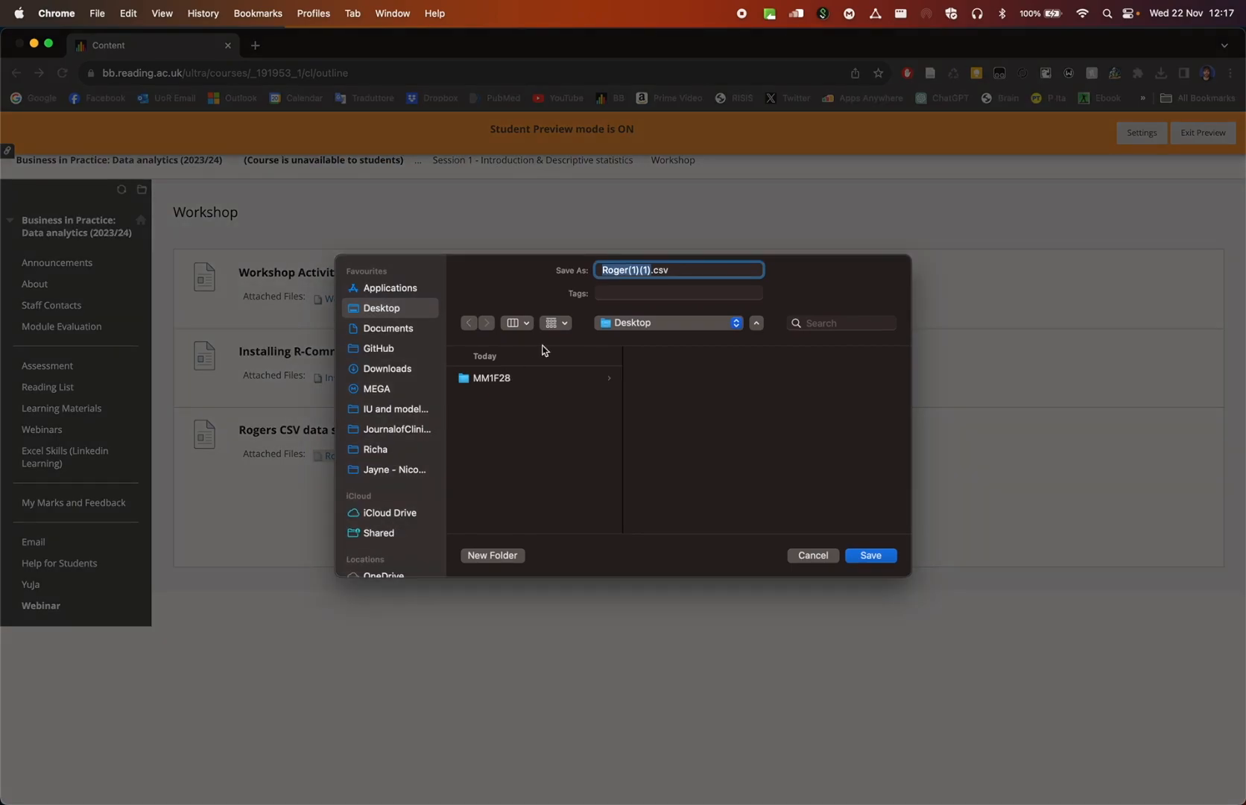
mouse_move(514, 386)
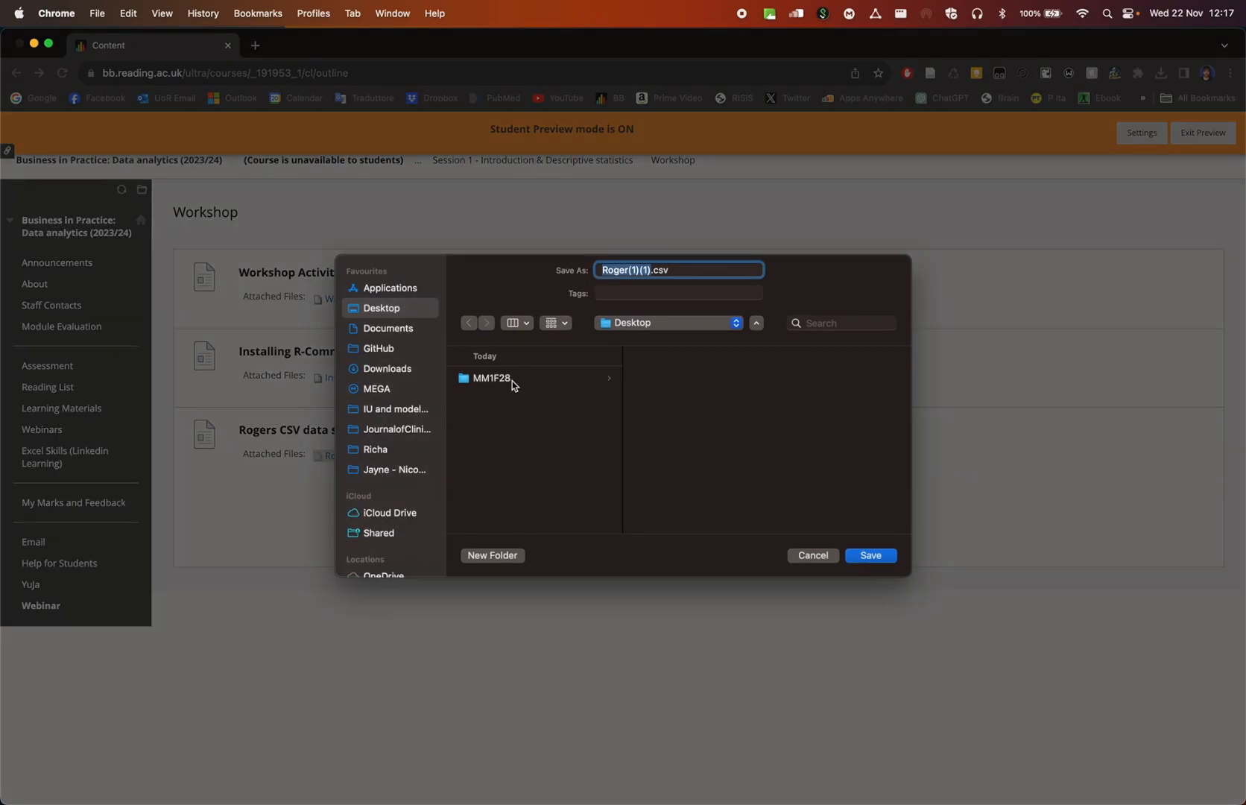
click(870, 556)
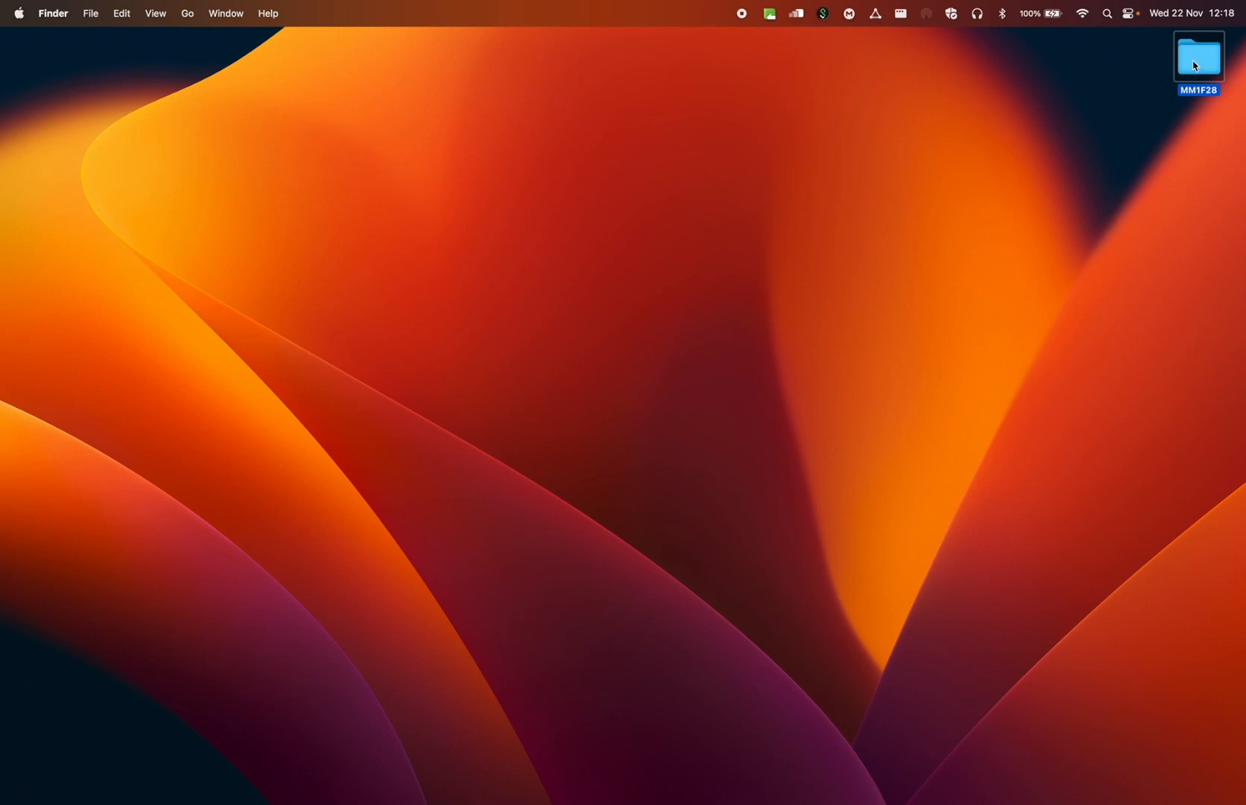
In Finder's MM1F28 folder, rename the downloaded Roger(1)(1).csv to Roger.csv
double_click(1198, 58)
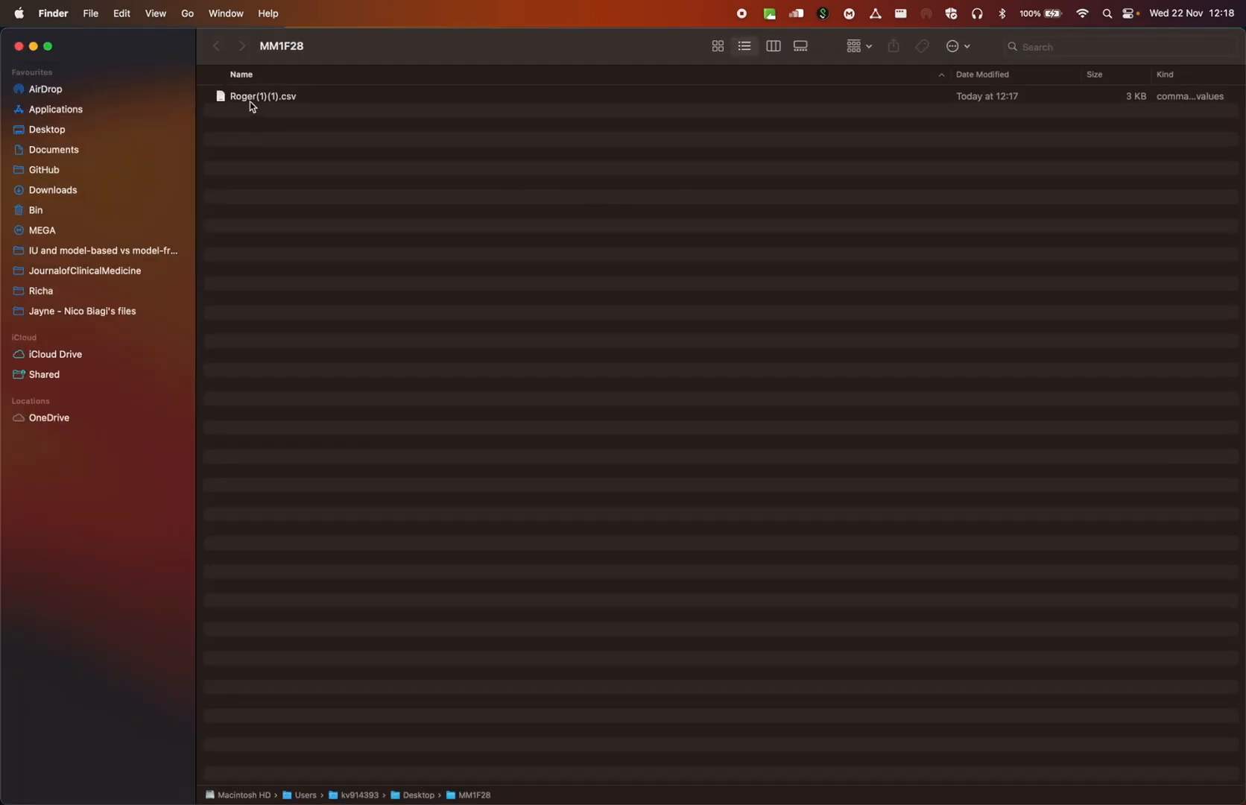
click(263, 95)
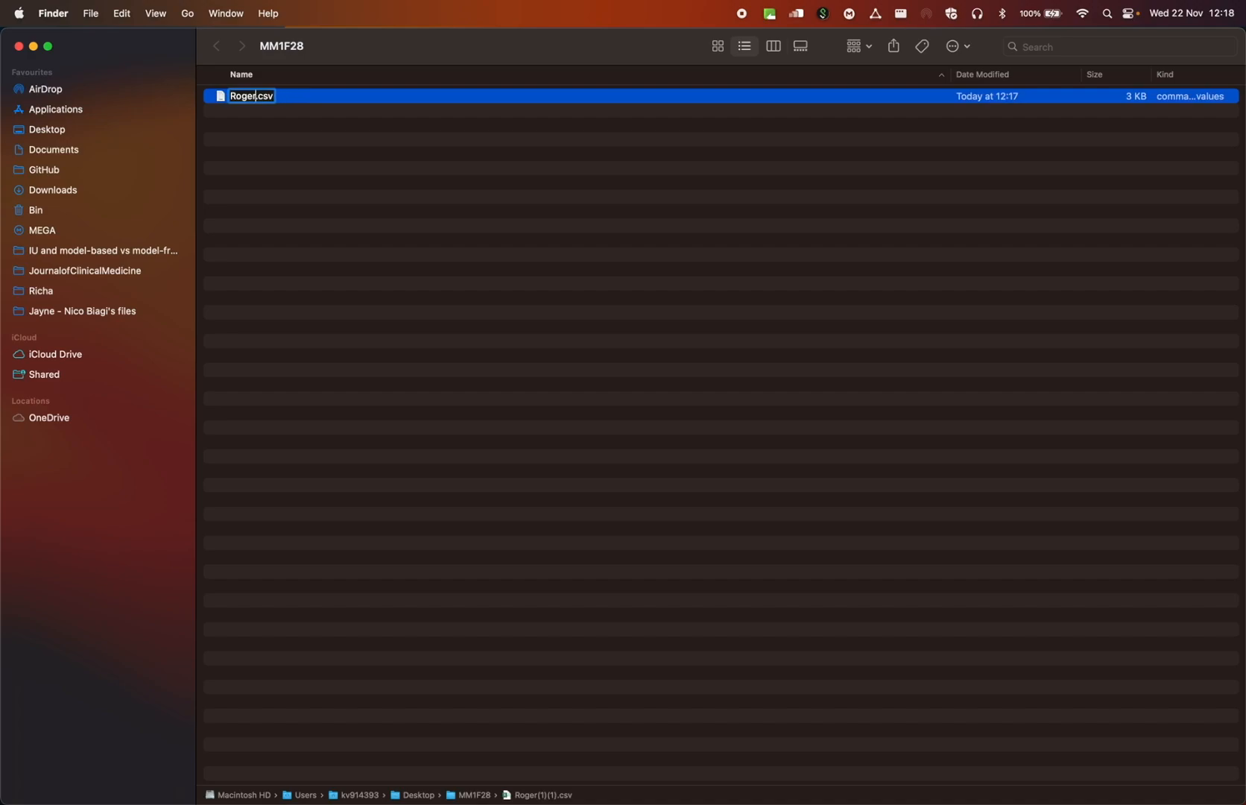
key(Return)
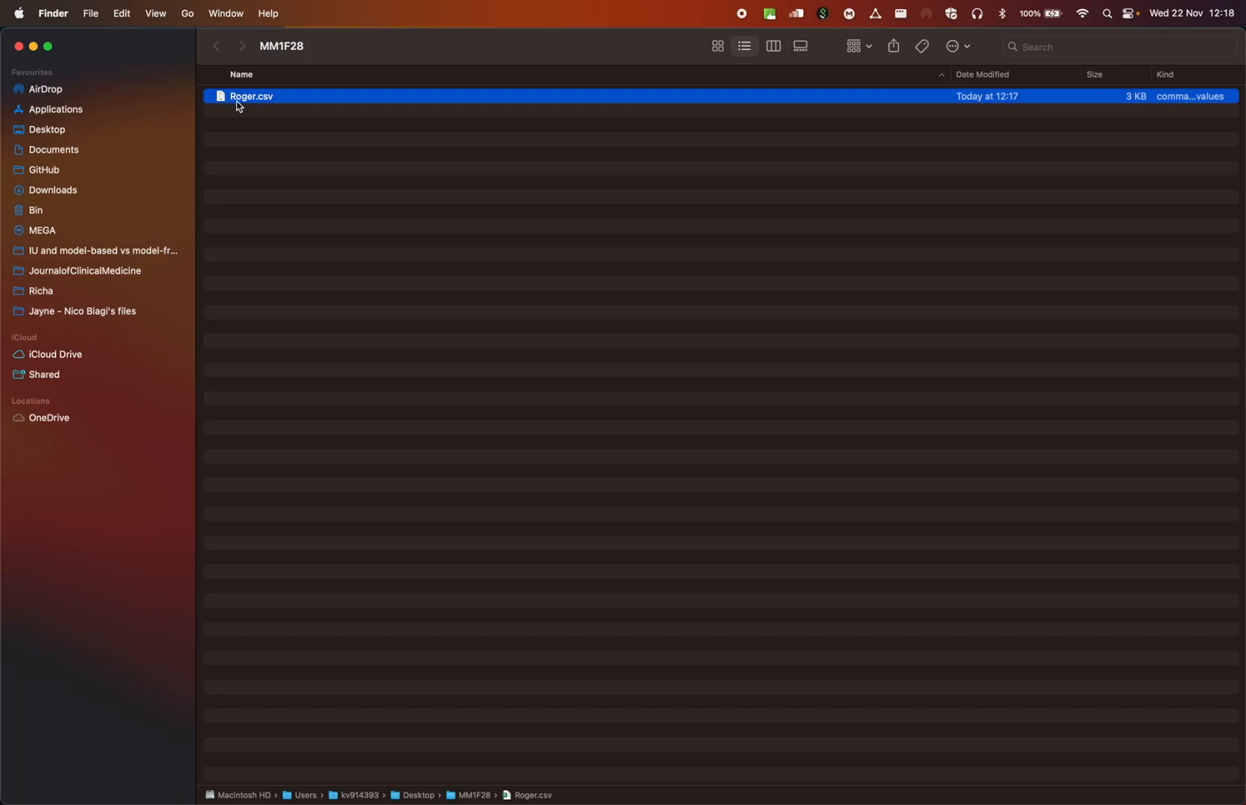
mouse_move(277, 103)
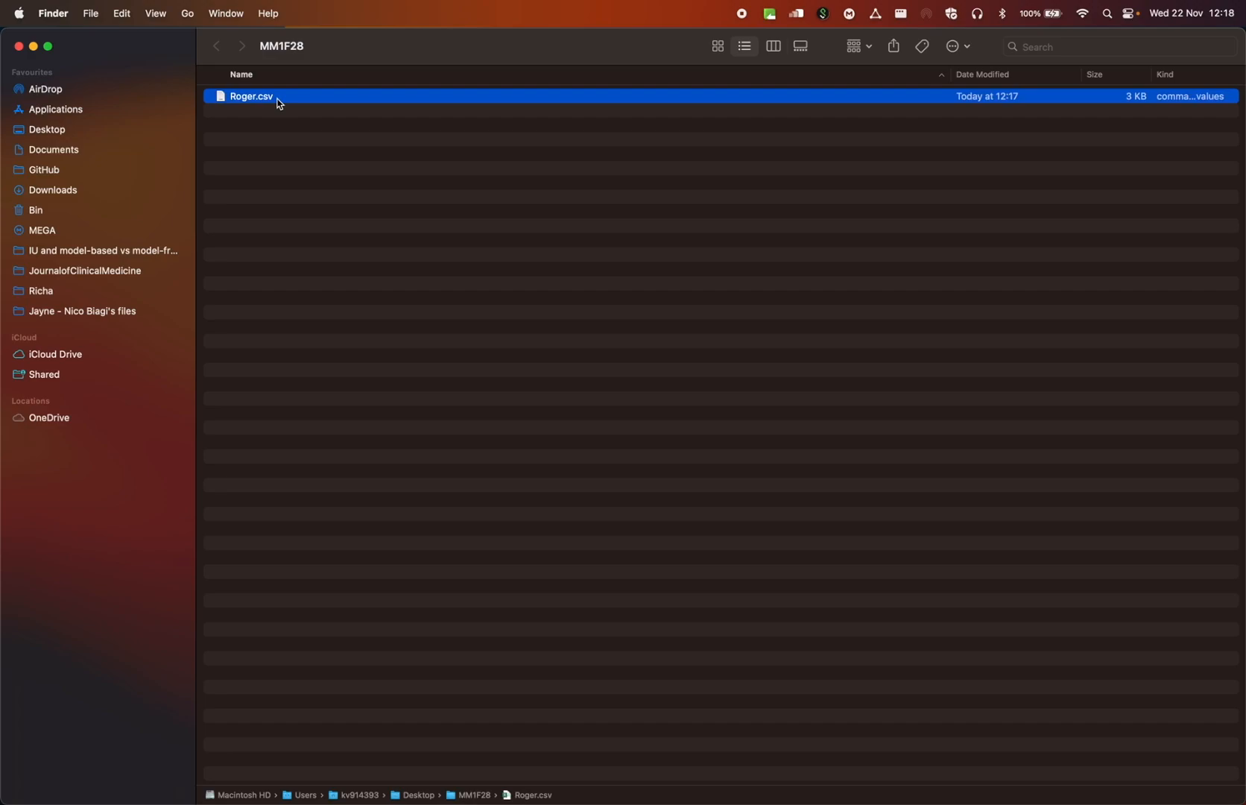
mouse_move(289, 298)
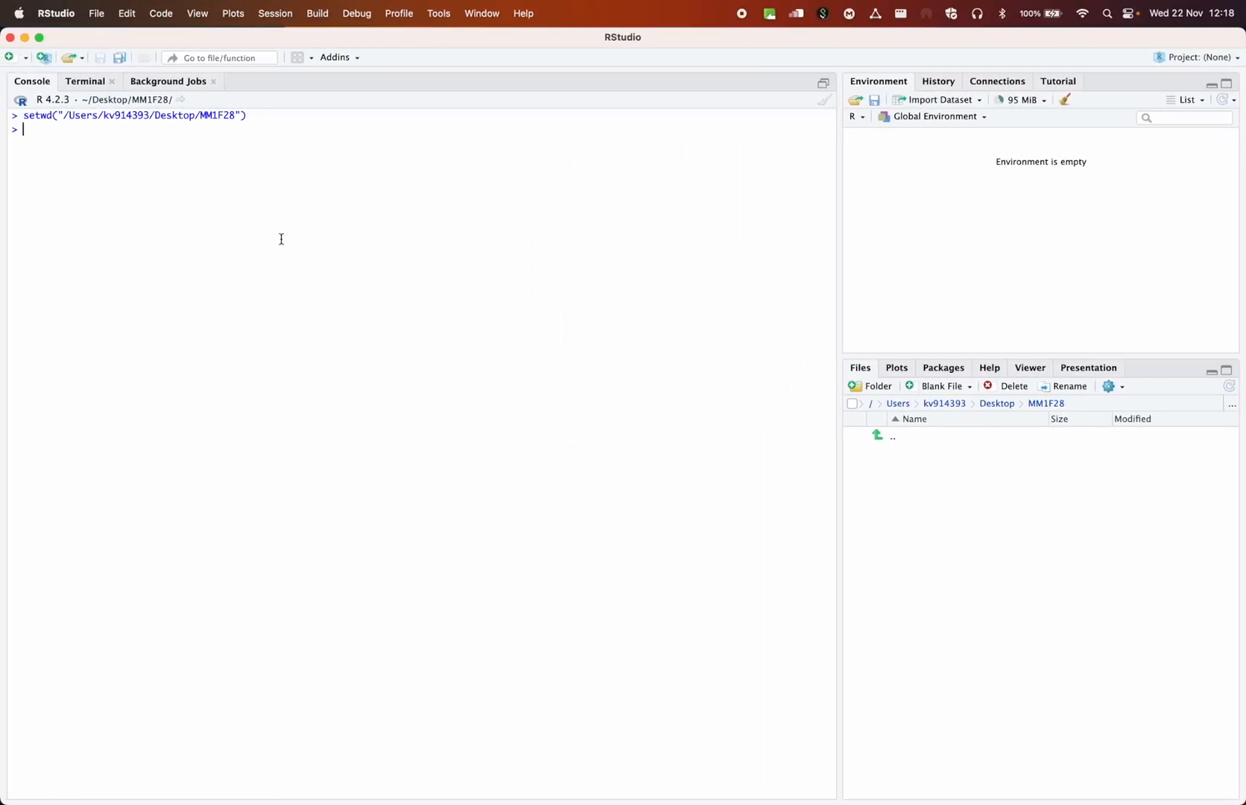
Enter library(Rcmdr) at the console prompt without running it
text(libr)
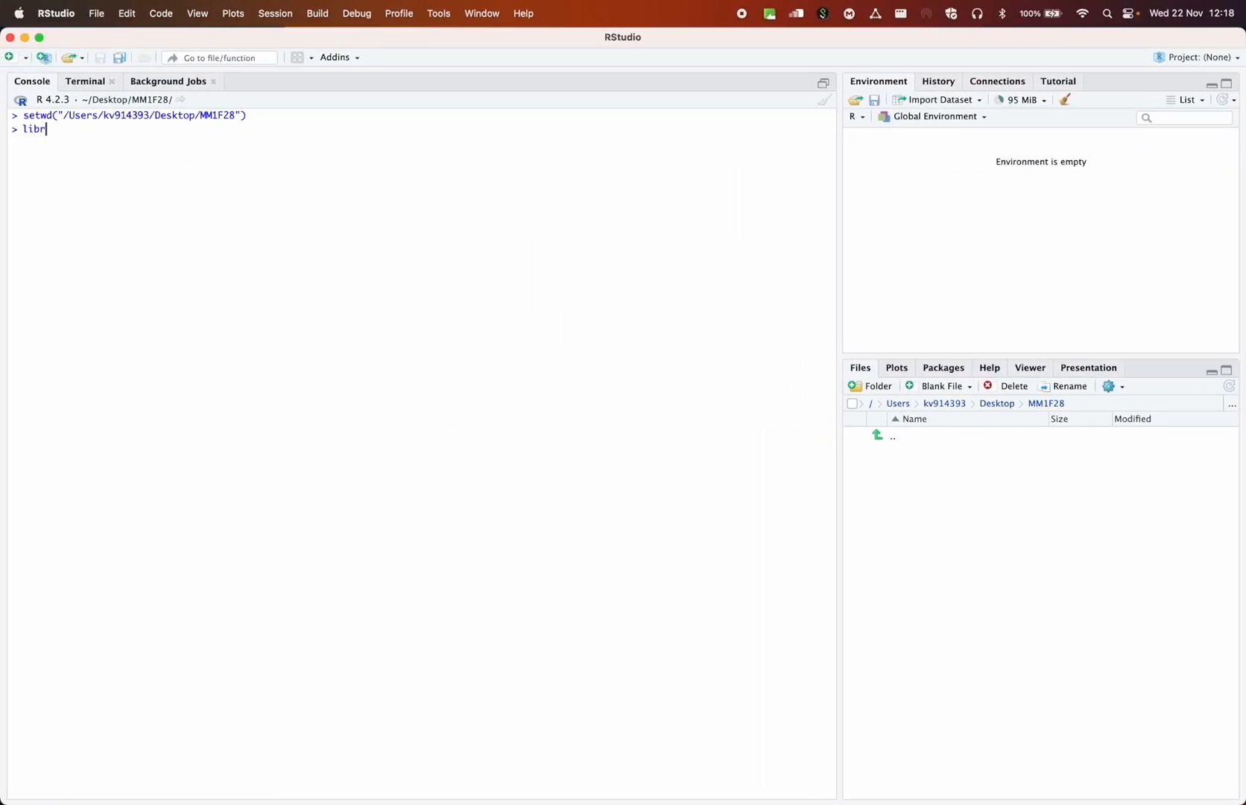
text(ary()
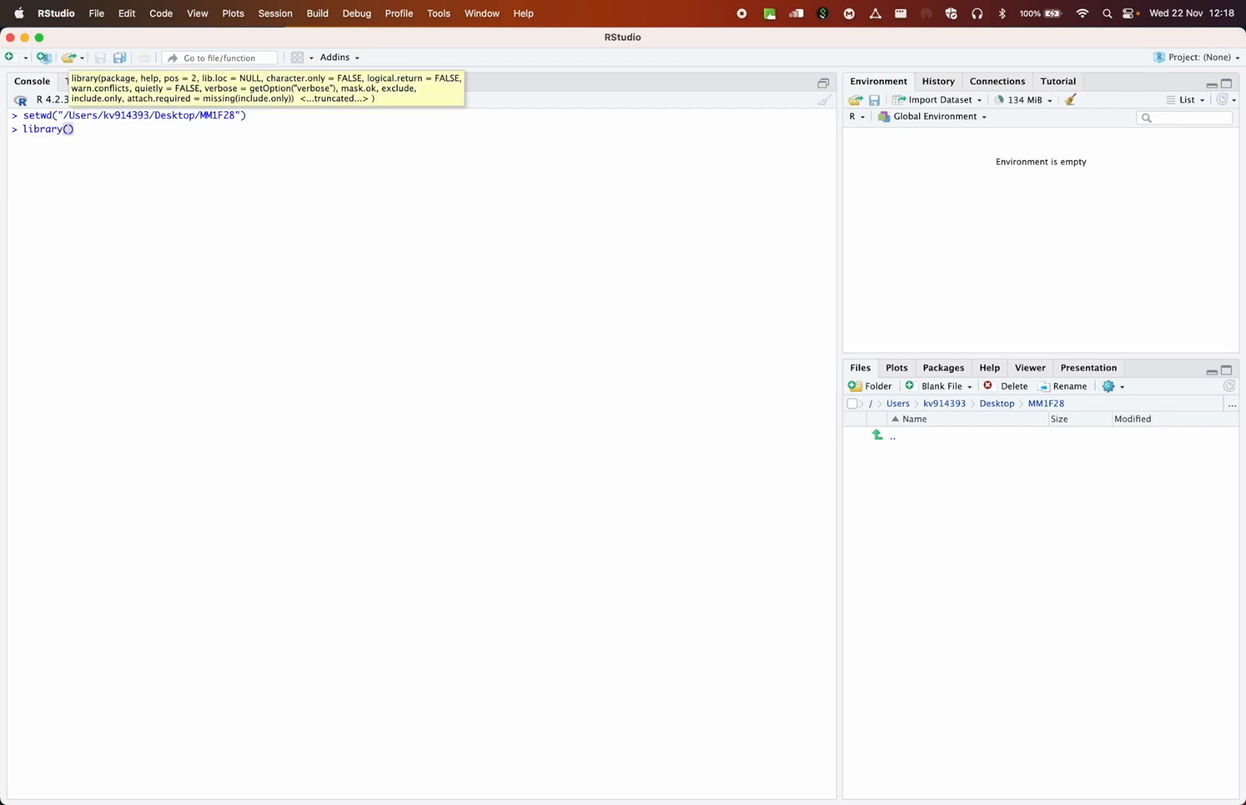
text(Rcmdr)
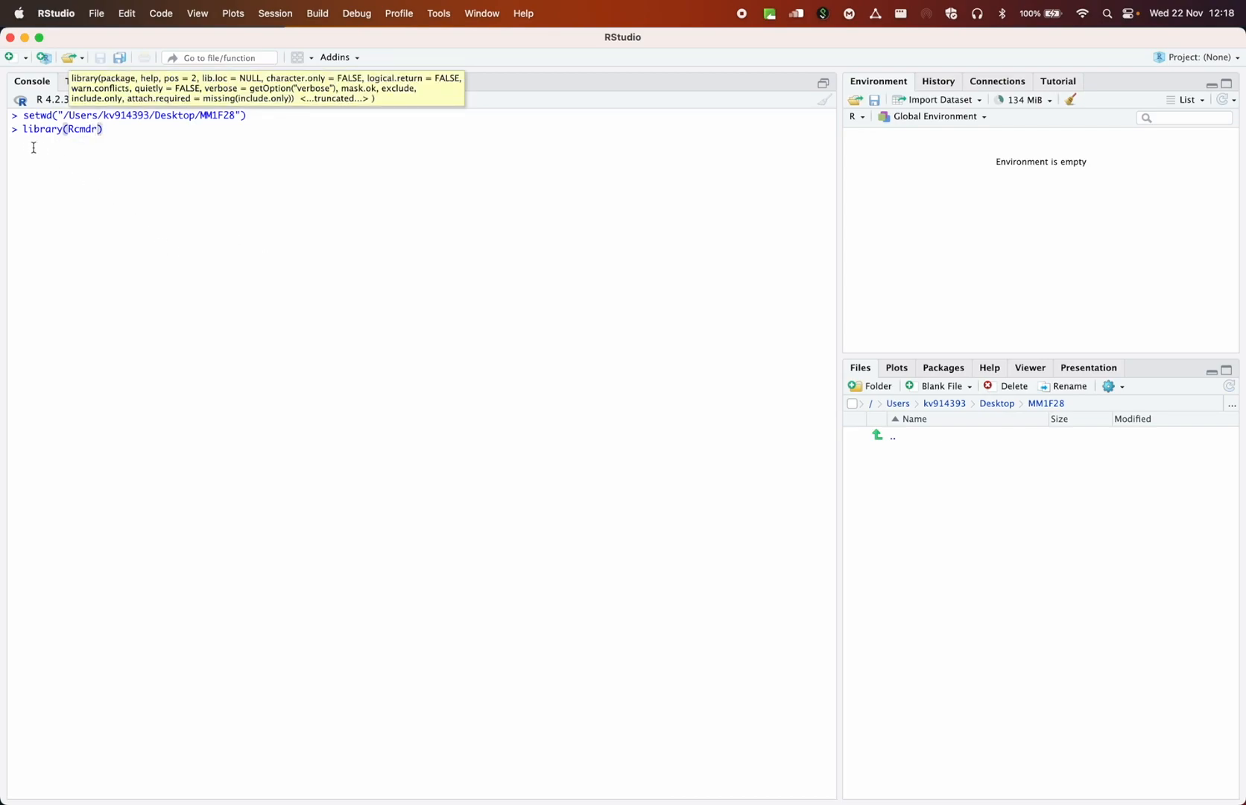
mouse_move(206, 135)
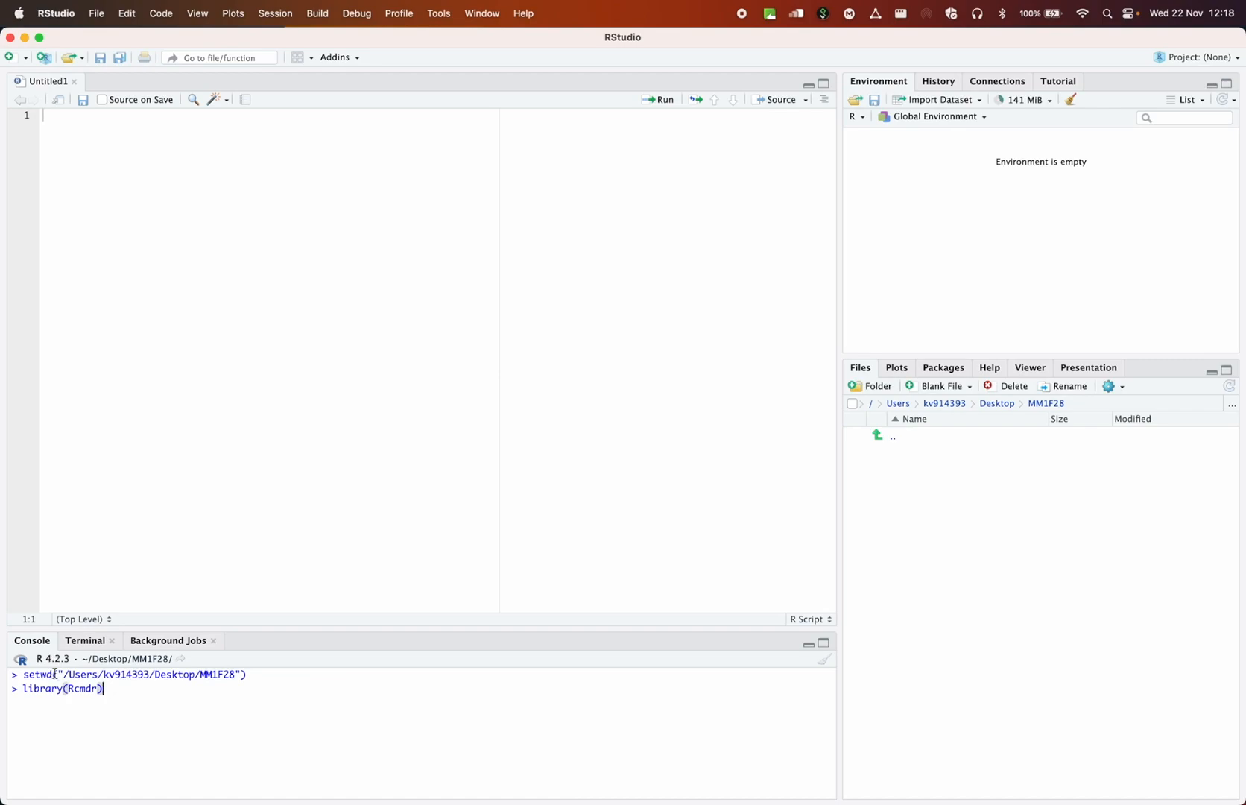
Run library(Rcmdr) so Rcmdr and its supporting packages such as car and effects load
key(Return)
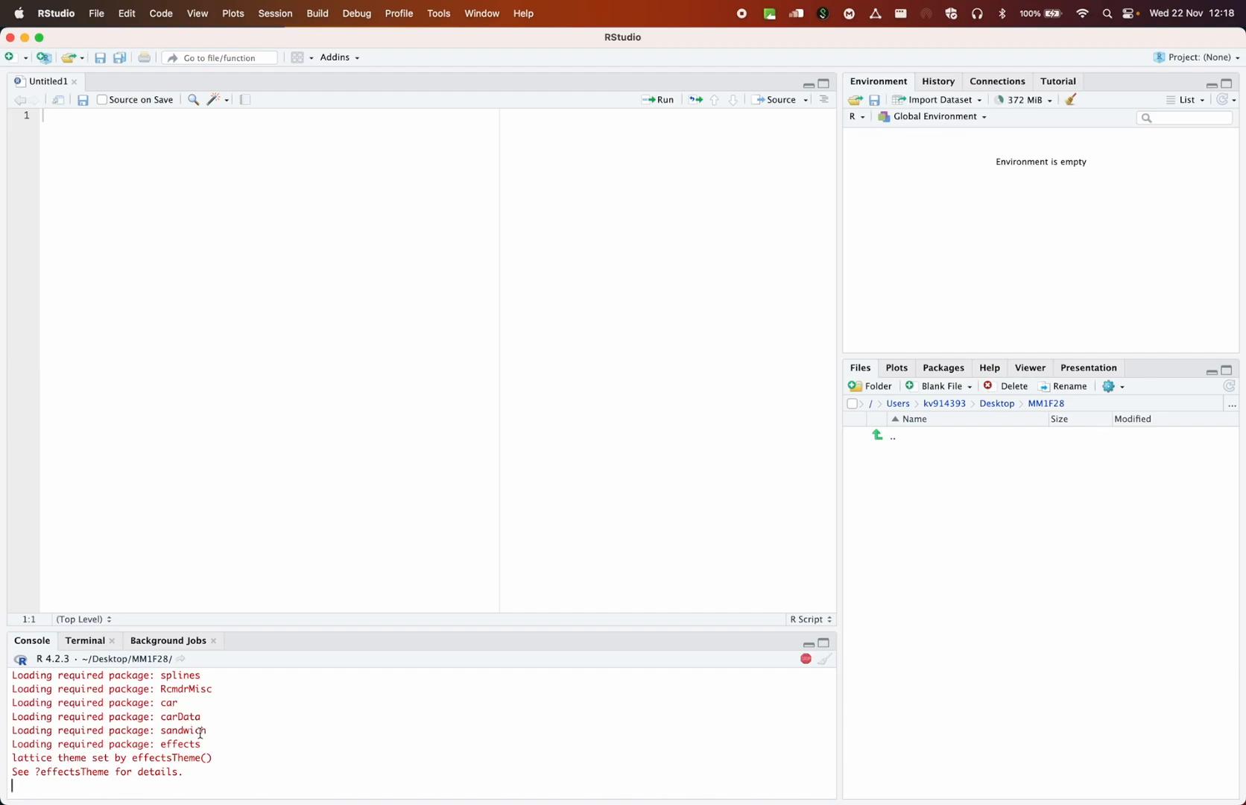
mouse_move(409, 706)
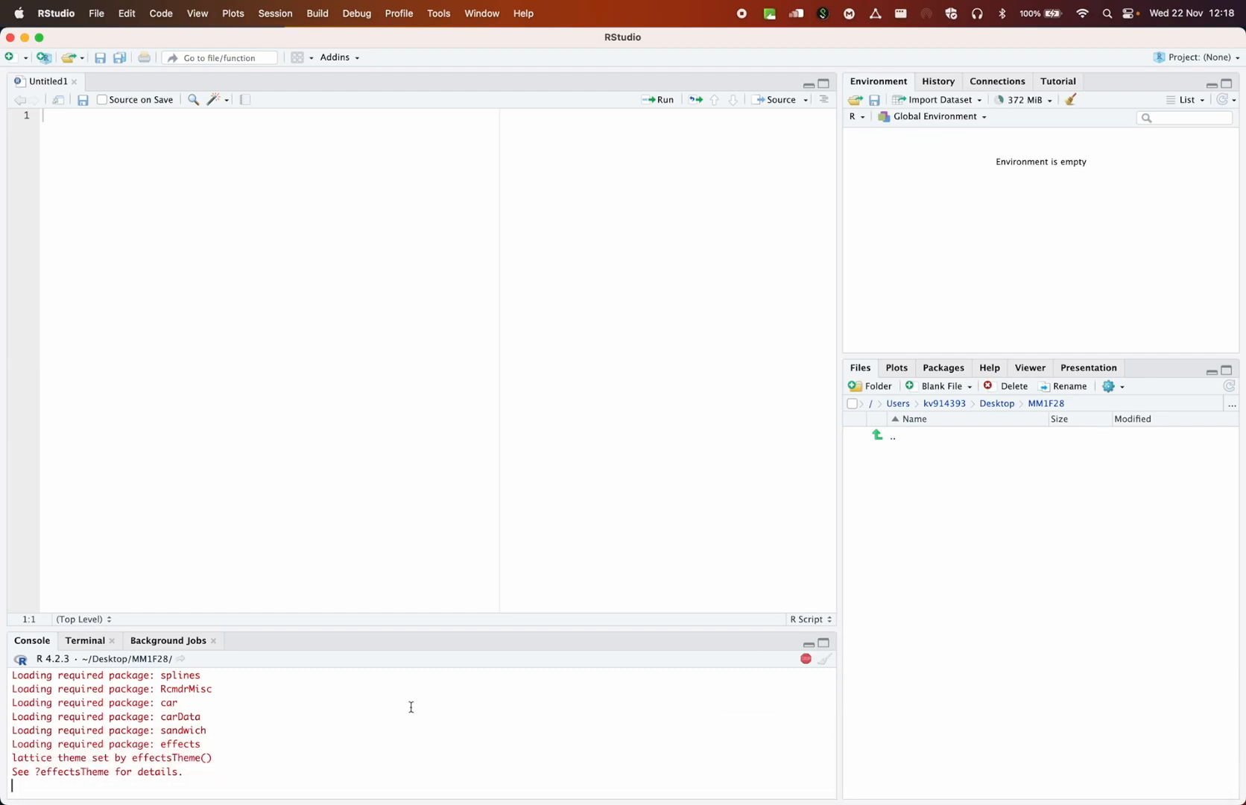
mouse_move(794, 657)
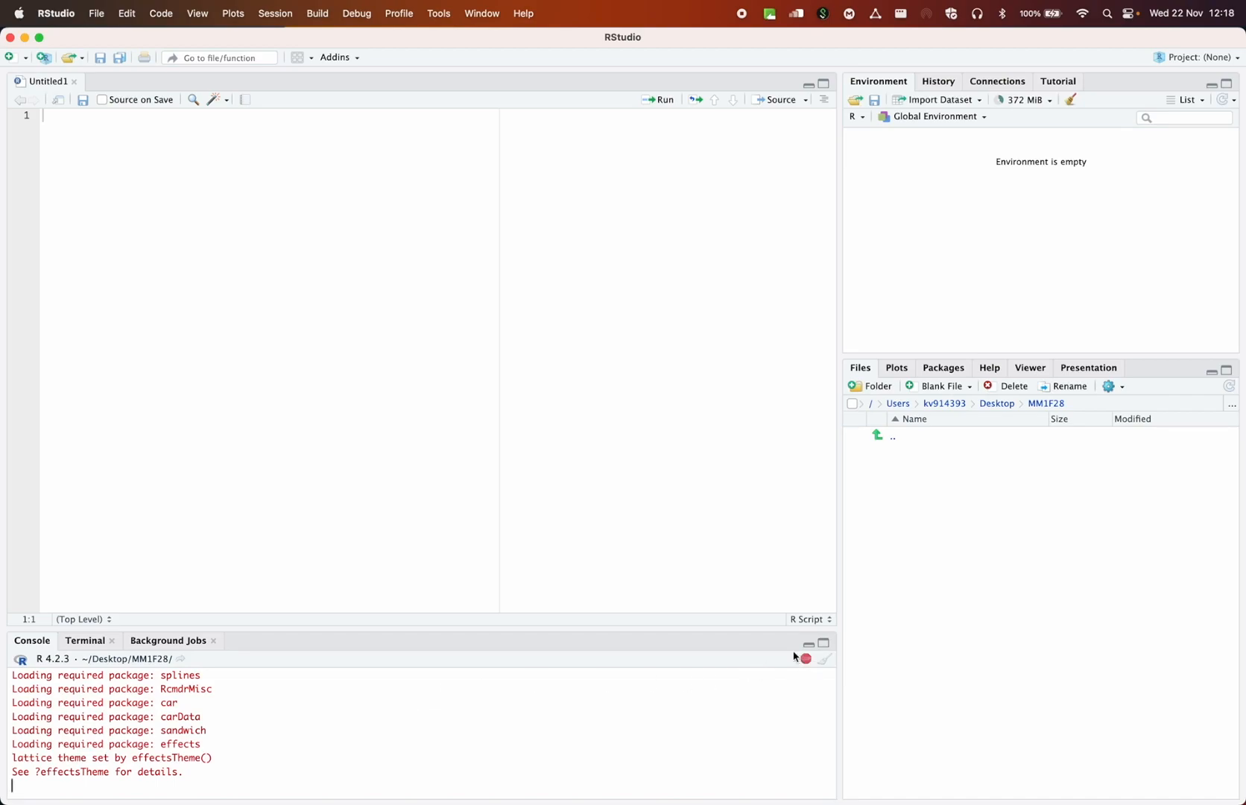
mouse_move(678, 700)
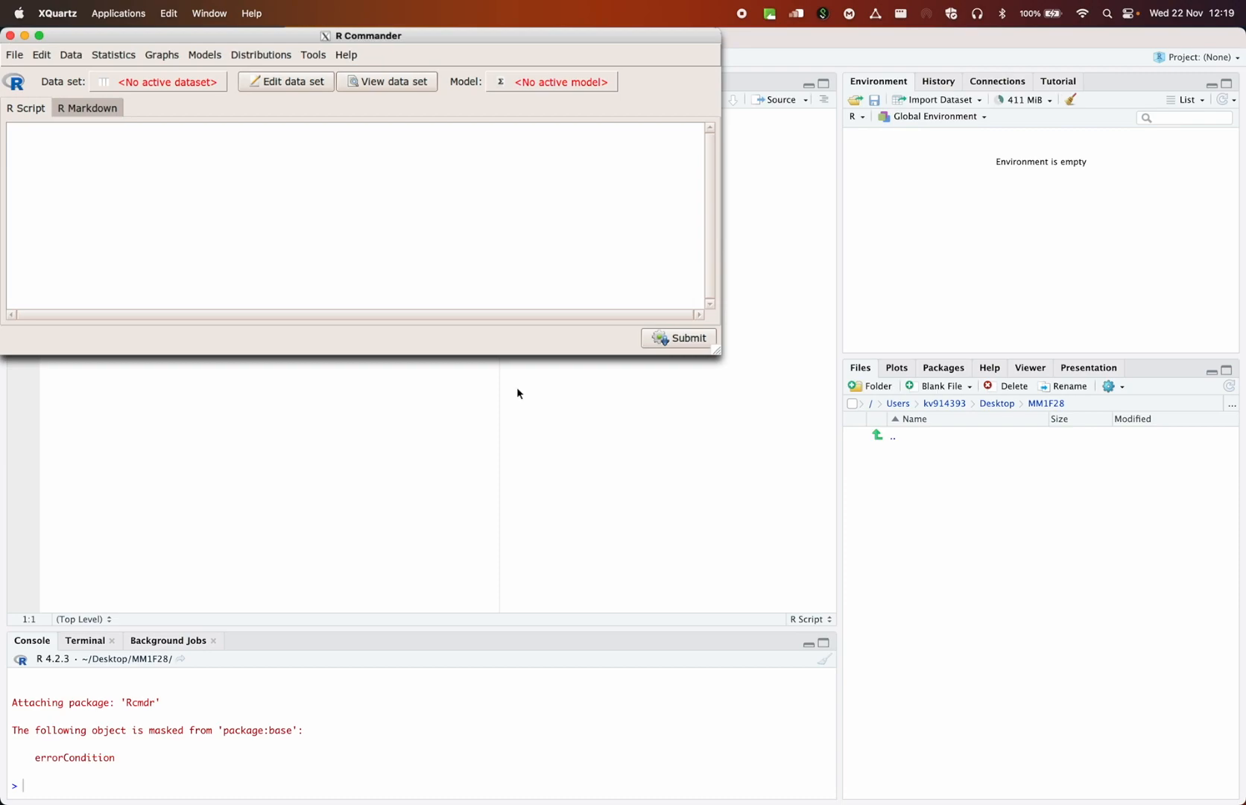
mouse_move(672, 547)
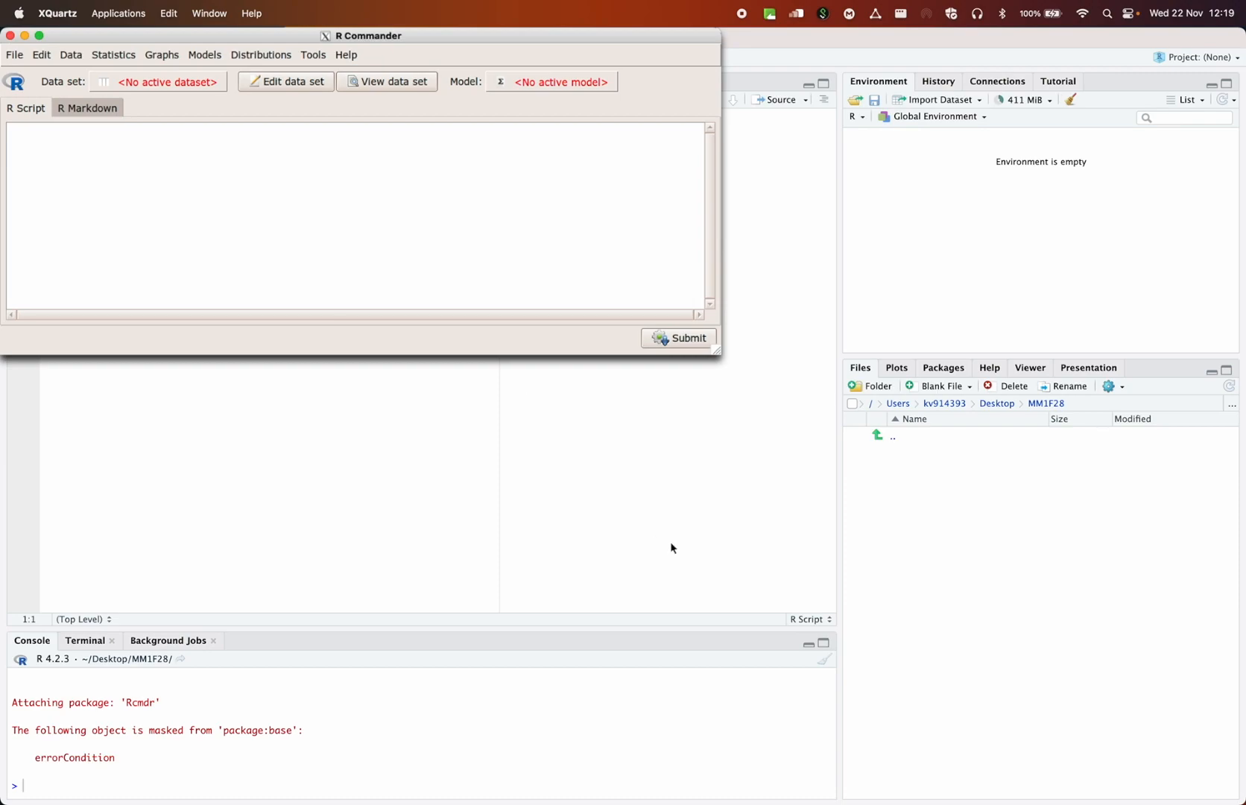
mouse_move(284, 221)
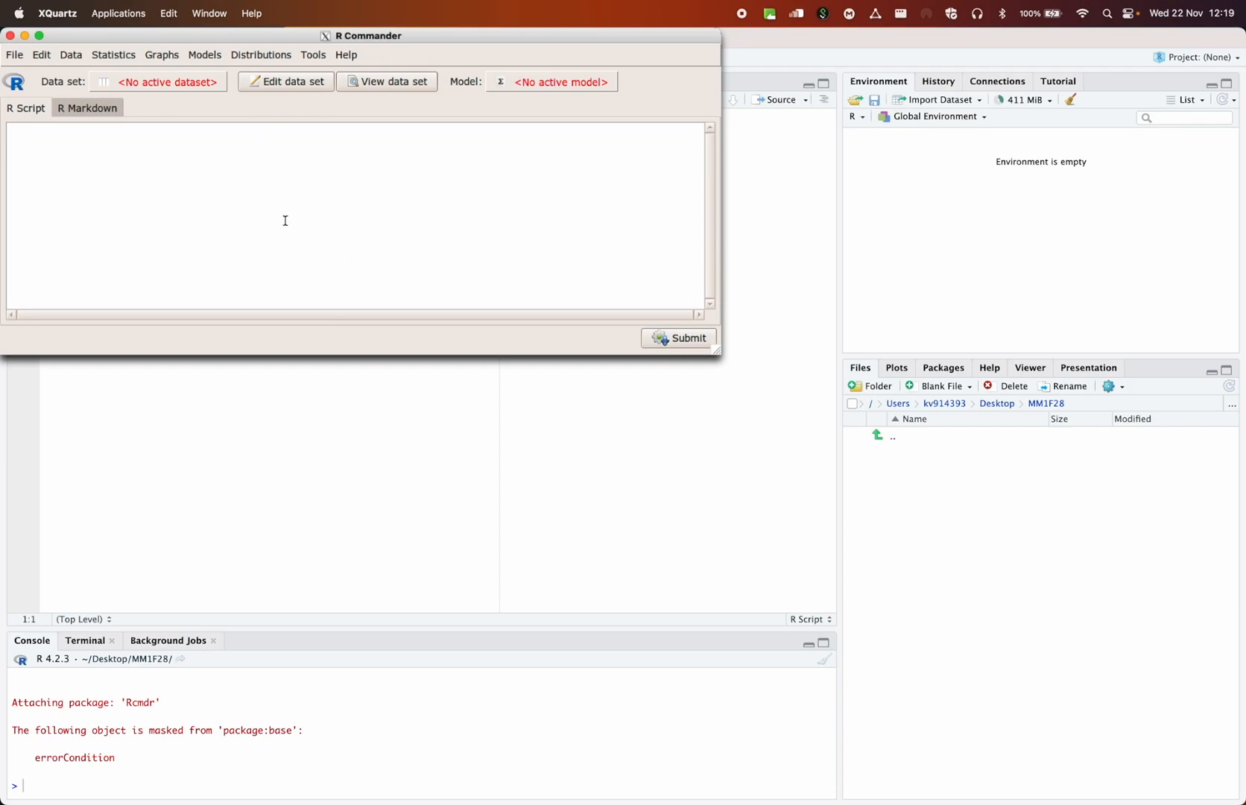
mouse_move(209, 187)
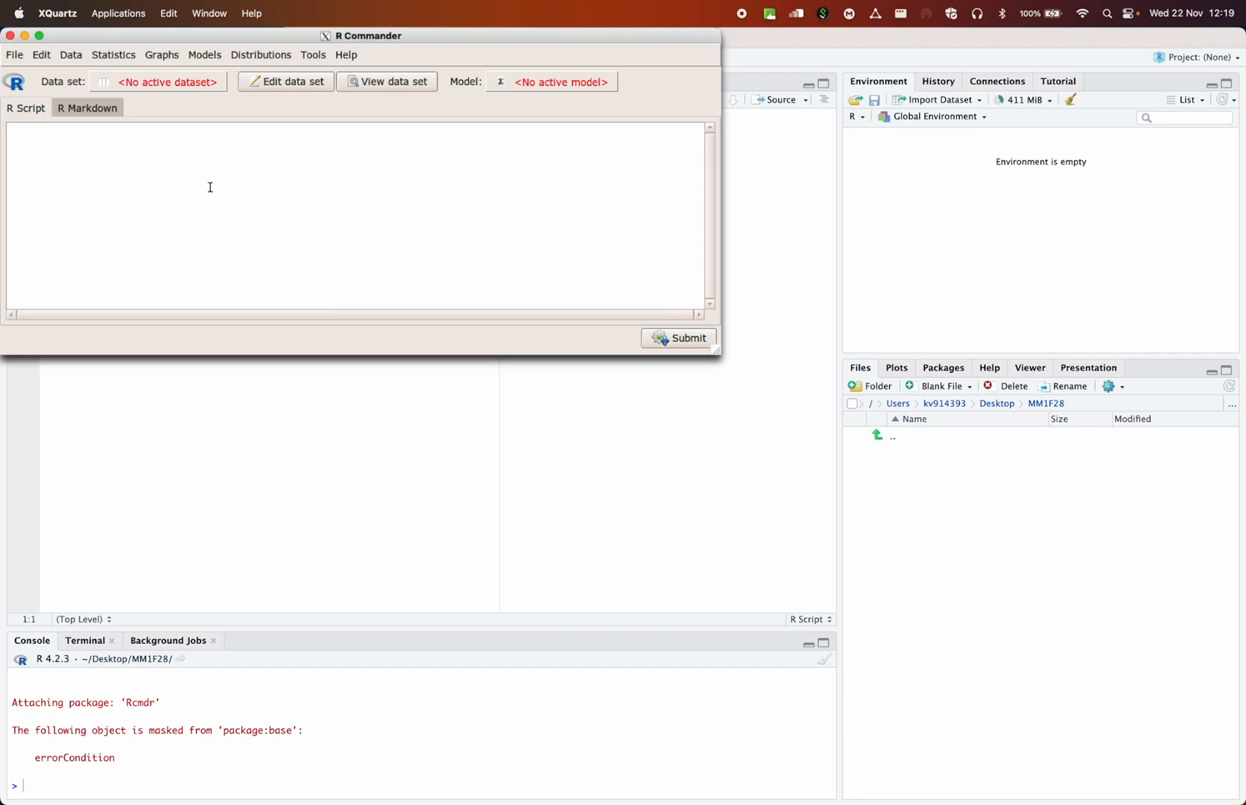
mouse_move(212, 191)
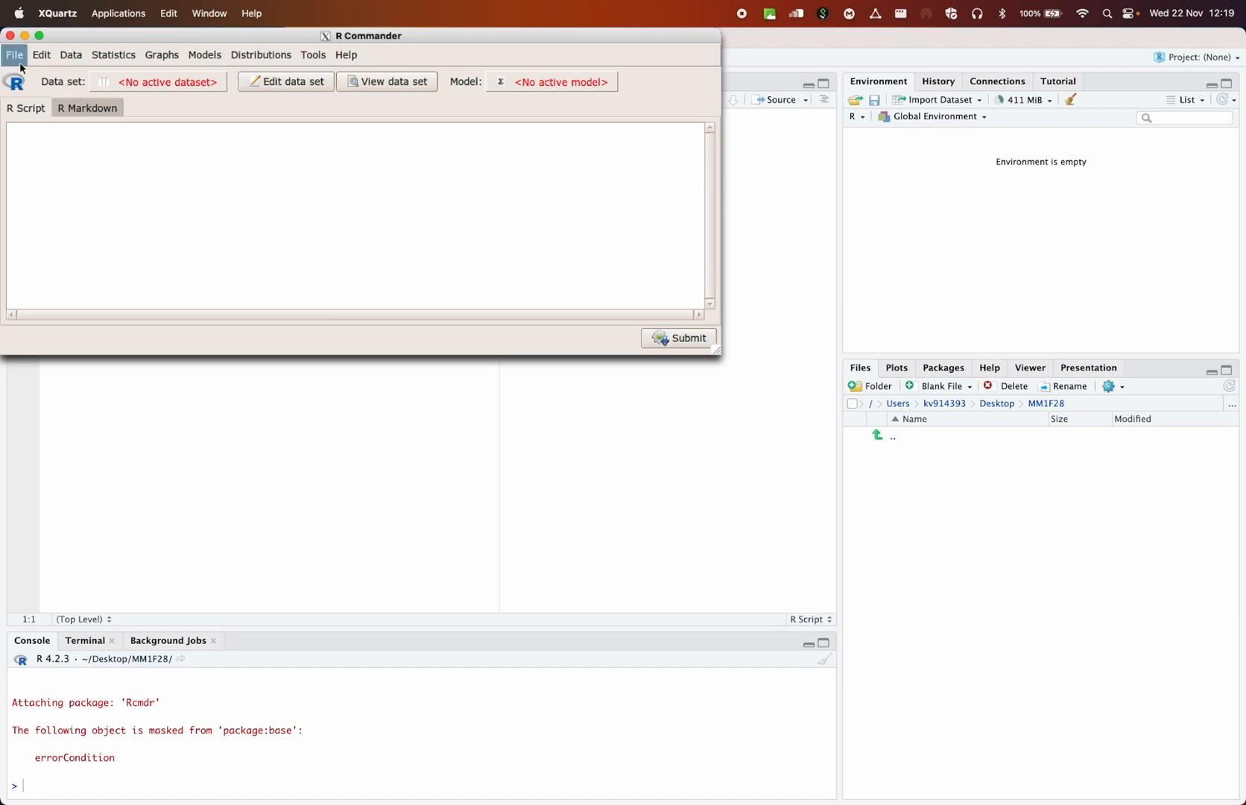
Browse R Commander's Data menu to the Import data submenu of source options
click(13, 55)
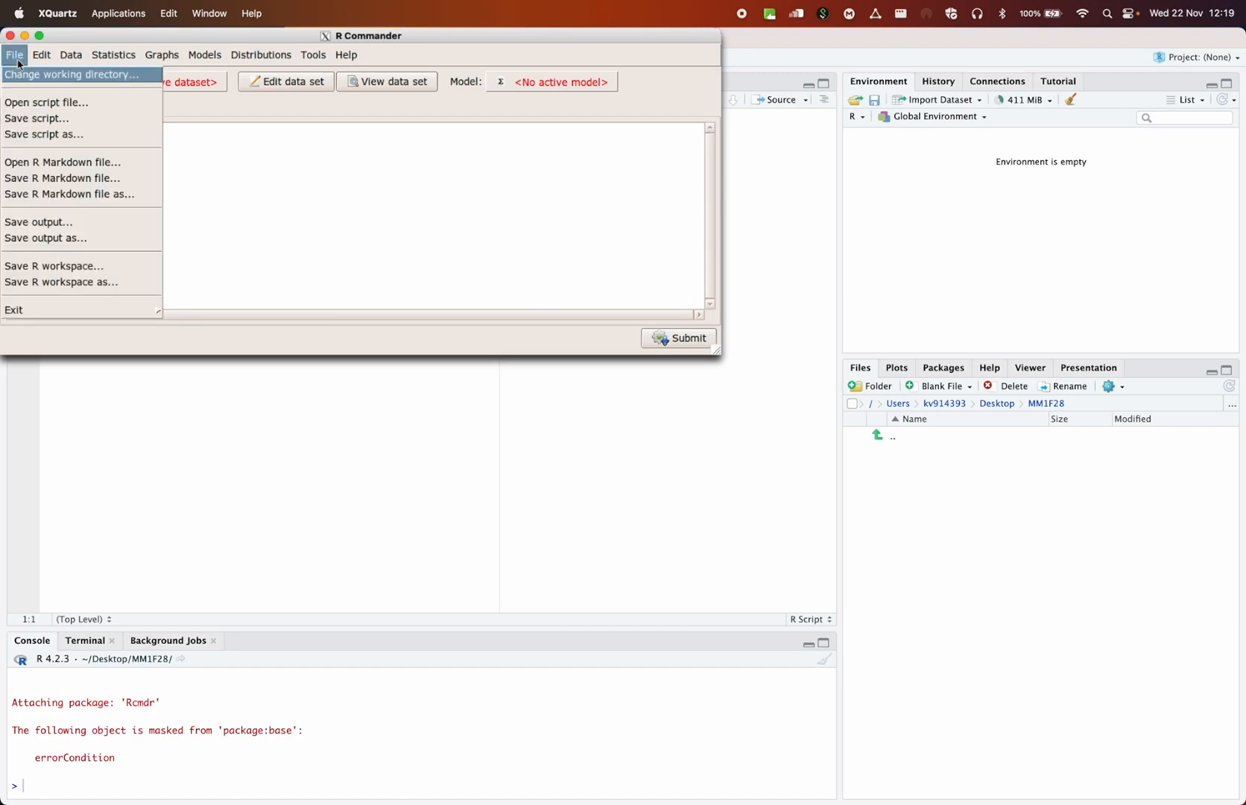
click(41, 54)
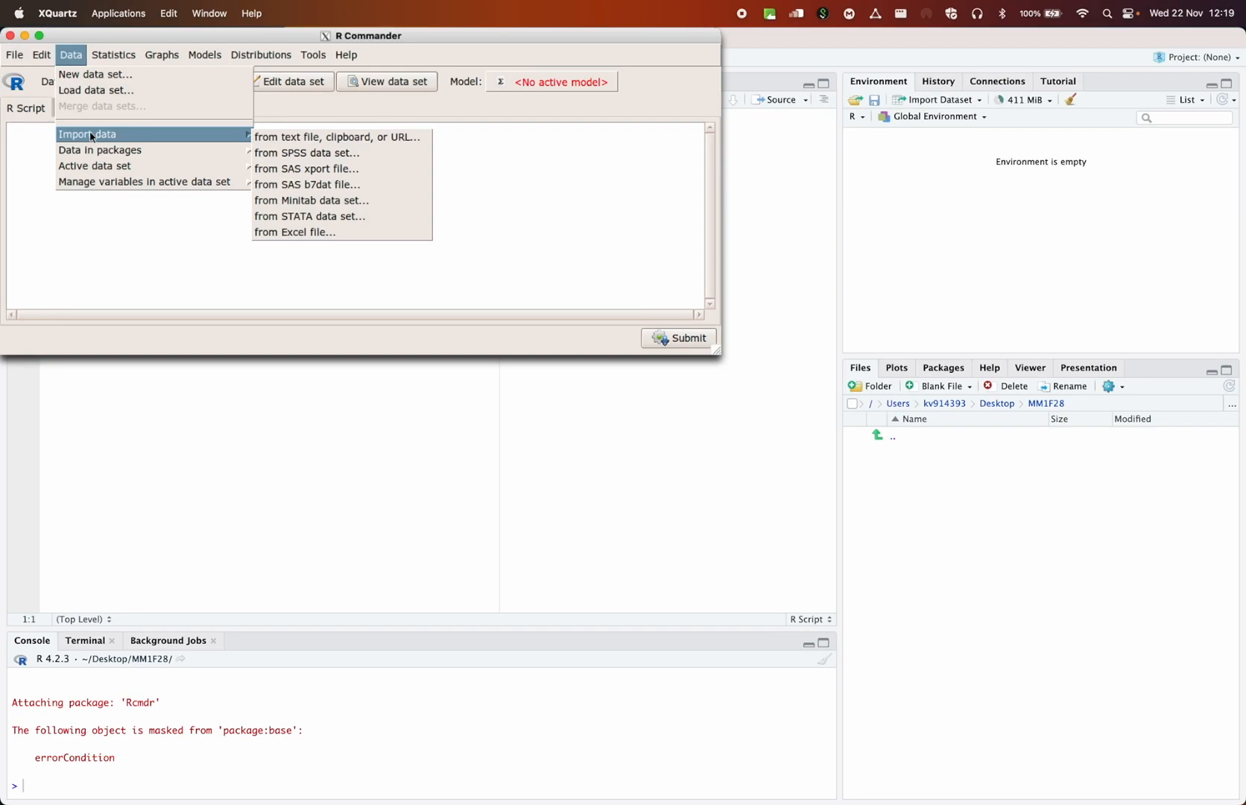
mouse_move(225, 131)
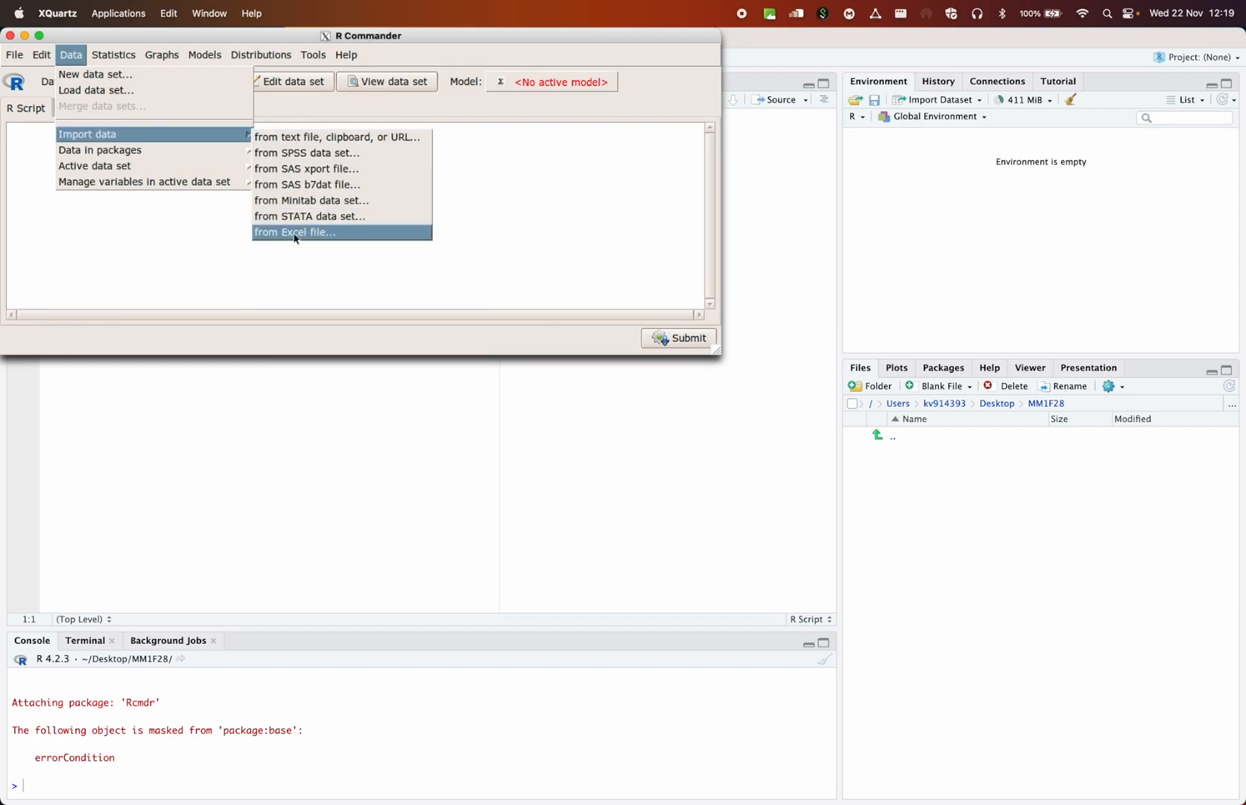
mouse_move(304, 240)
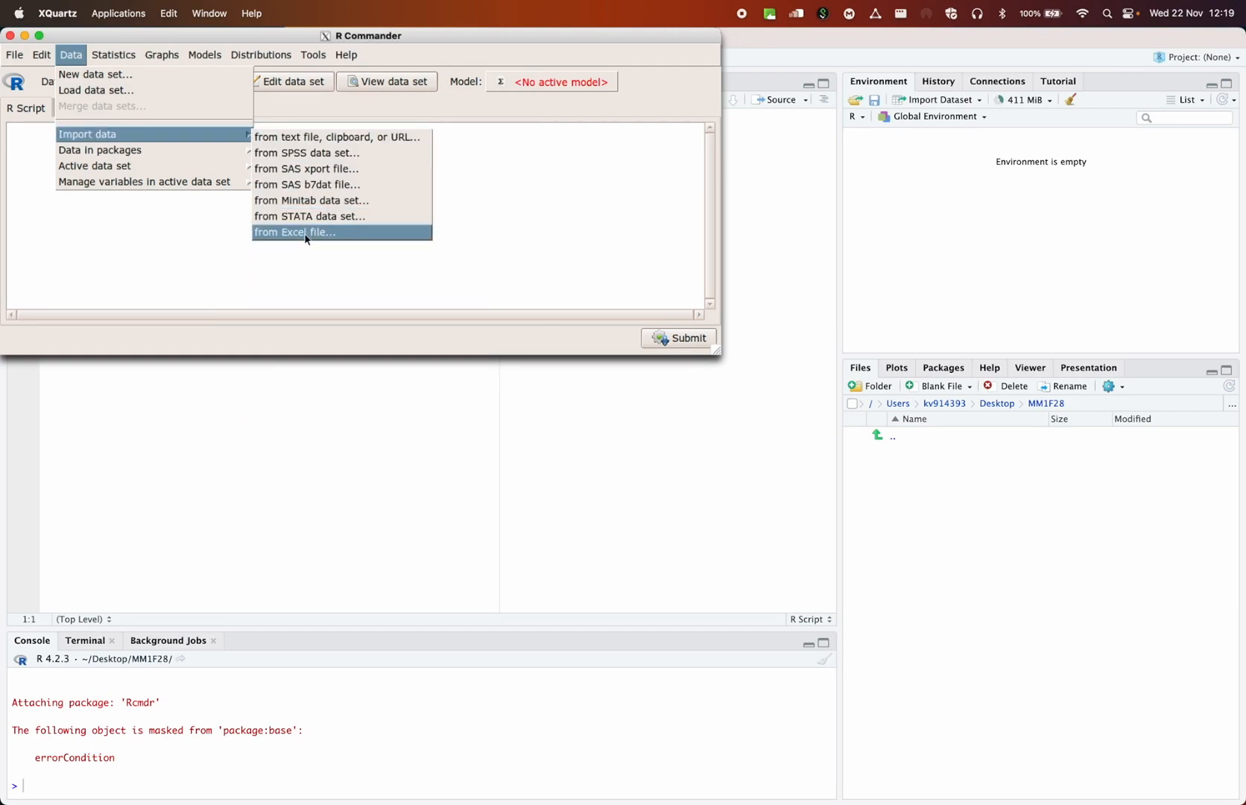
mouse_move(307, 169)
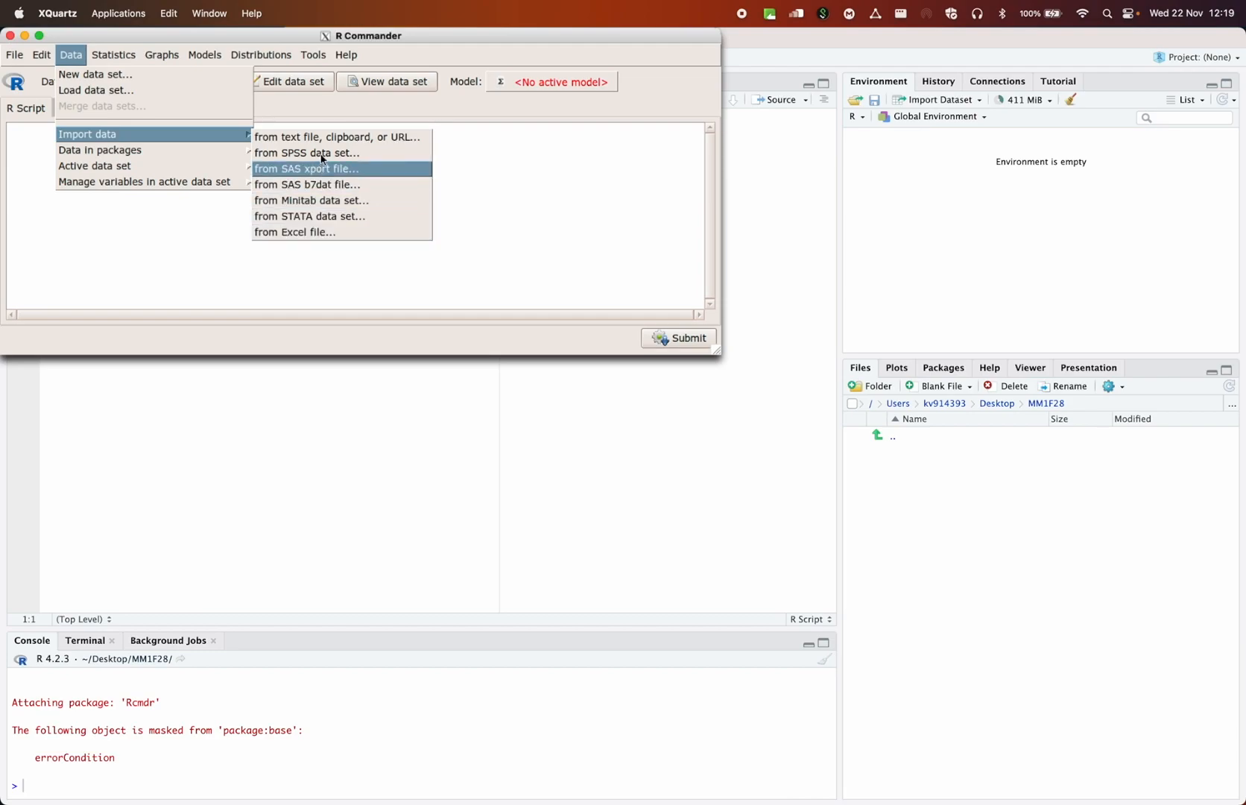
mouse_move(337, 137)
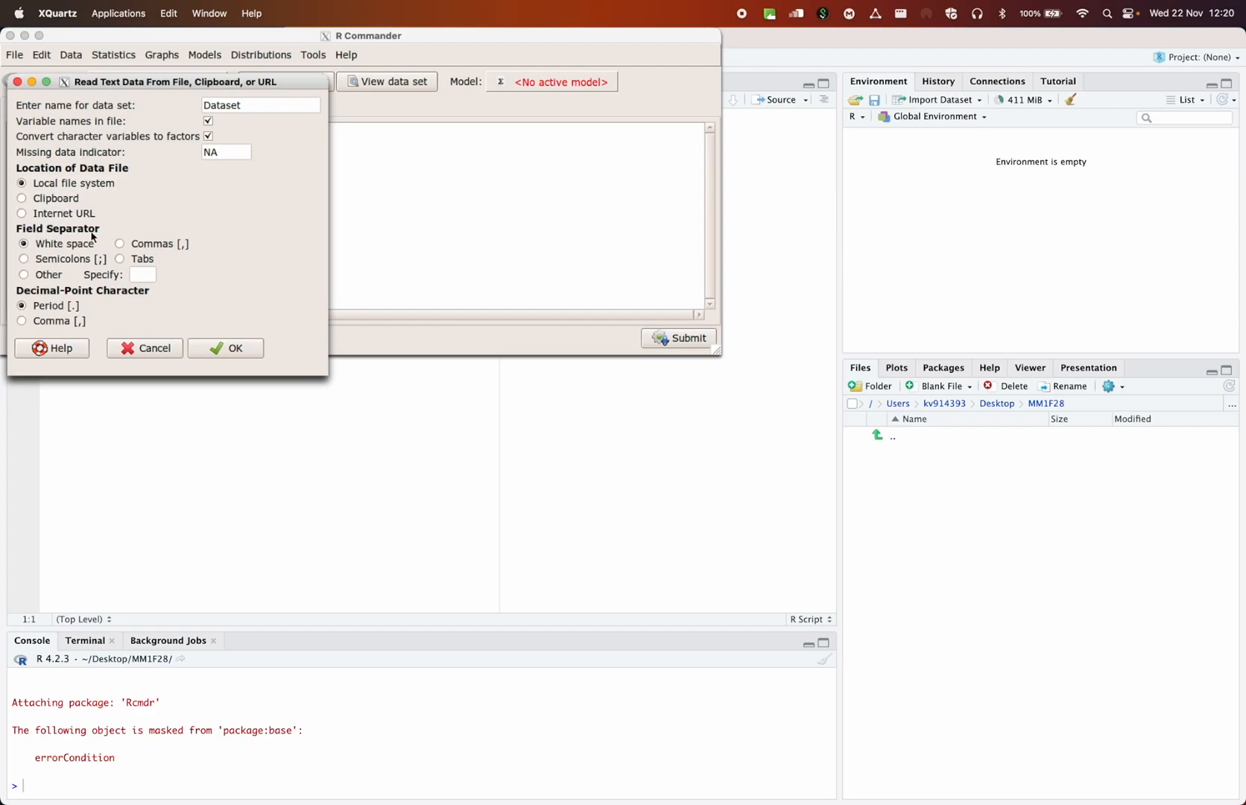
mouse_move(63, 253)
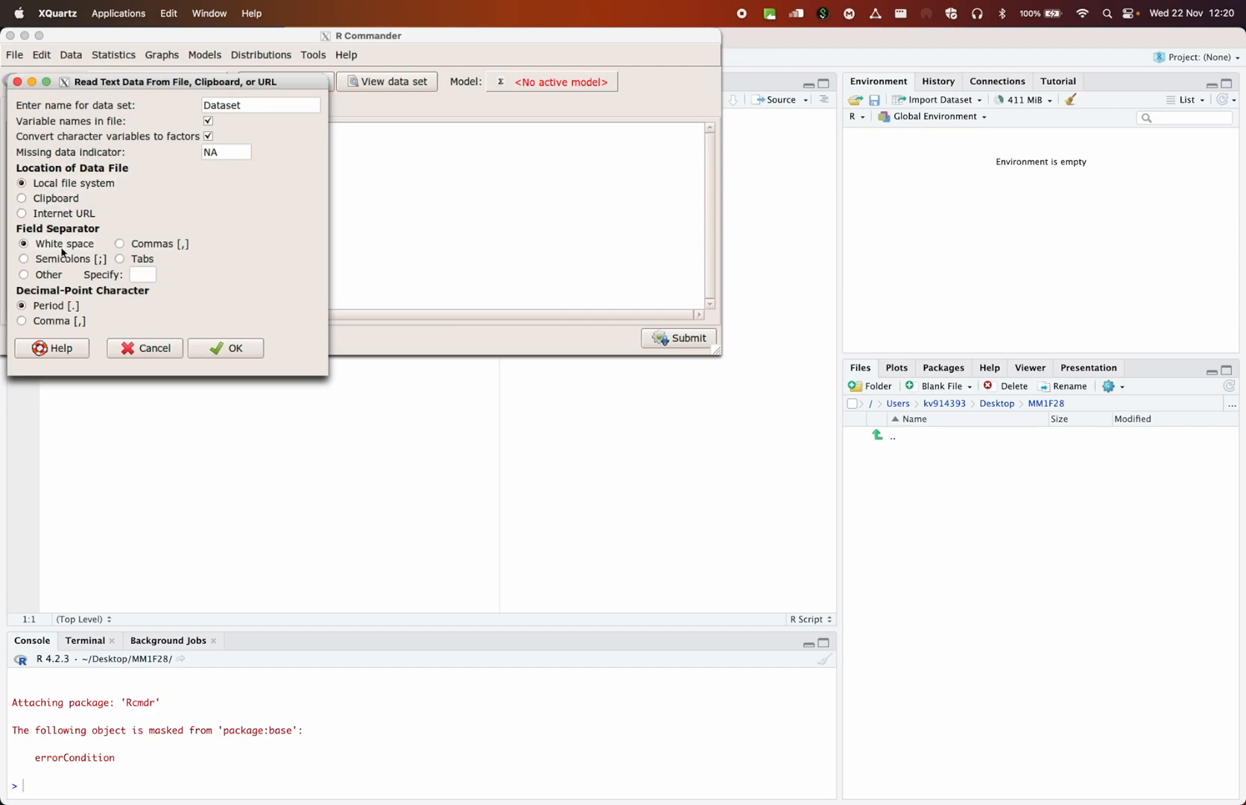
mouse_move(119, 244)
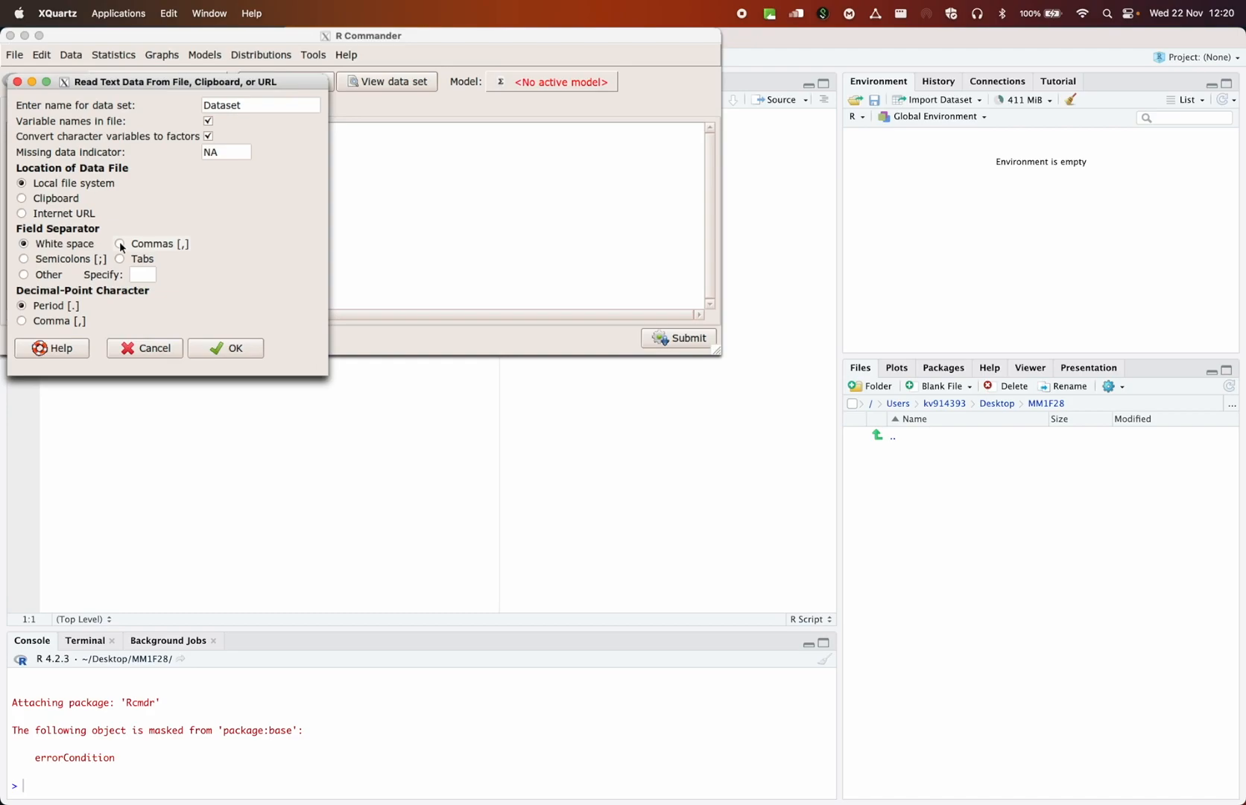
Choose Commas as the field separator in Read Text Data and confirm with OK
click(121, 244)
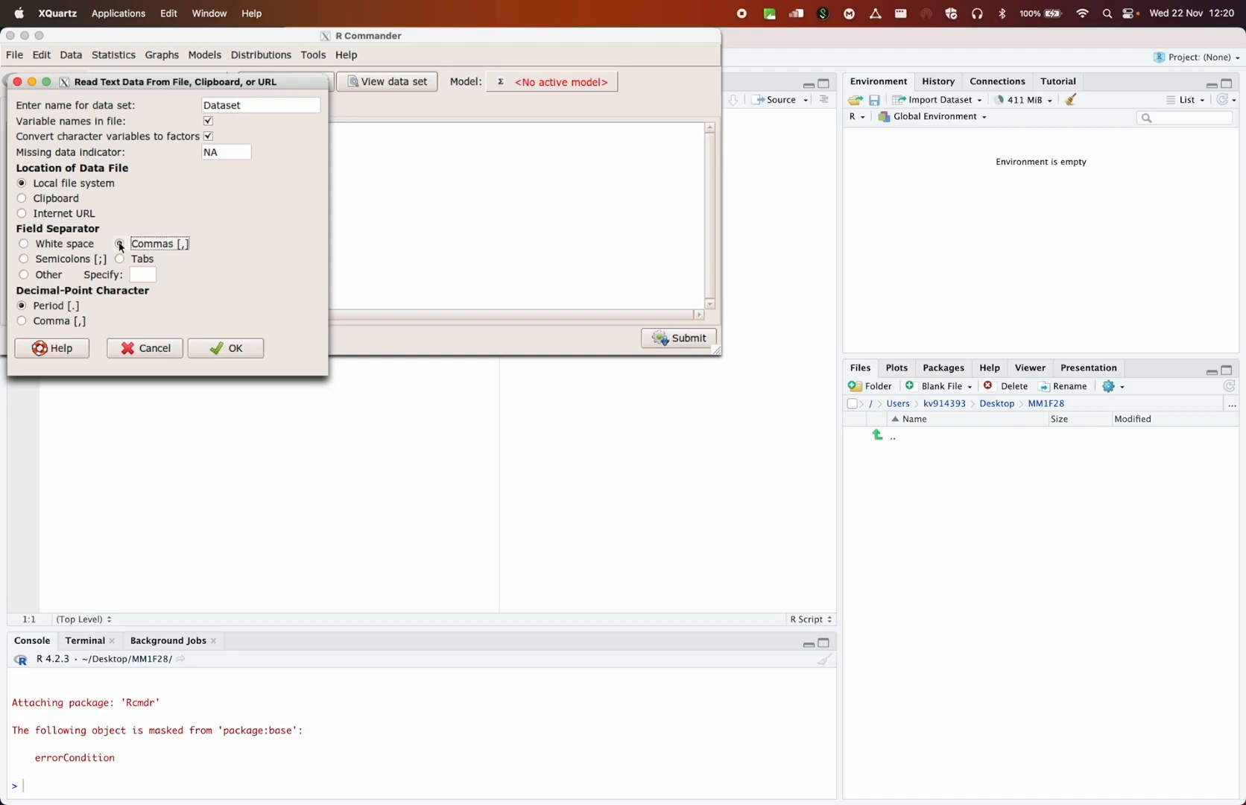
click(119, 244)
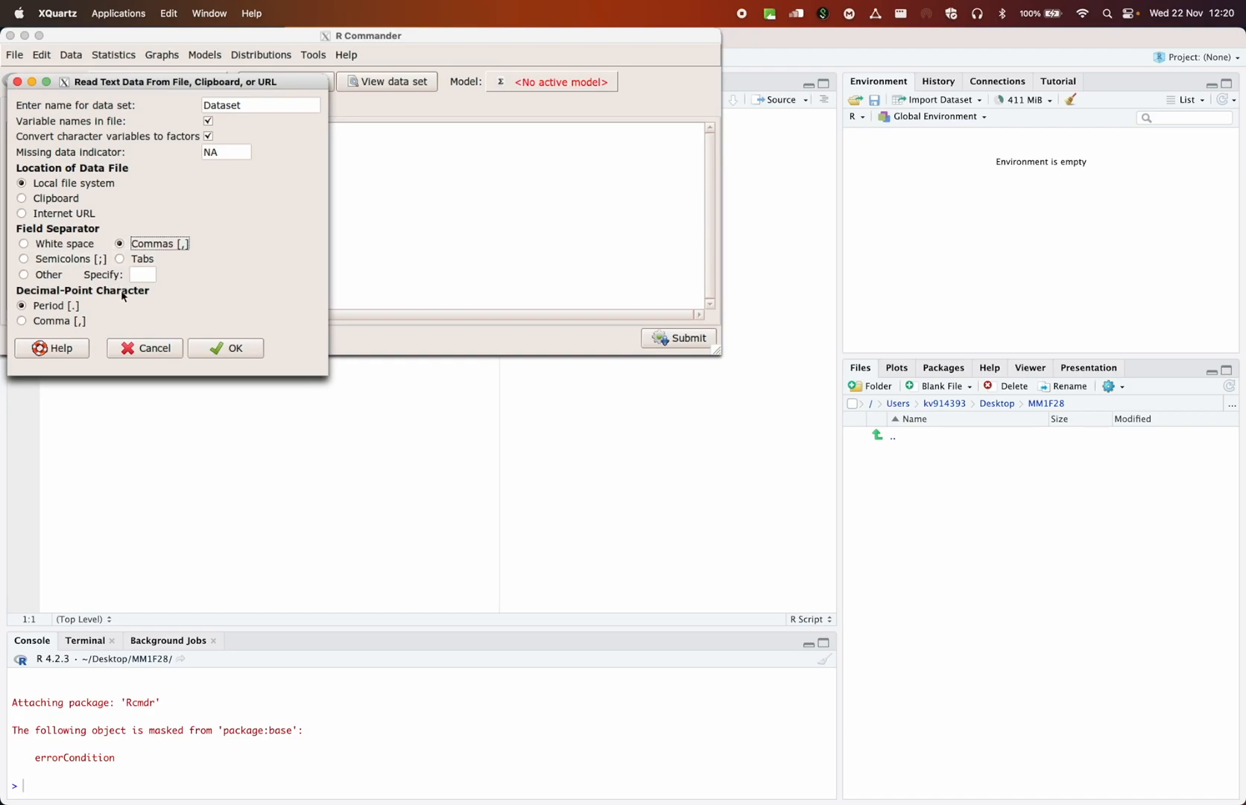
click(145, 347)
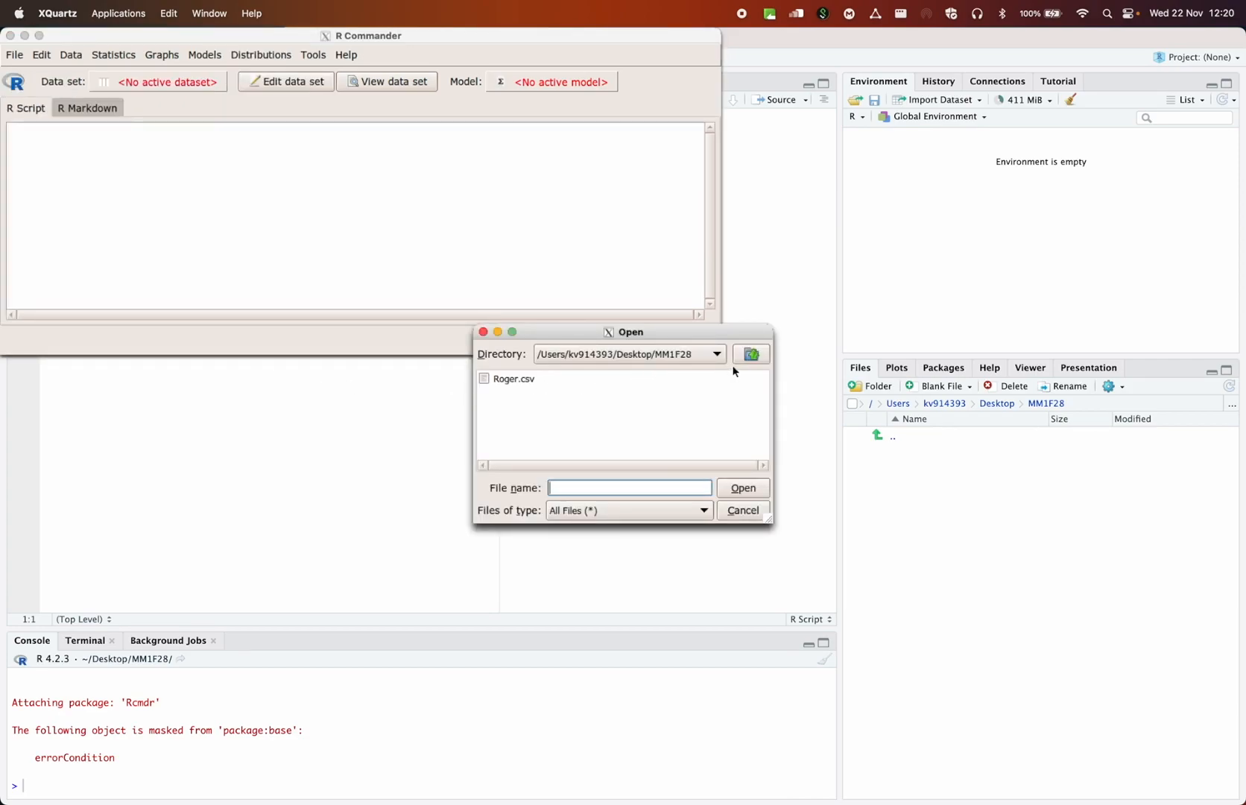
Keep the MM1F28 folder as the directory and import Roger.csv as Dataset (238 rows, 4 columns)
click(714, 353)
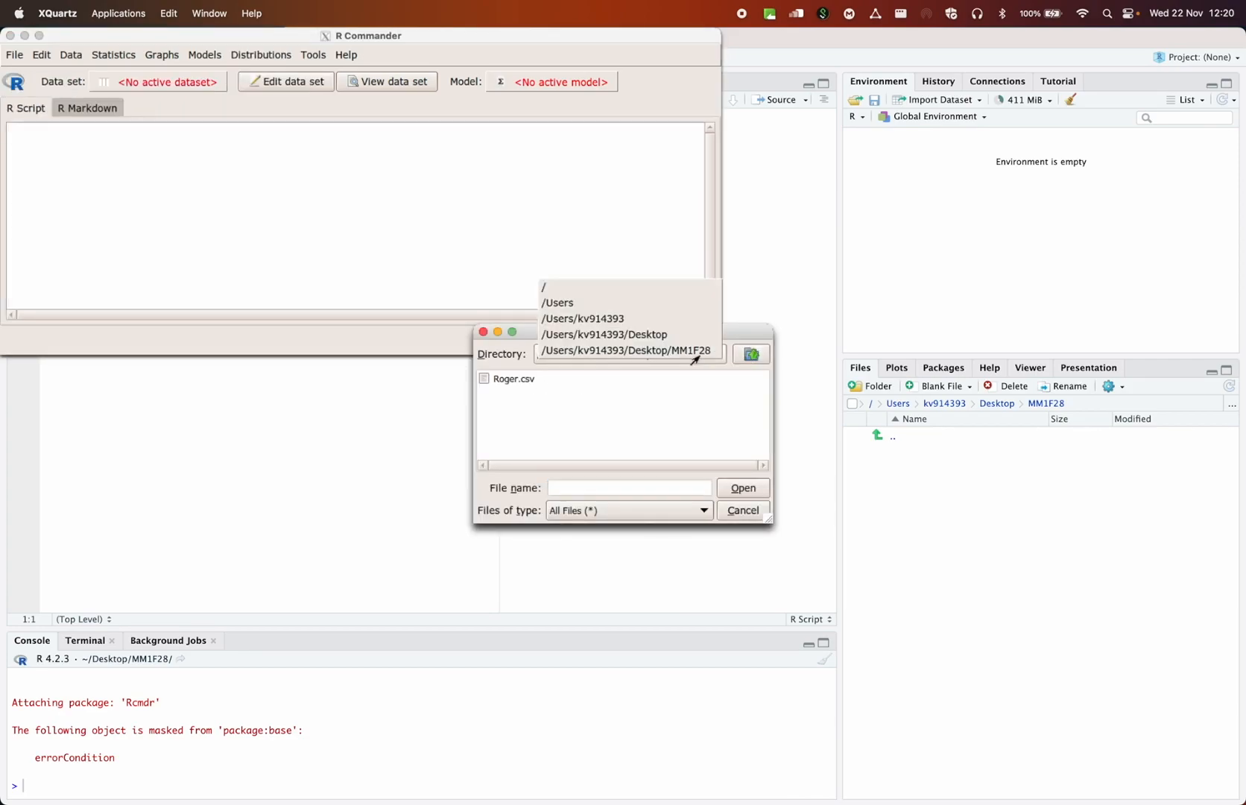
click(624, 350)
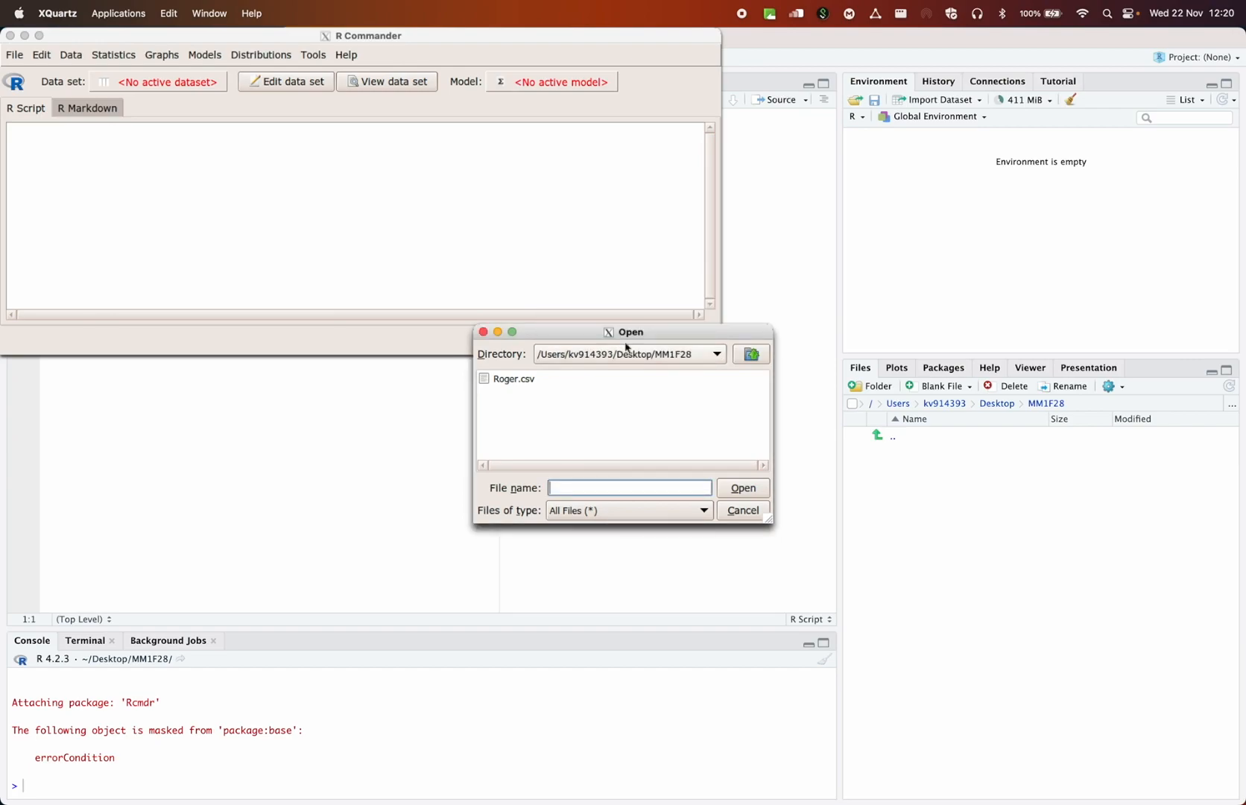
mouse_move(546, 387)
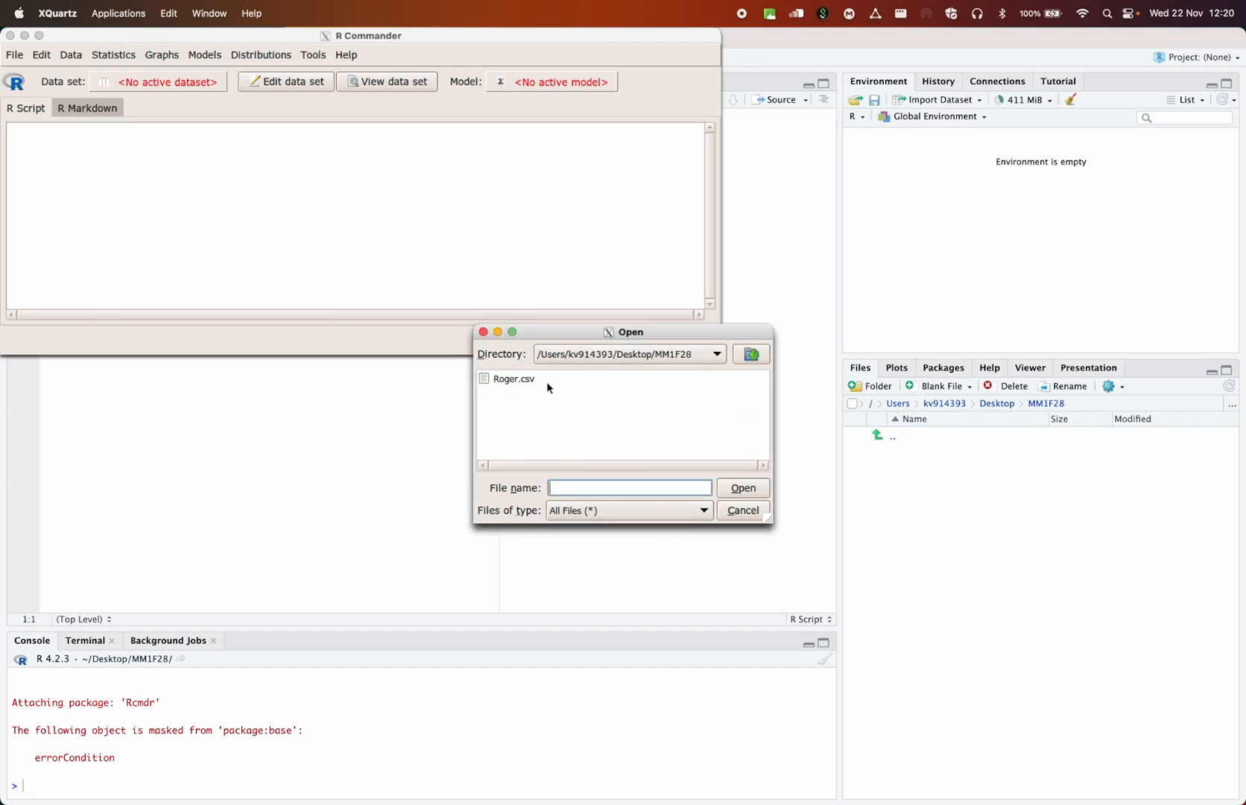
mouse_move(803, 416)
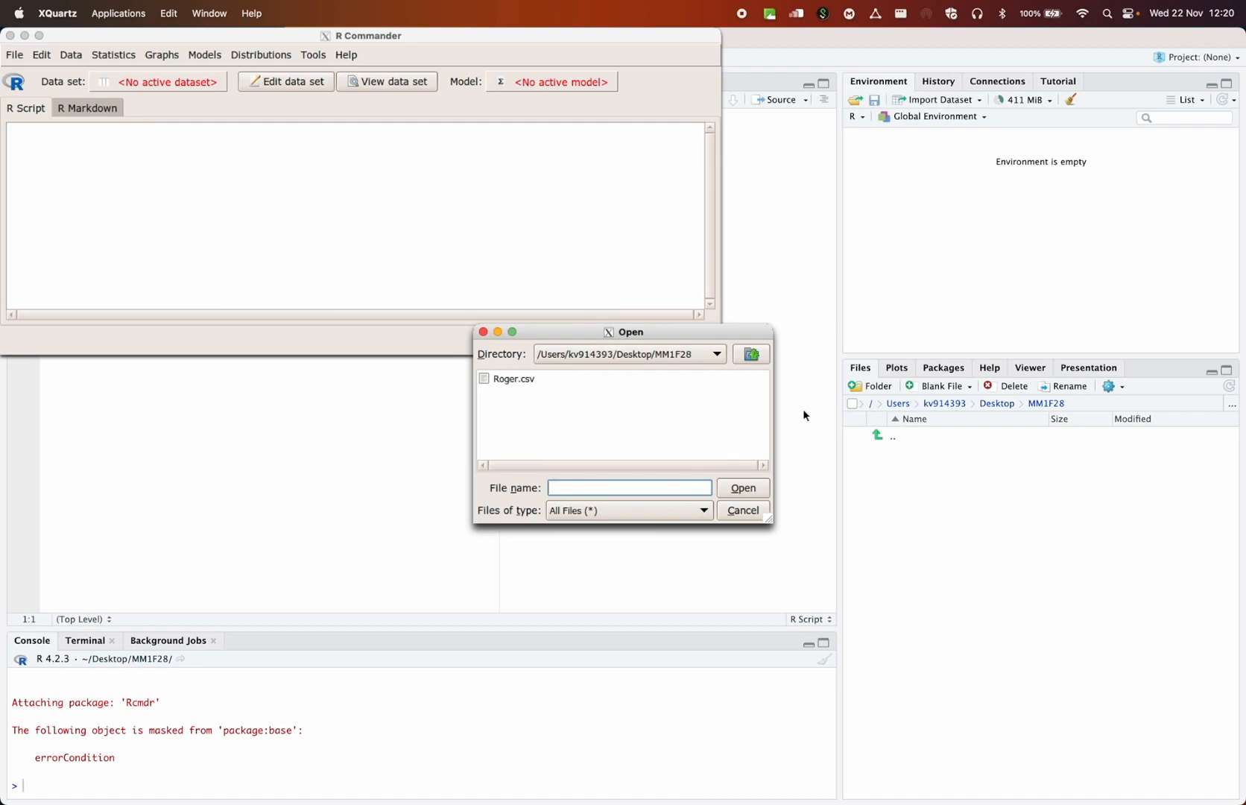
mouse_move(668, 365)
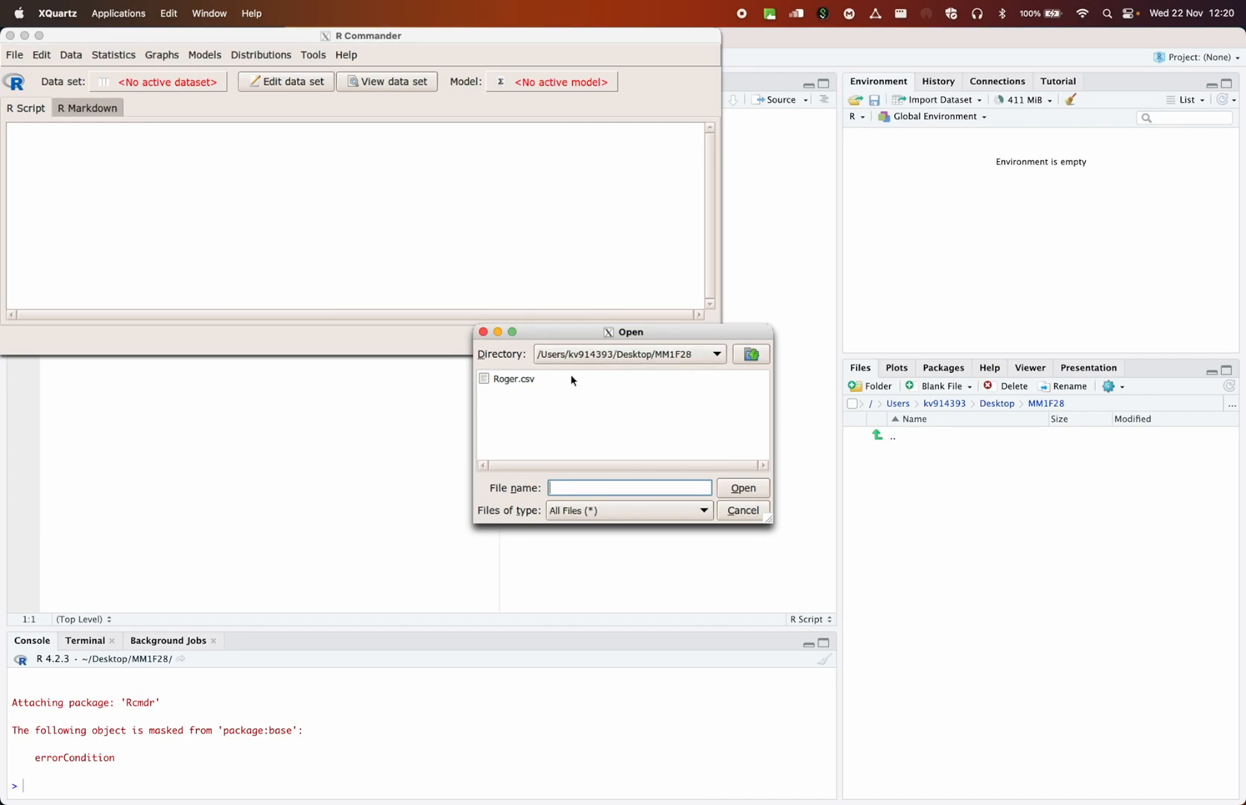
mouse_move(521, 388)
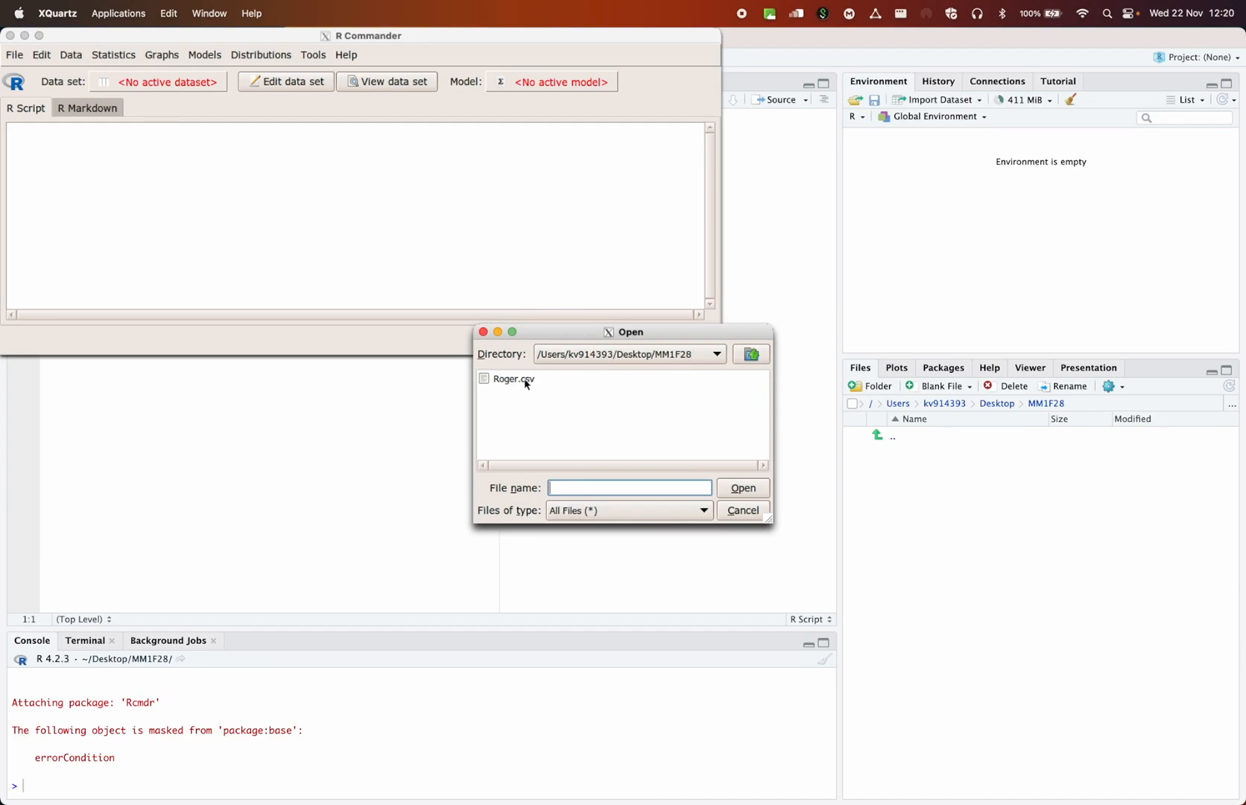
click(513, 378)
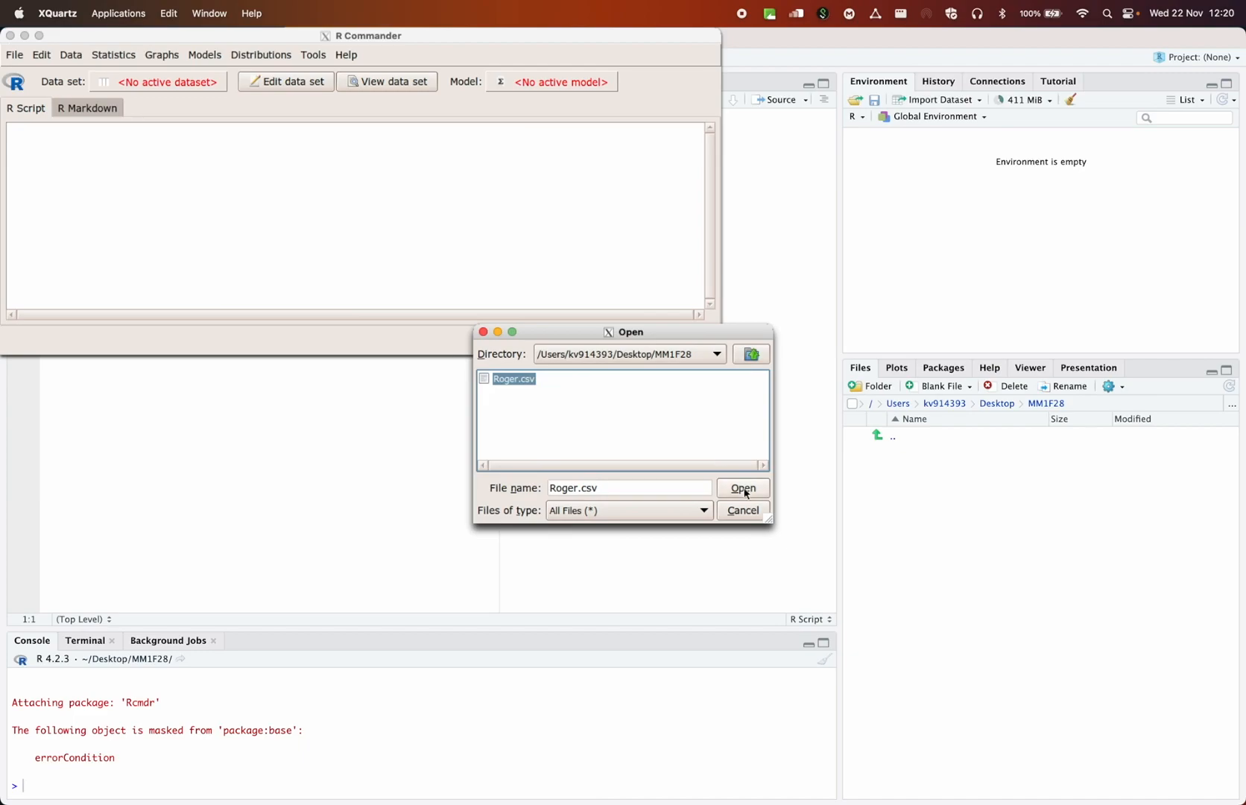
click(742, 487)
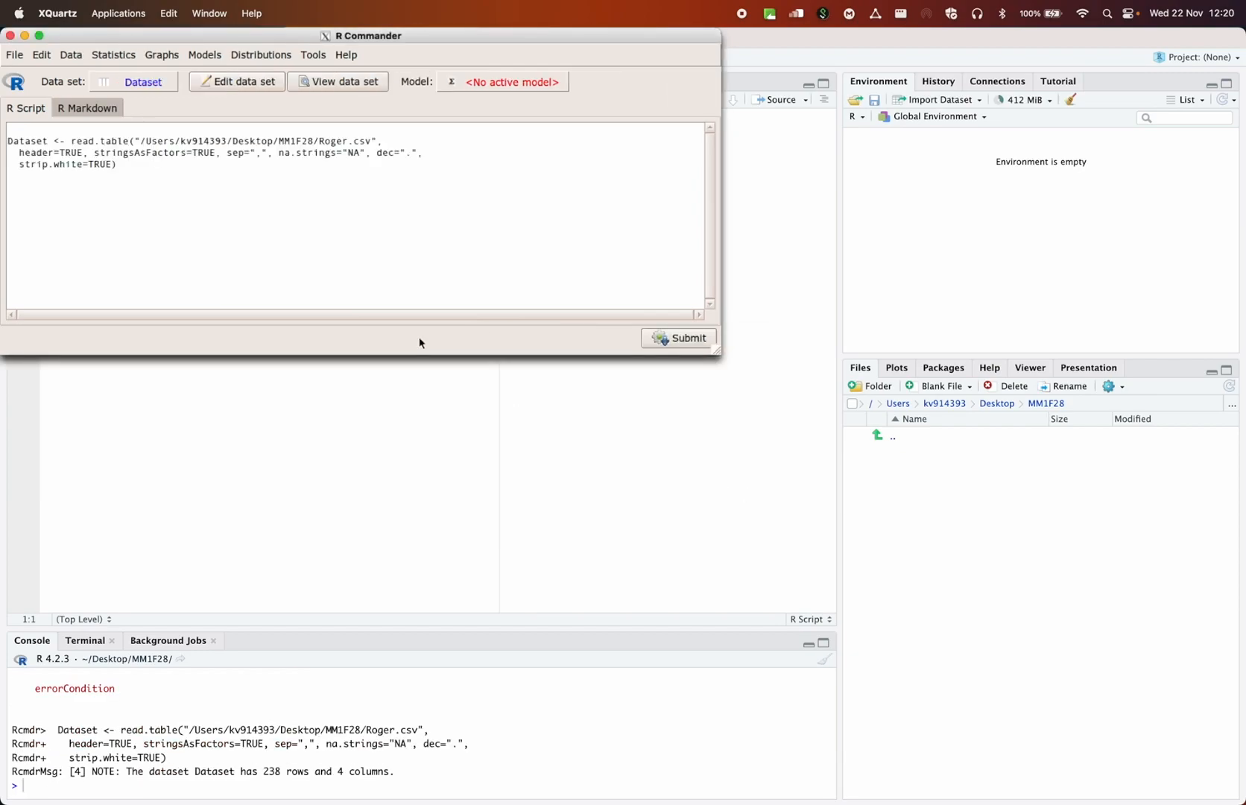
mouse_move(179, 226)
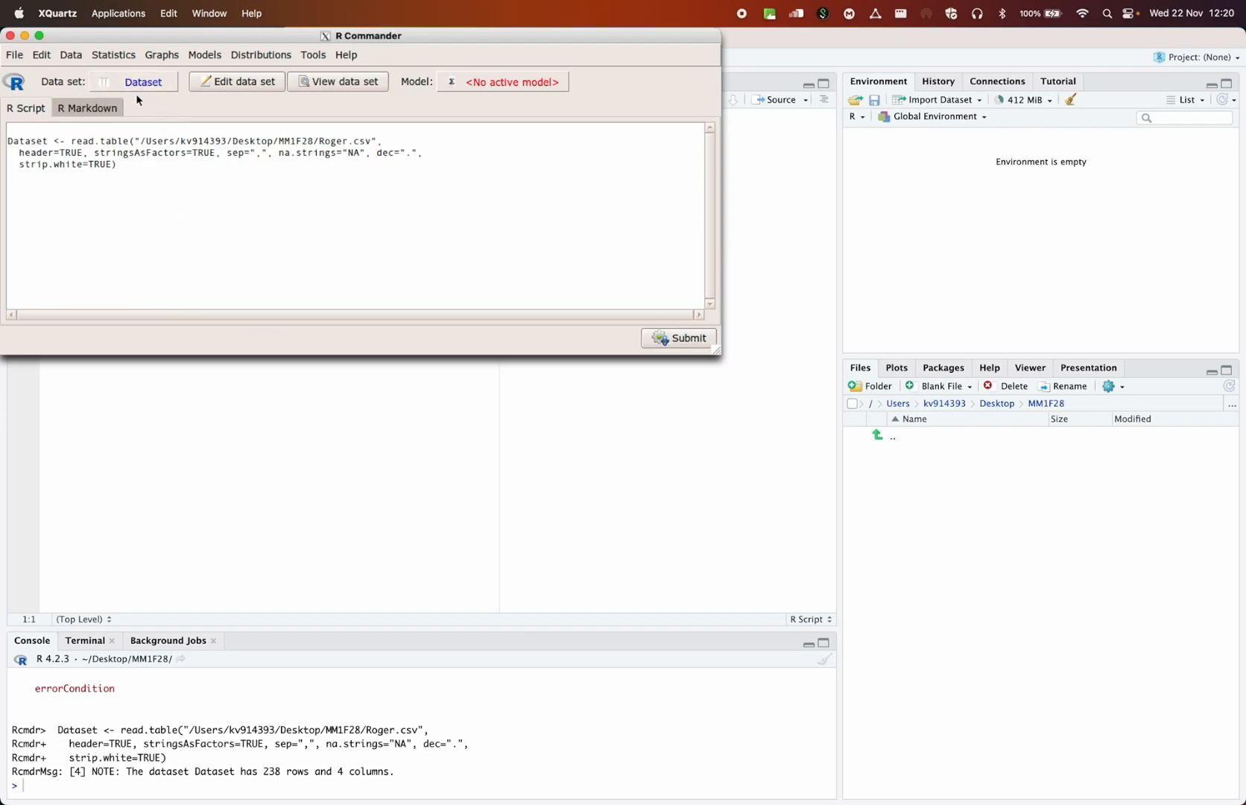
mouse_move(334, 96)
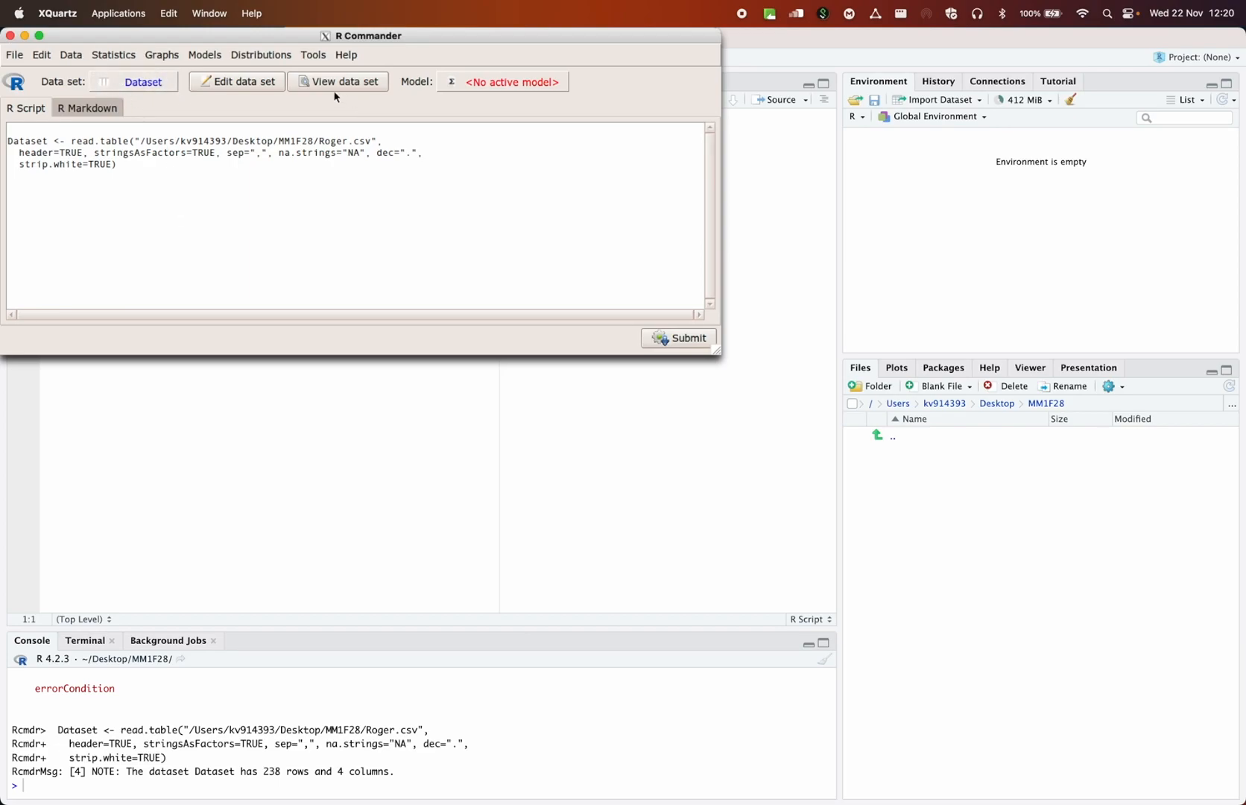
mouse_move(359, 89)
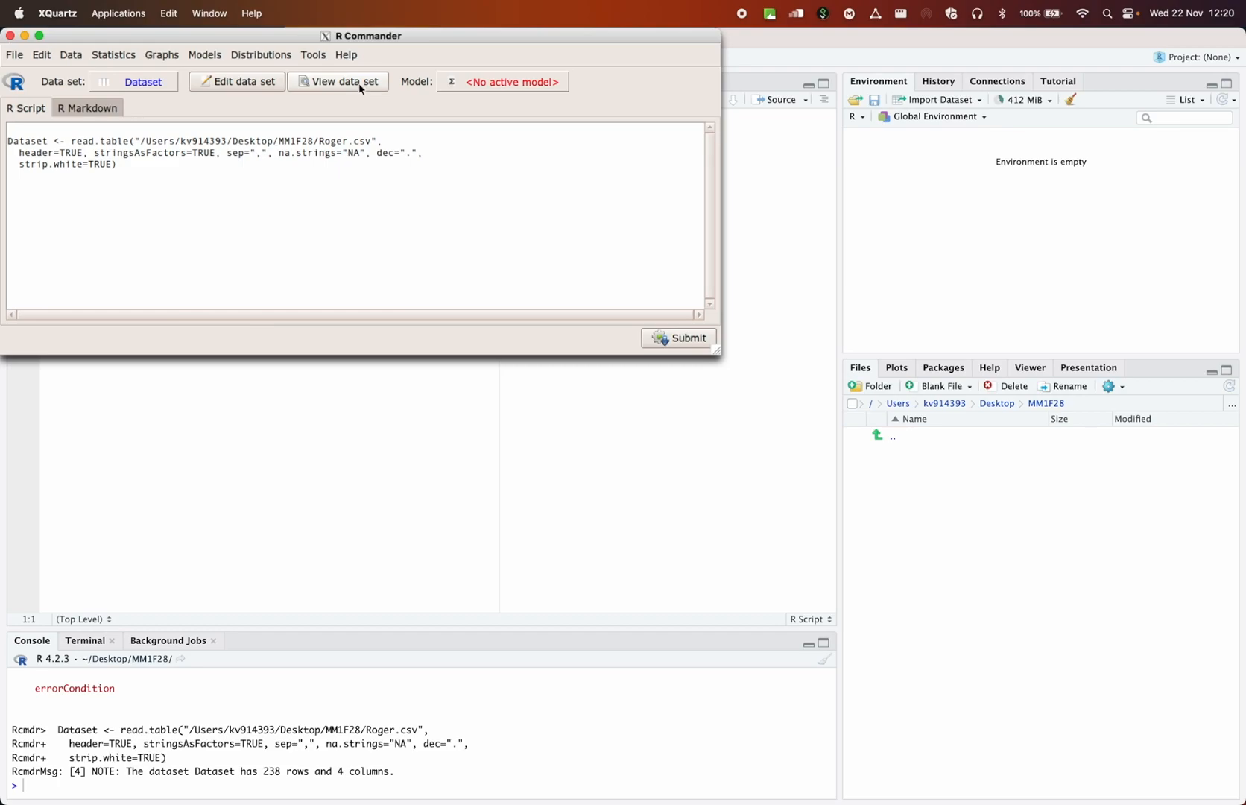
Show Dataset in the data viewer with its weight, Time, Chick and Diet columns
click(342, 80)
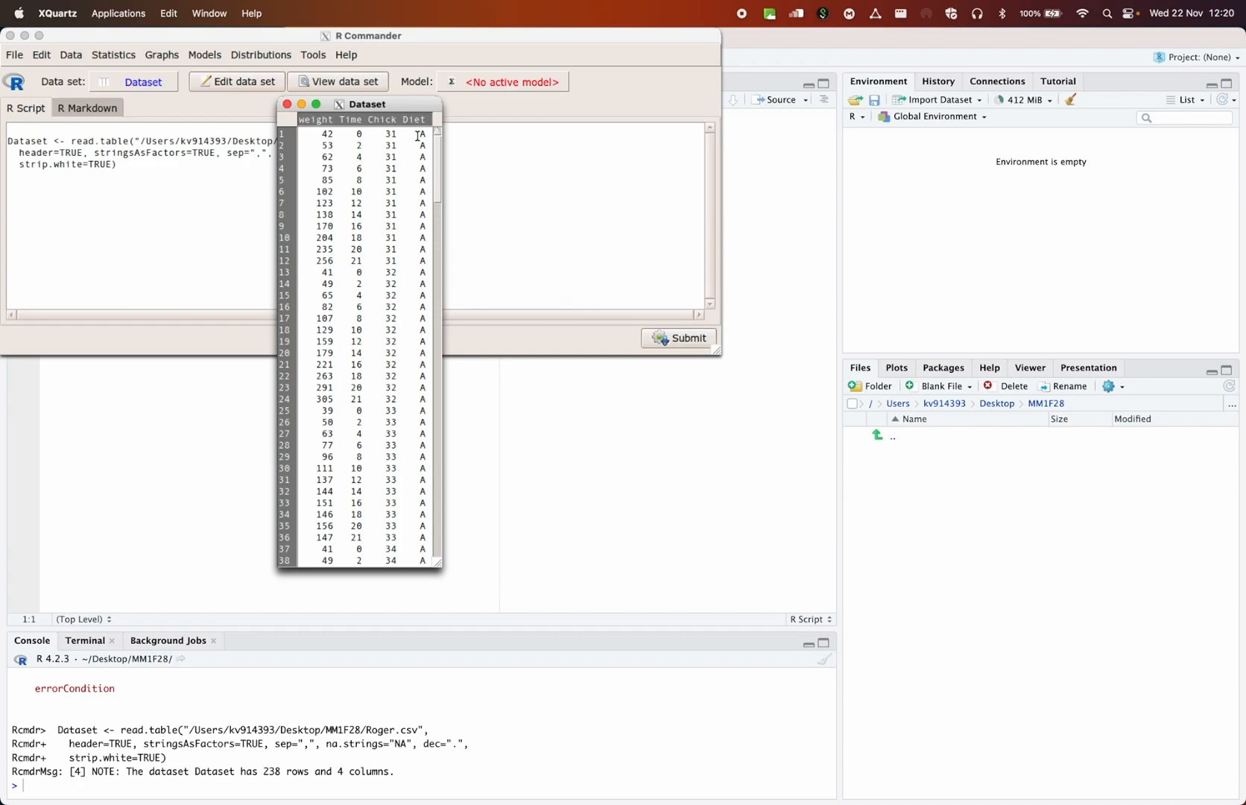
Open Roger.csv from the MM1F28 folder in Finder so it loads in Excel
scroll(down, 3)
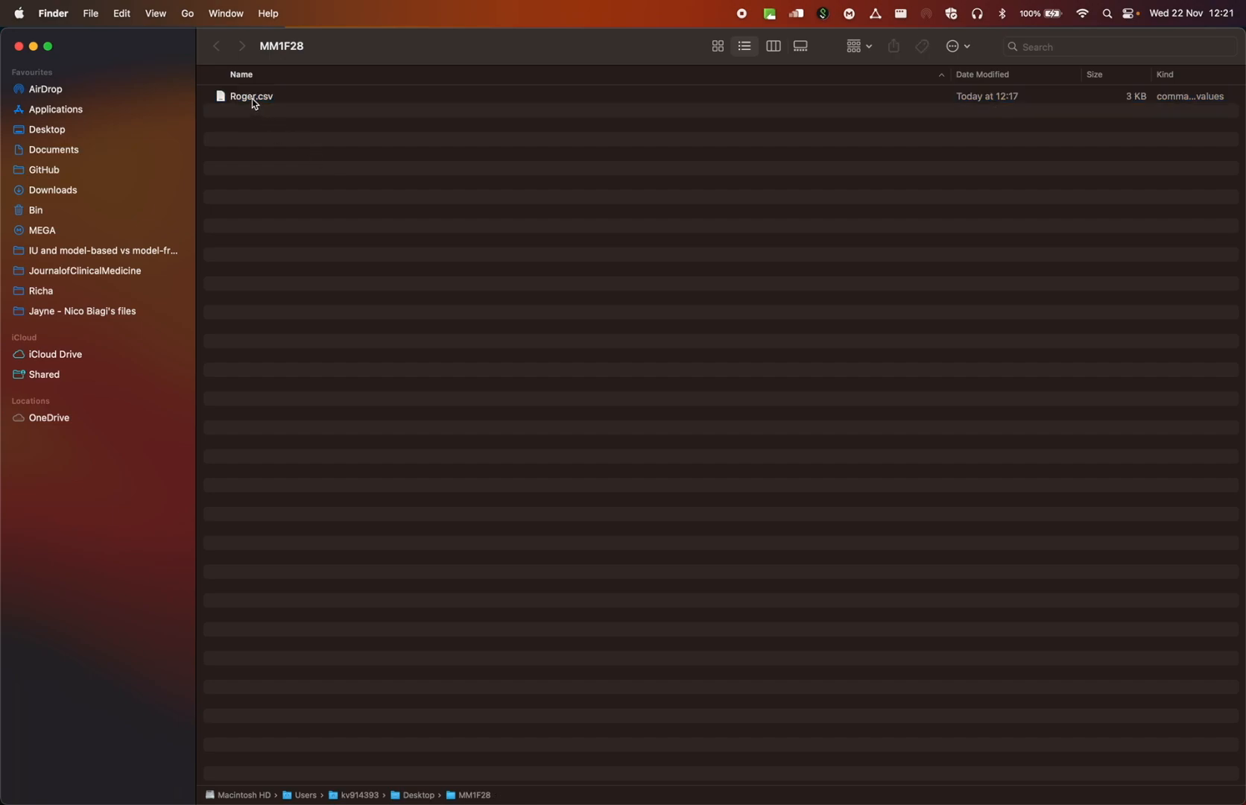
click(251, 97)
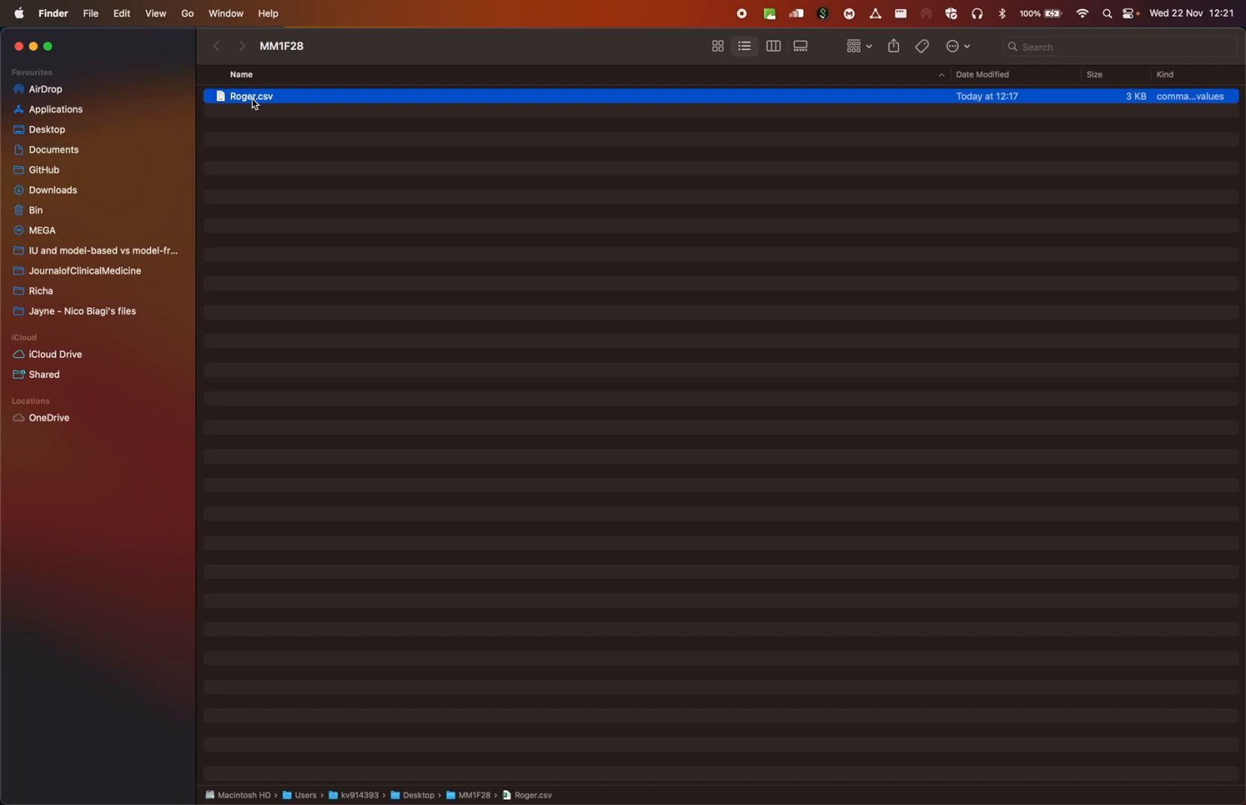
mouse_move(526, 776)
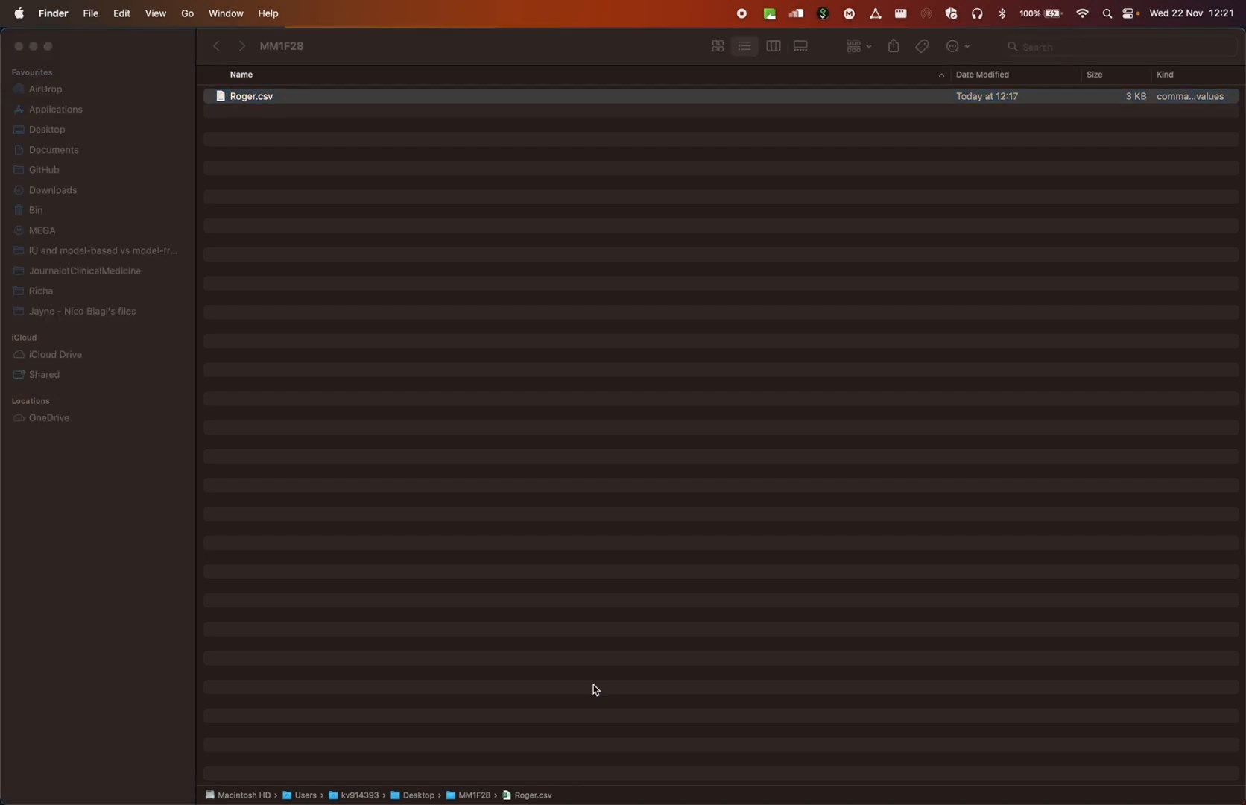
double_click(250, 97)
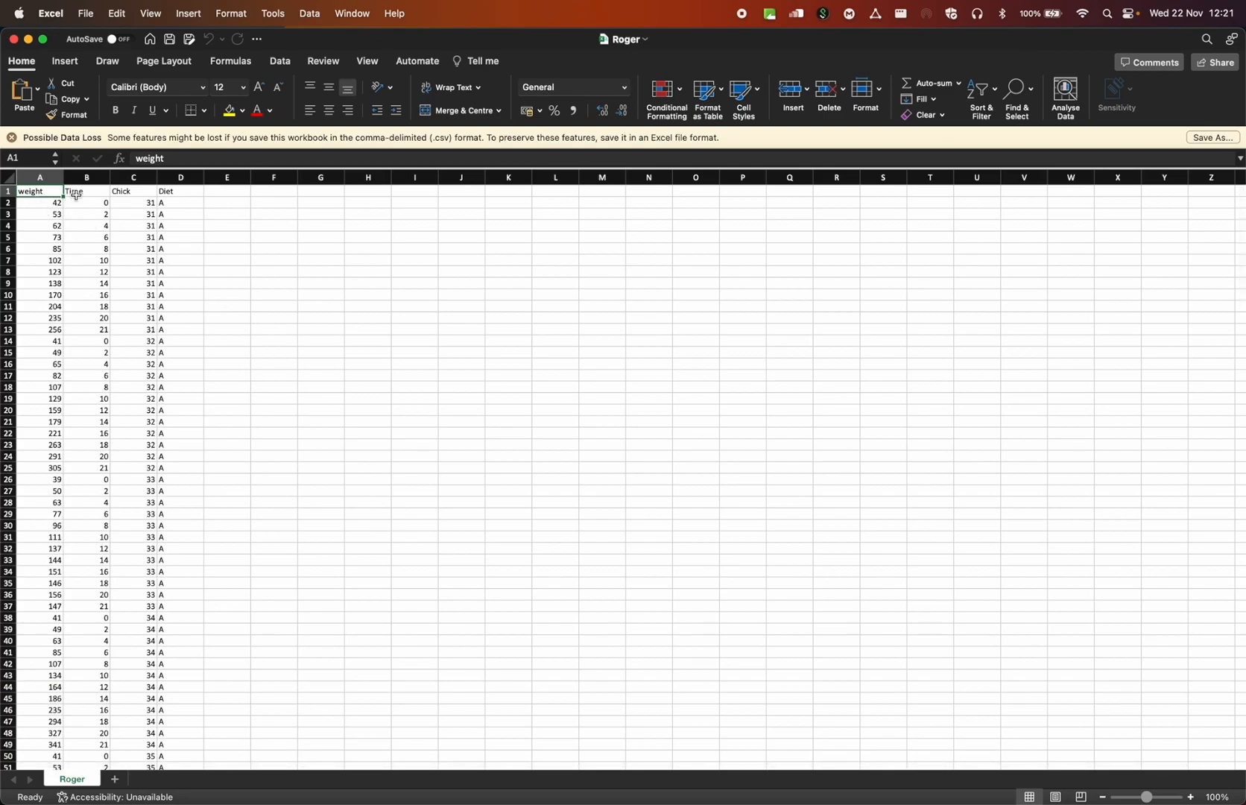
mouse_move(113, 210)
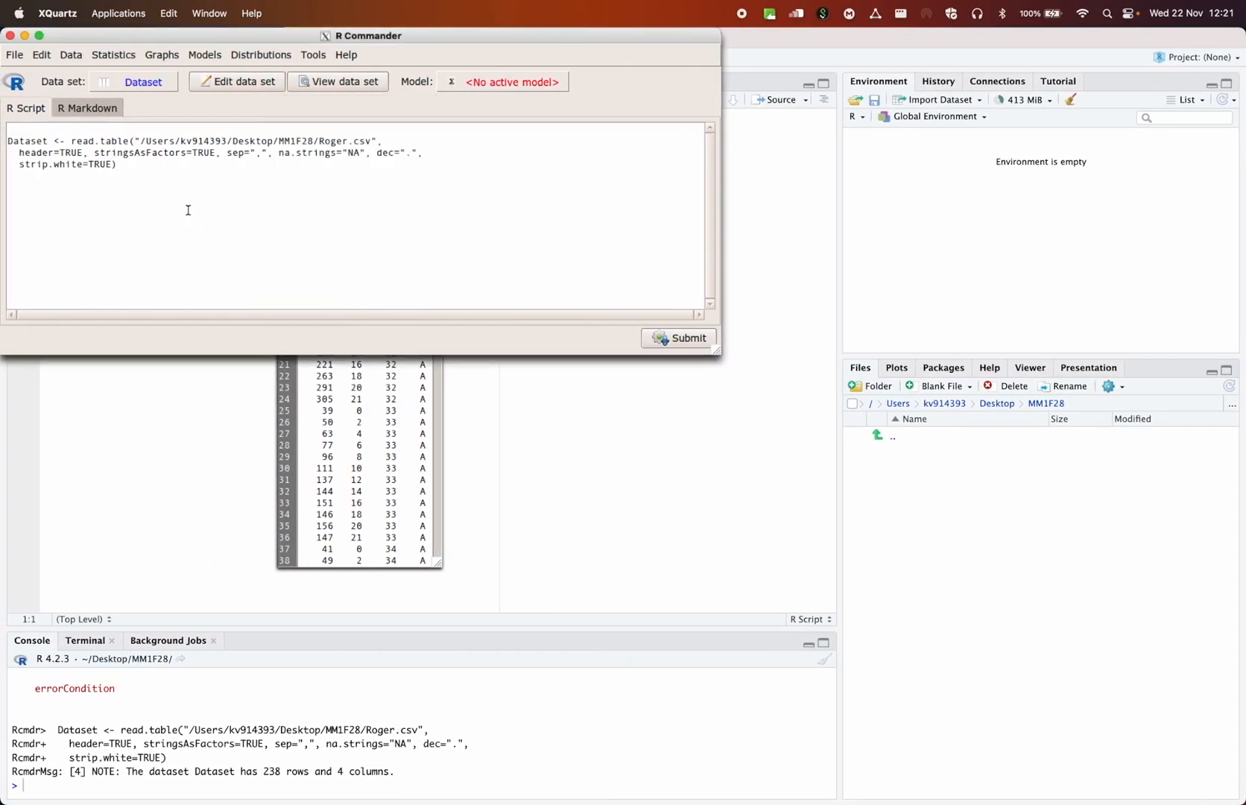
Bring the Dataset viewer forward for a last look, then close it, leaving the import script
click(337, 81)
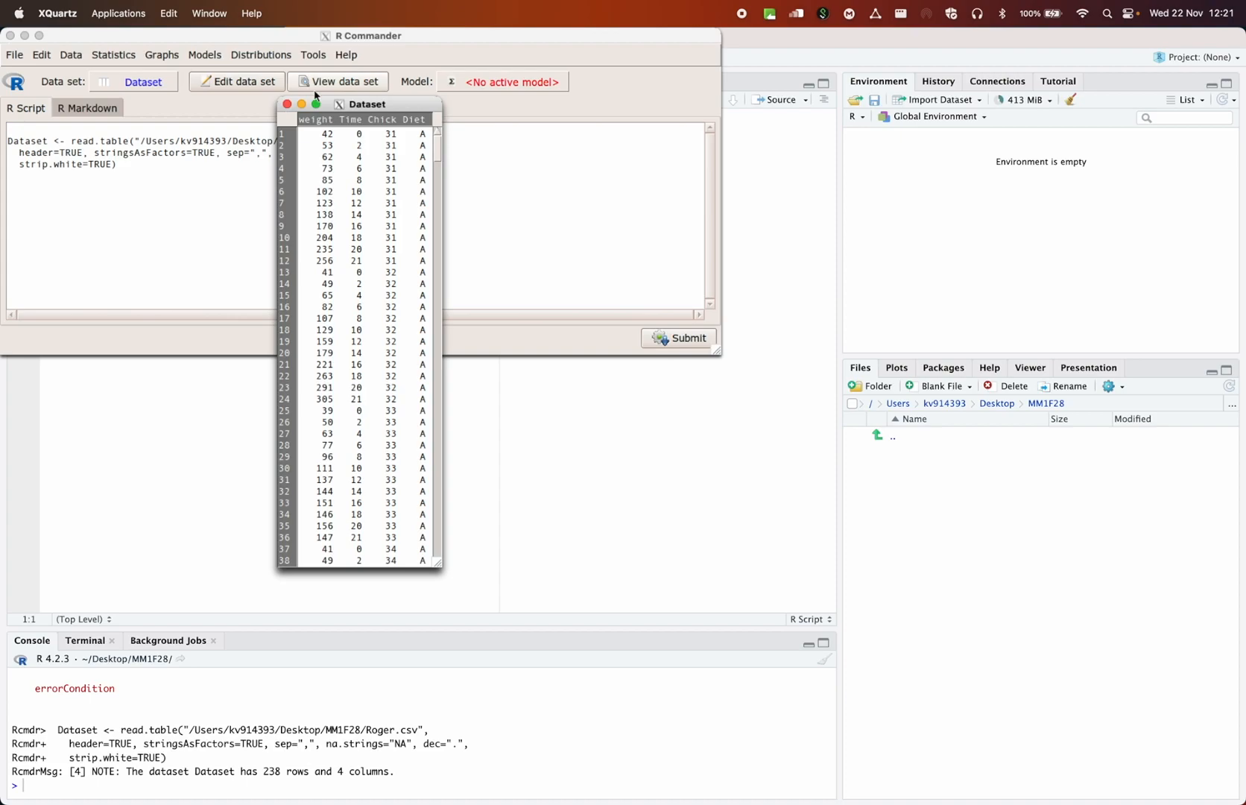
click(287, 104)
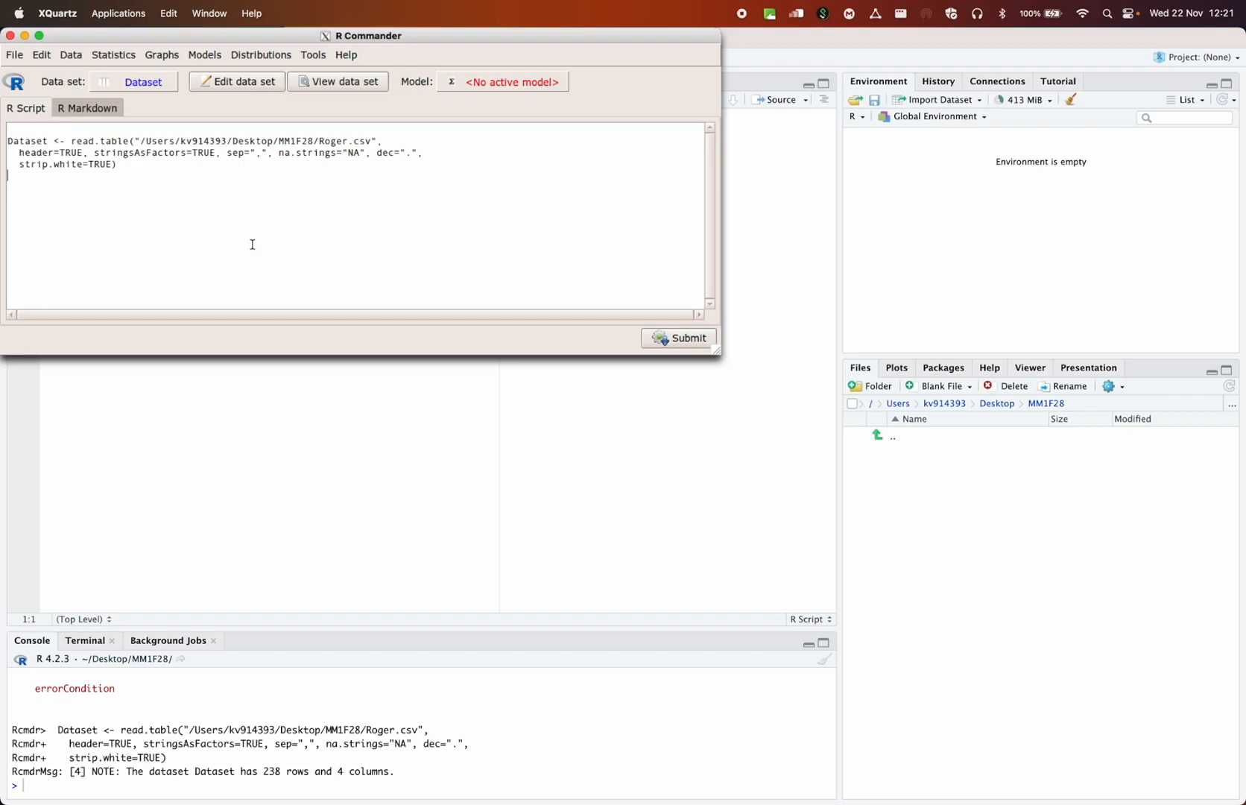
mouse_move(668, 63)
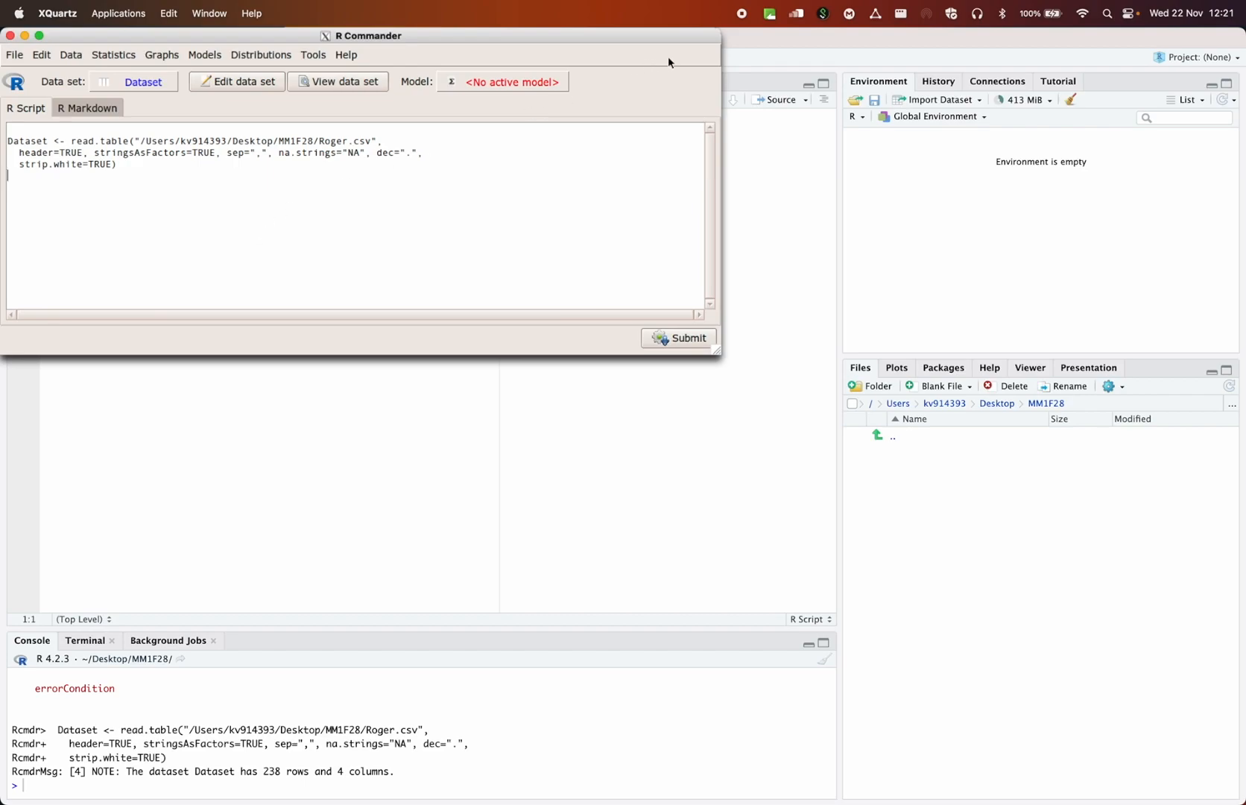